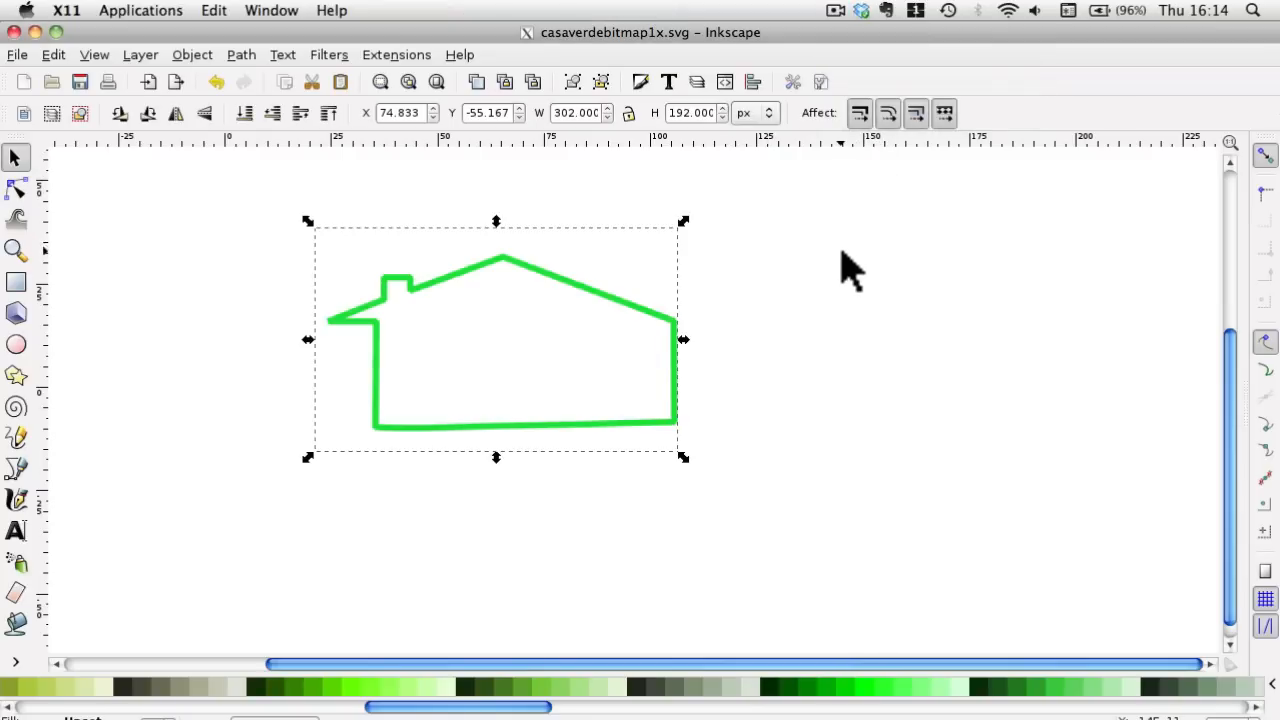
mouse_move(850, 285)
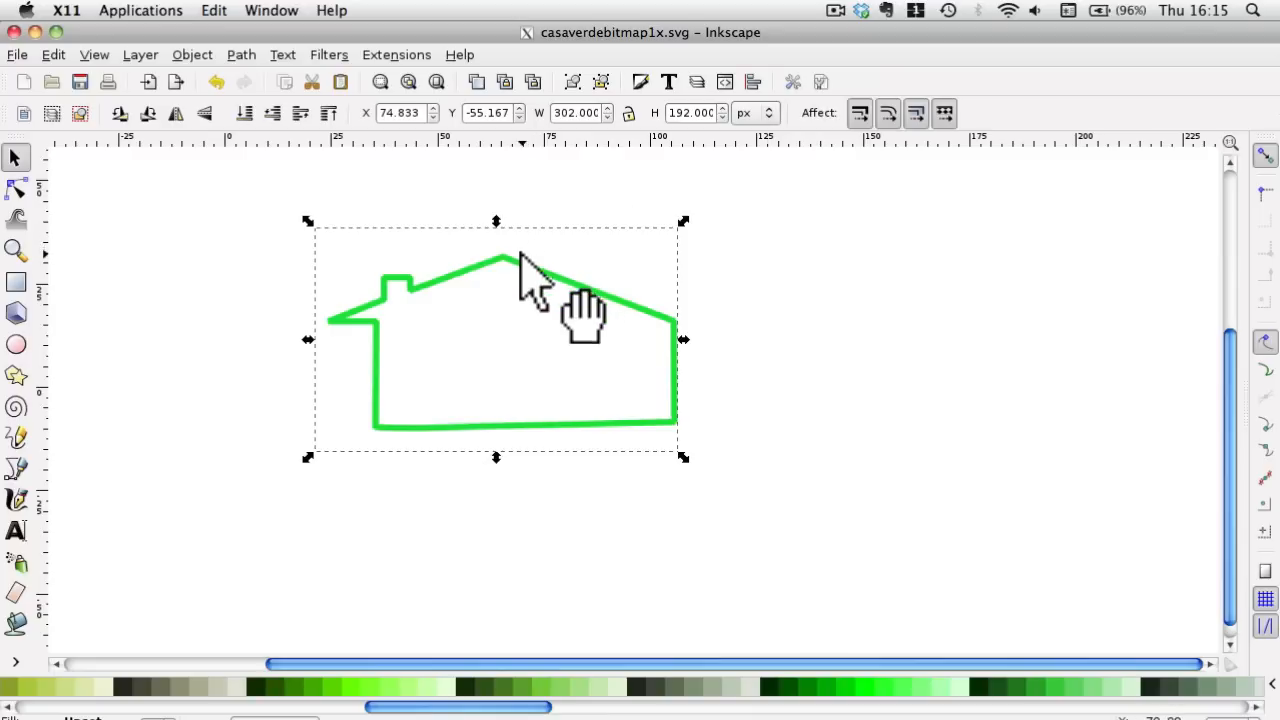
mouse_move(360, 330)
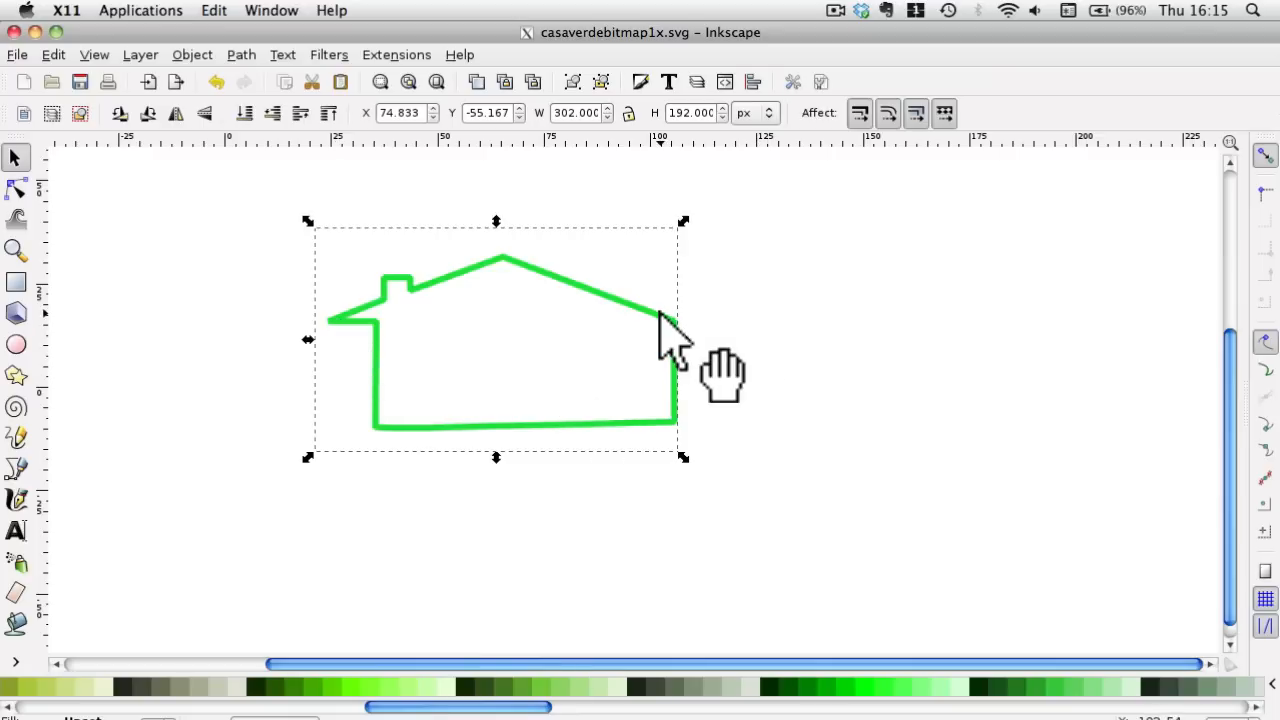
mouse_move(475, 310)
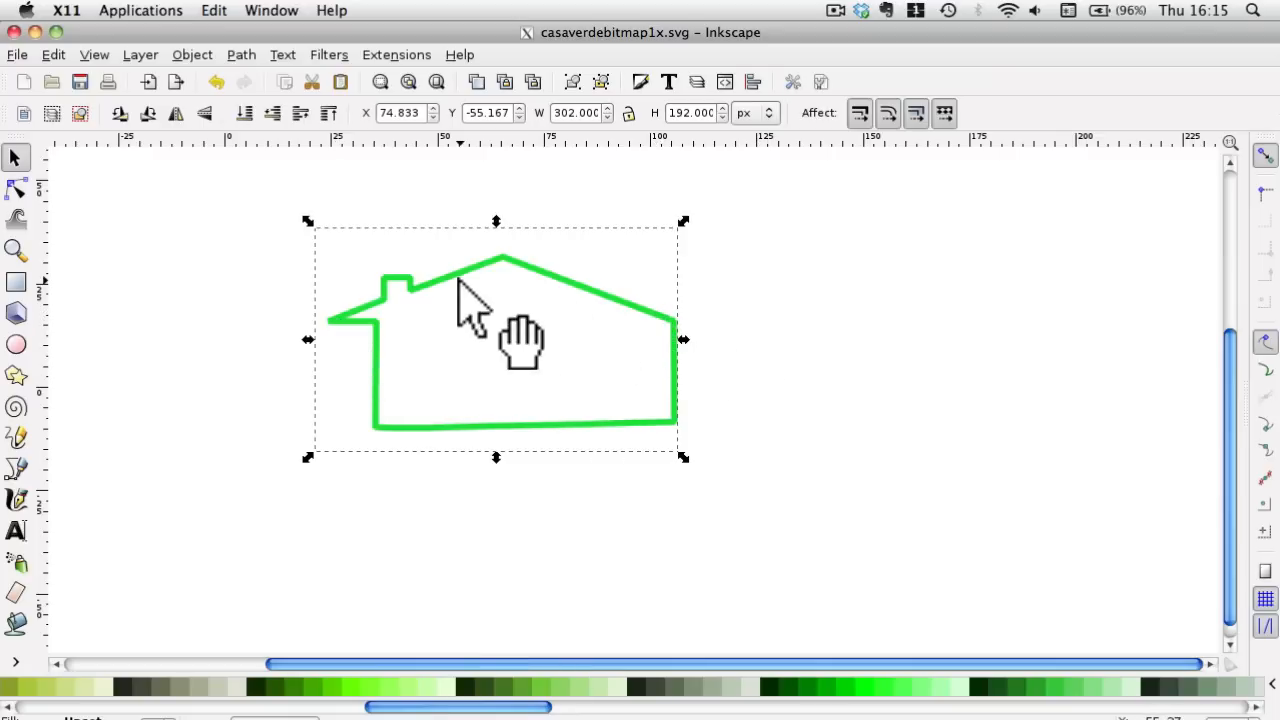
mouse_move(683, 340)
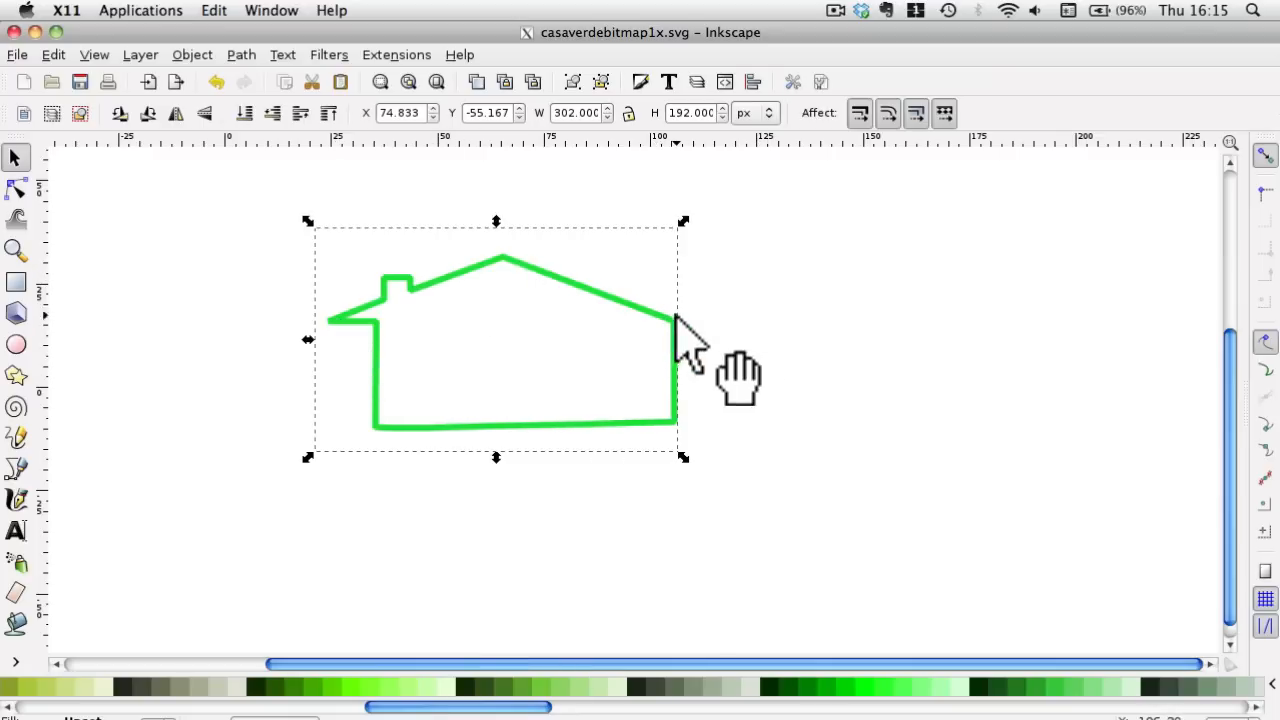
mouse_move(340, 330)
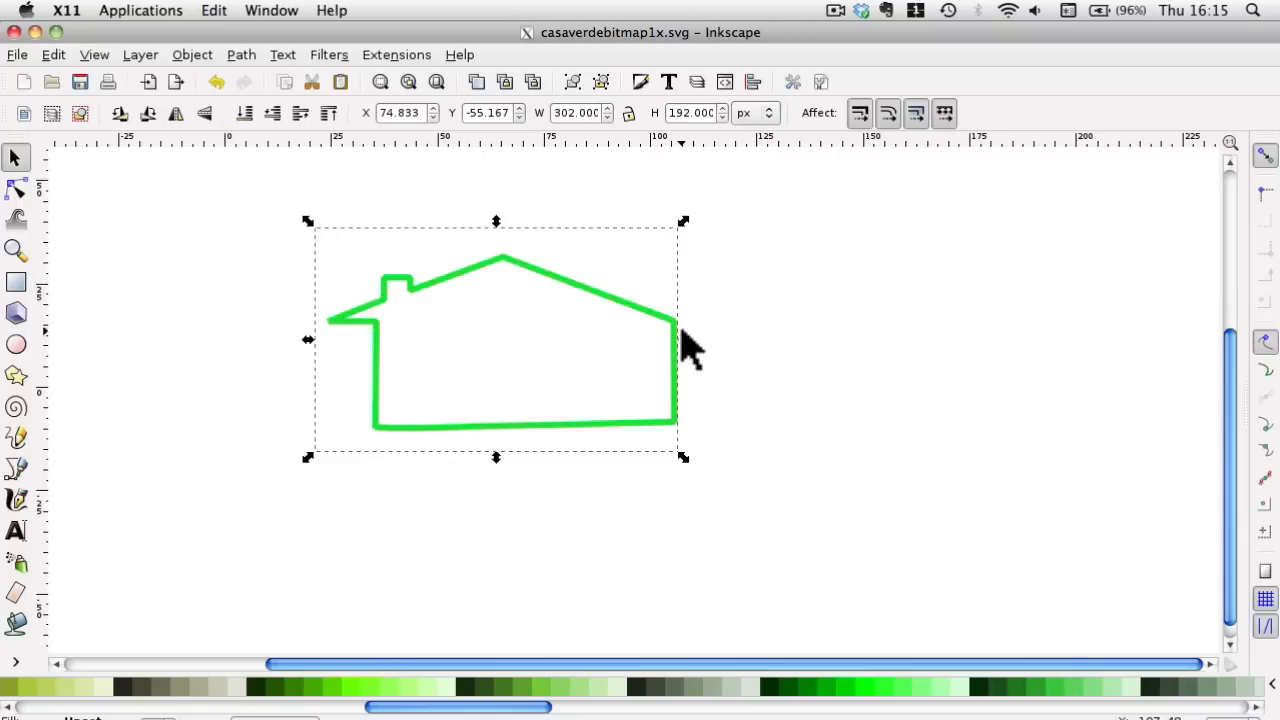
mouse_move(570, 295)
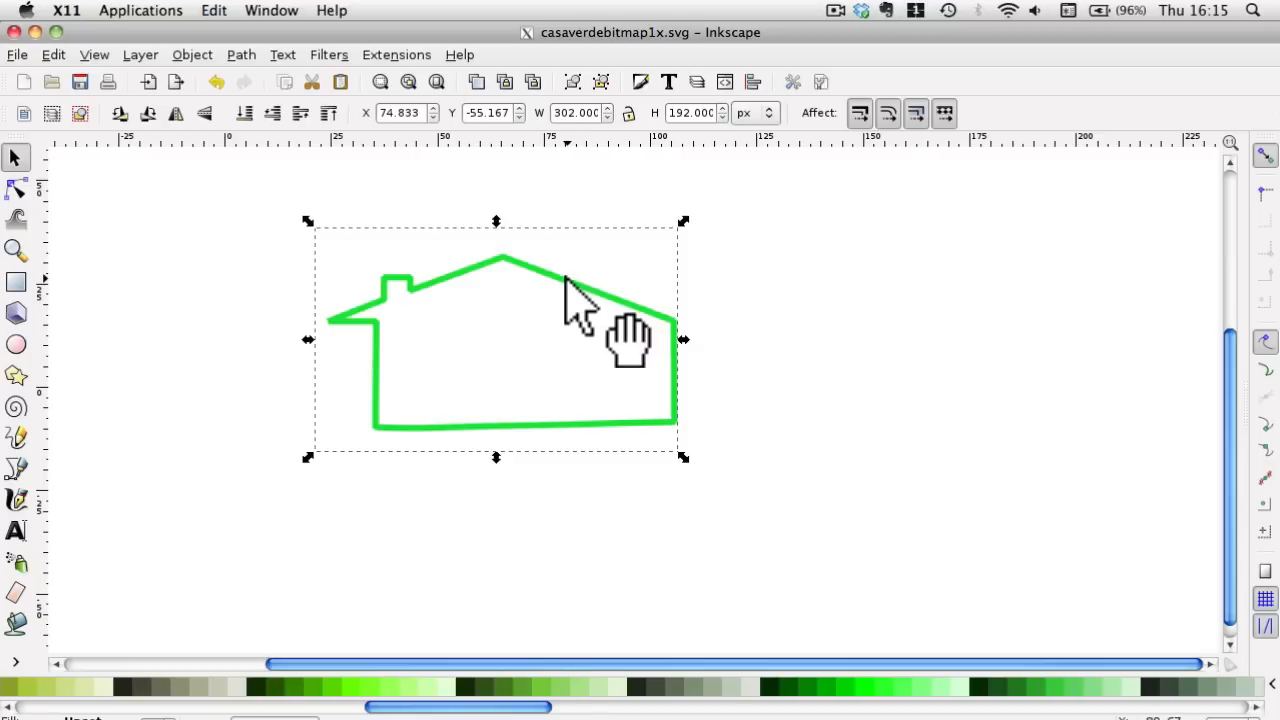
mouse_move(575, 310)
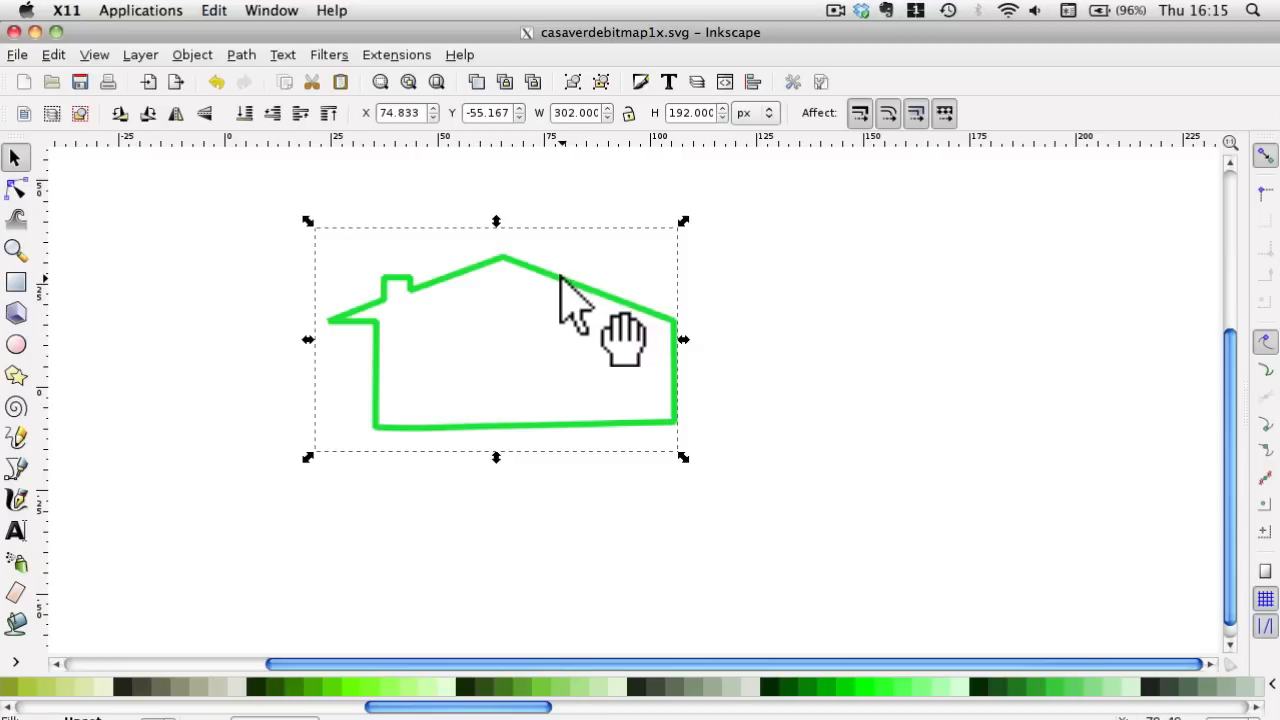
mouse_move(560, 300)
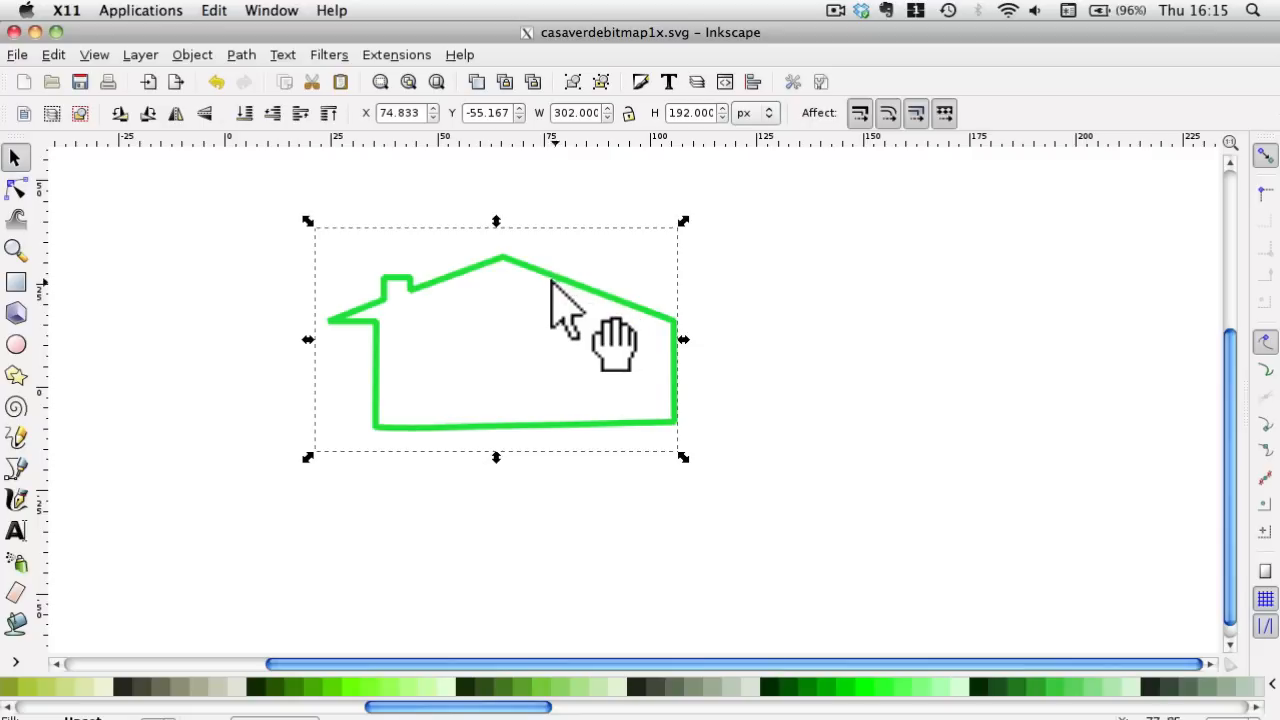
mouse_move(585, 330)
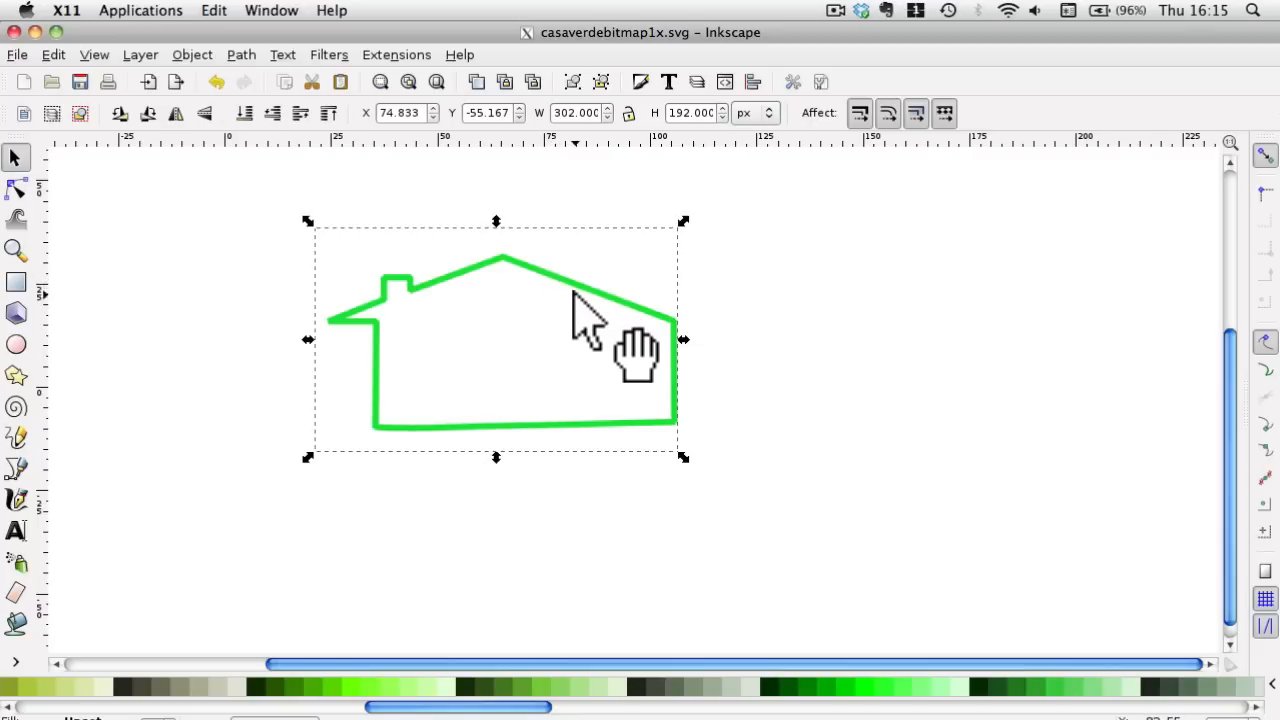
mouse_move(370, 260)
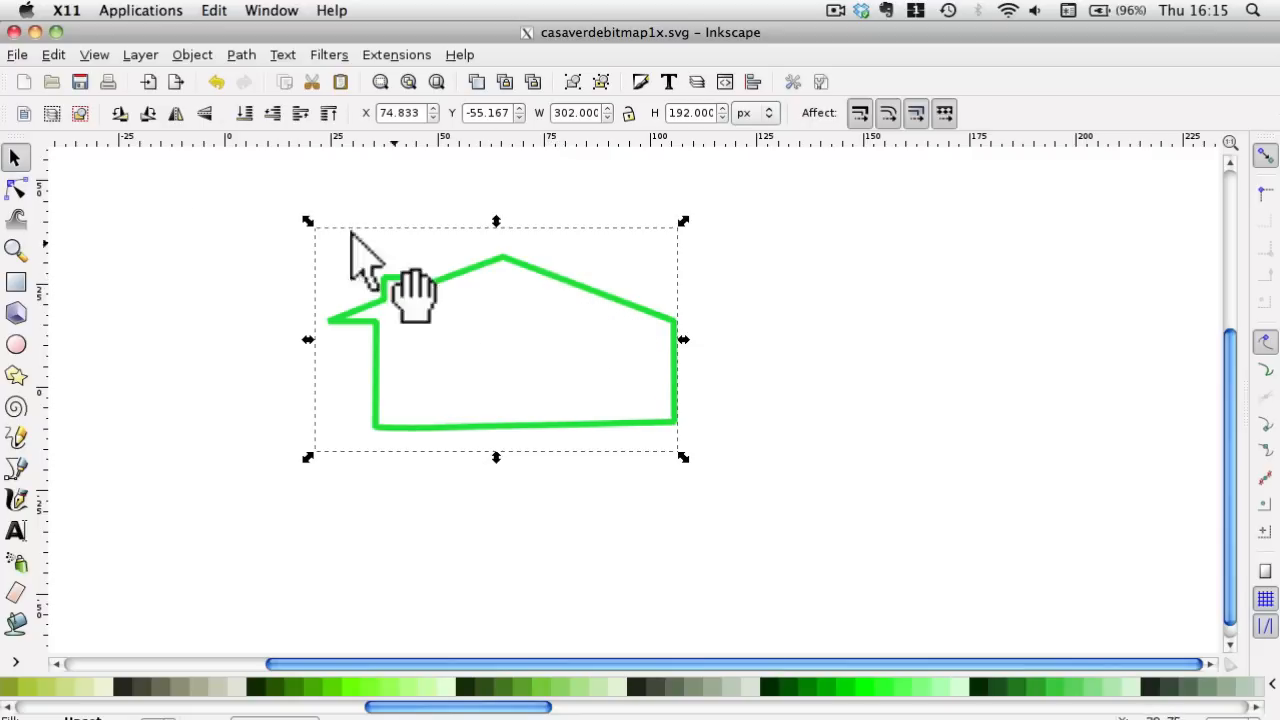
Step: Trace the house image with multi-colour scans and background removal to create a green outline
click(17, 54)
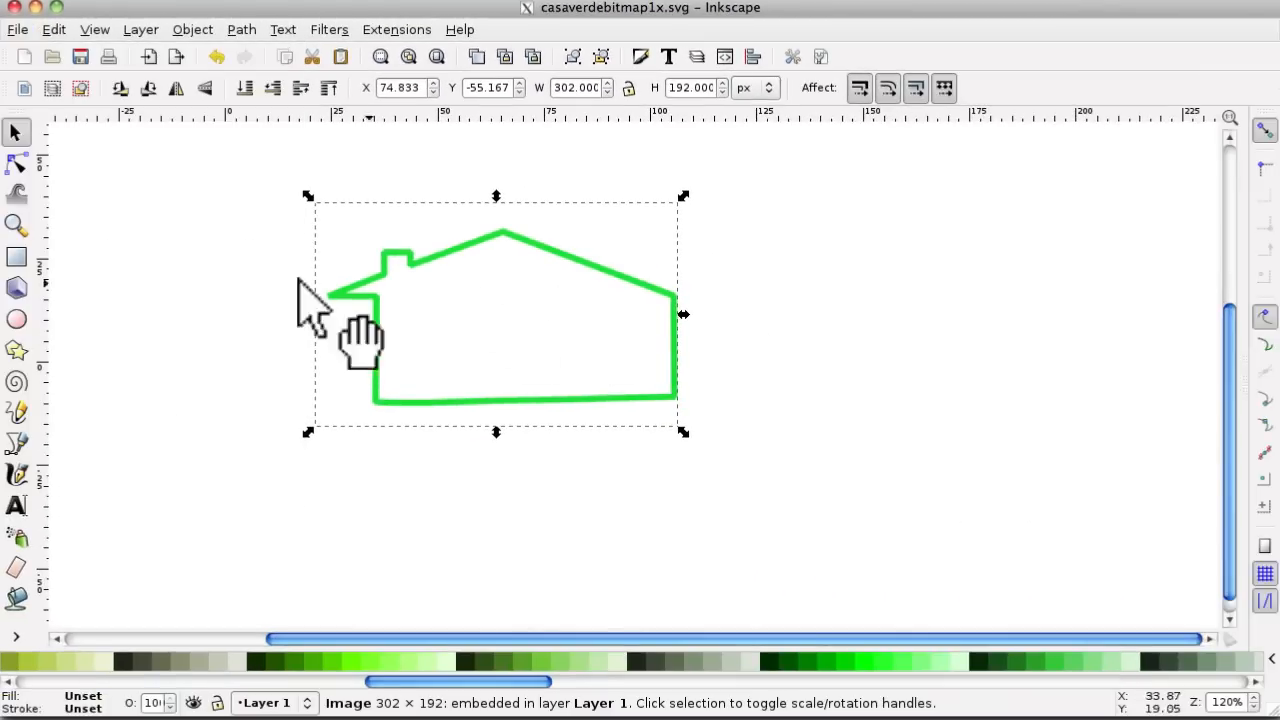
mouse_move(375, 210)
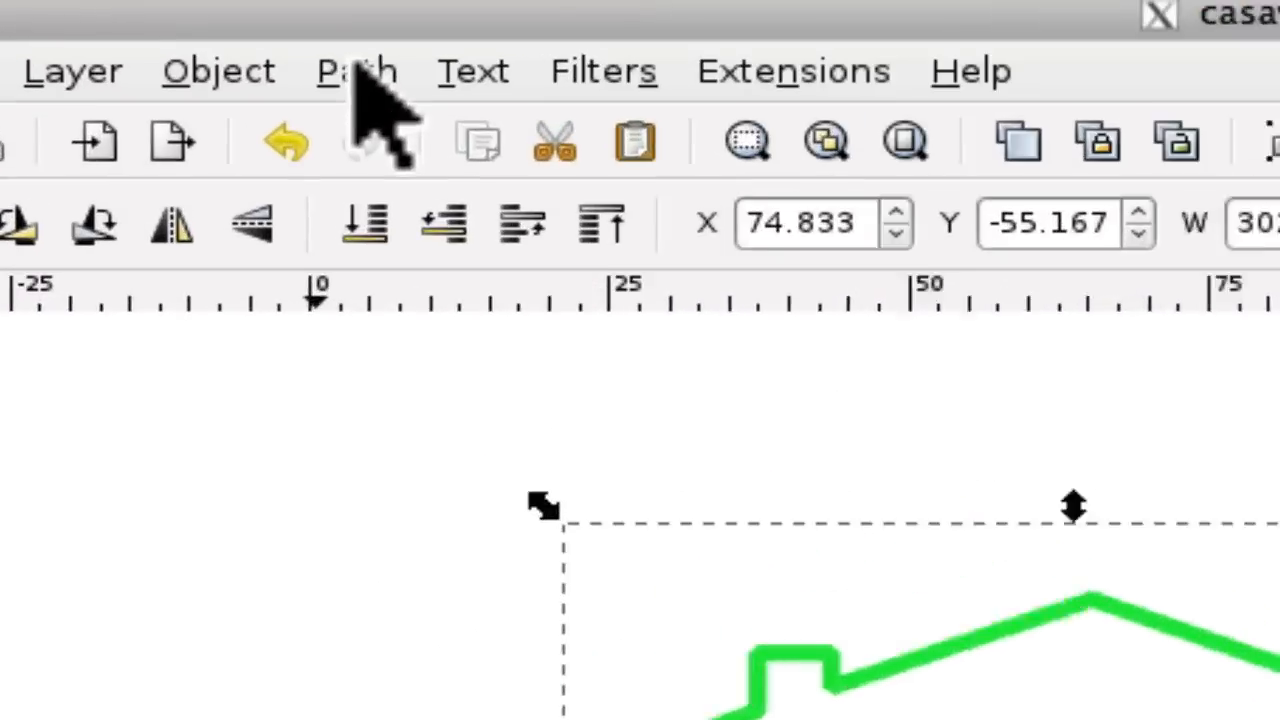
click(356, 70)
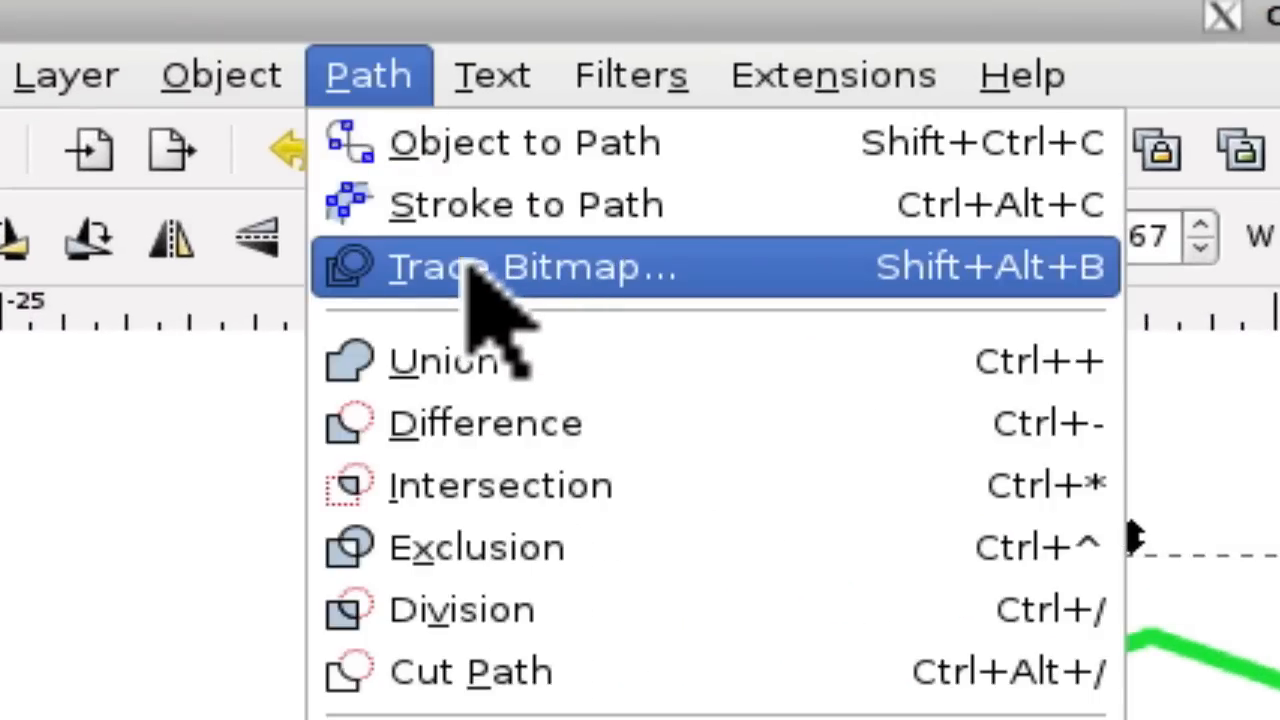
click(530, 266)
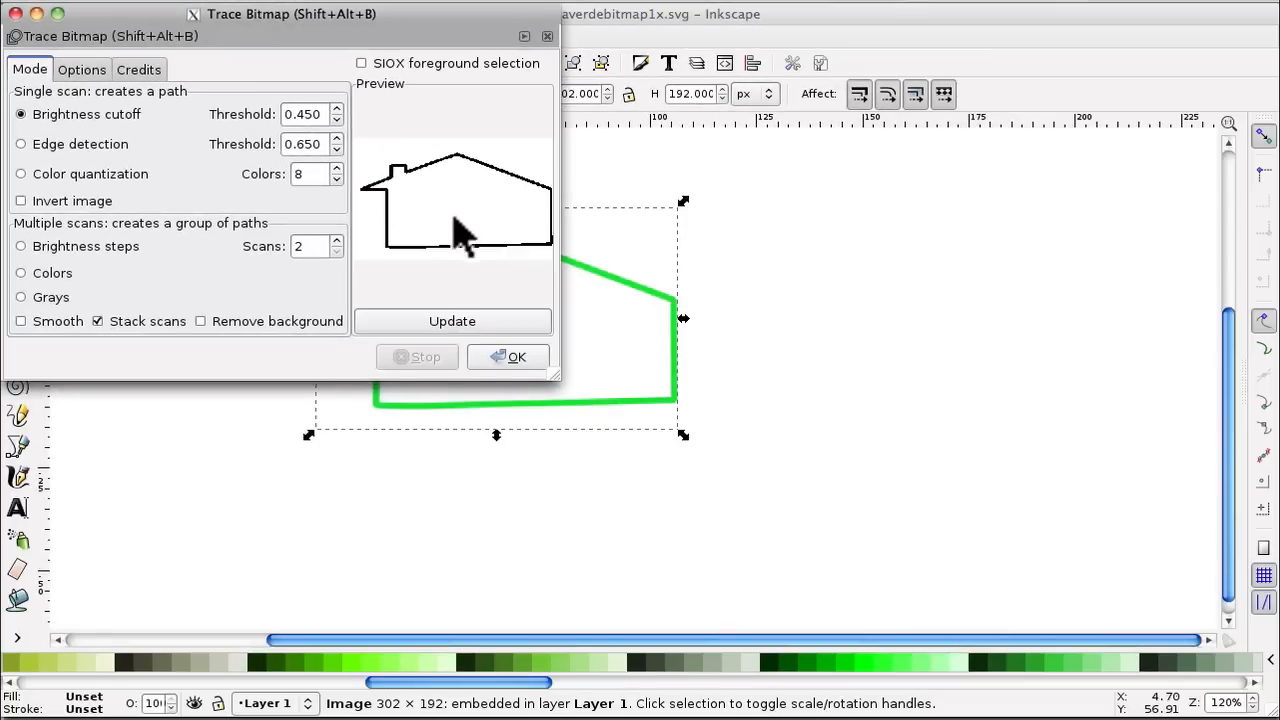
mouse_move(418, 30)
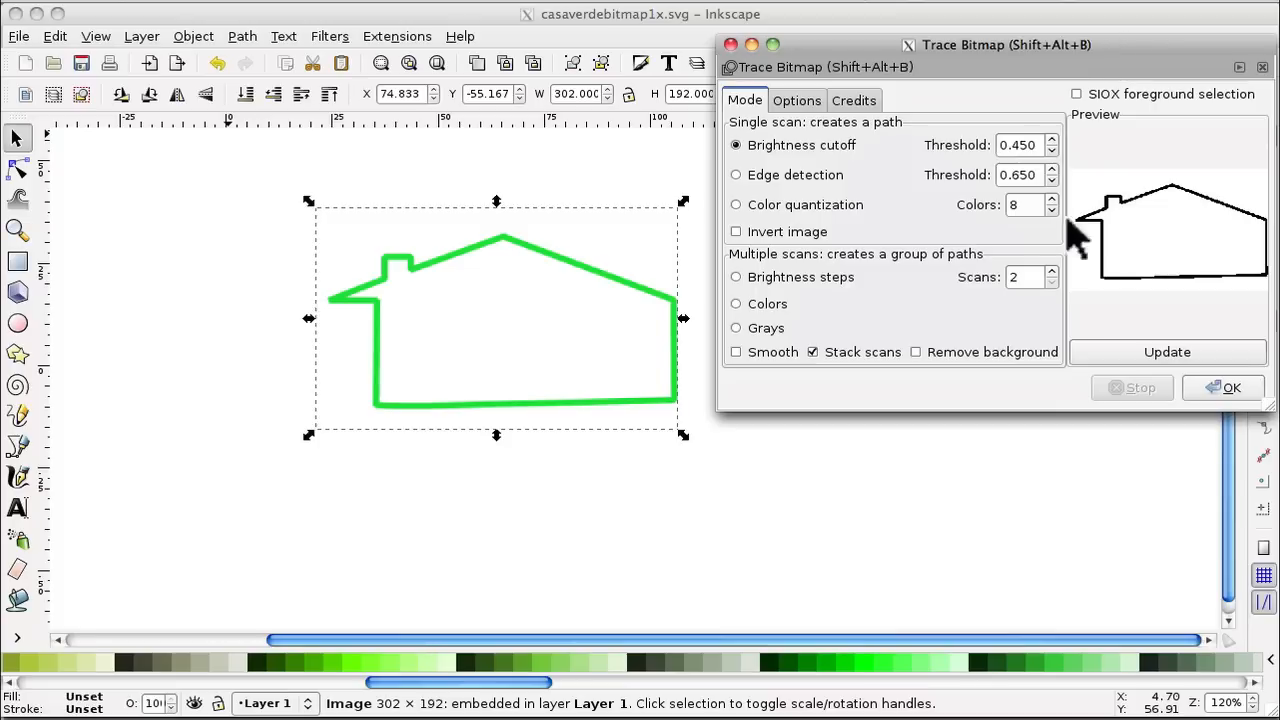
mouse_move(740, 160)
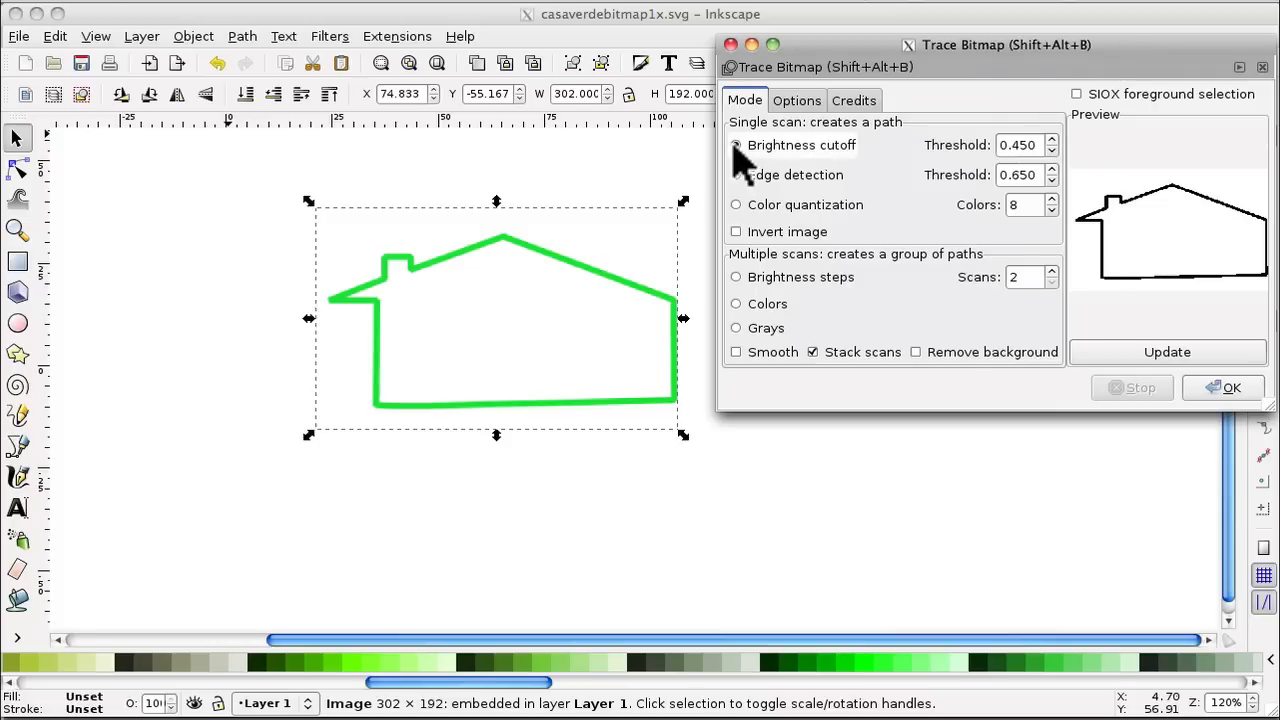
click(736, 145)
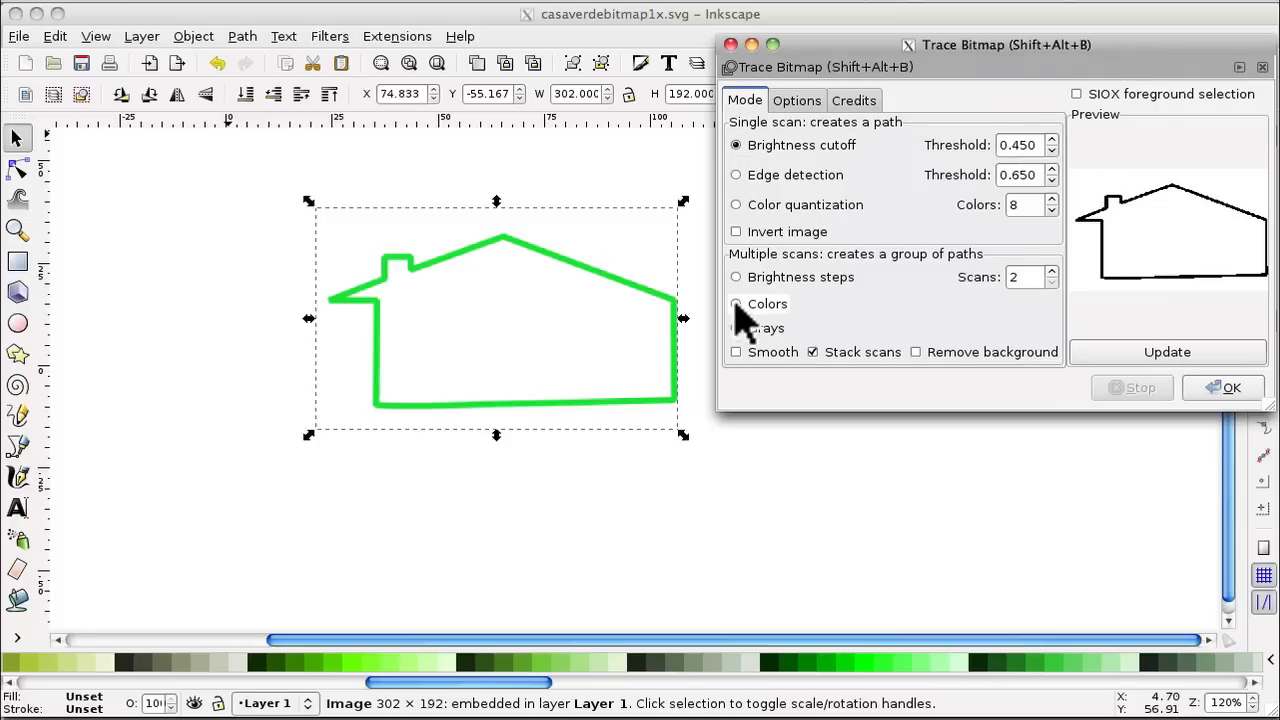
click(736, 304)
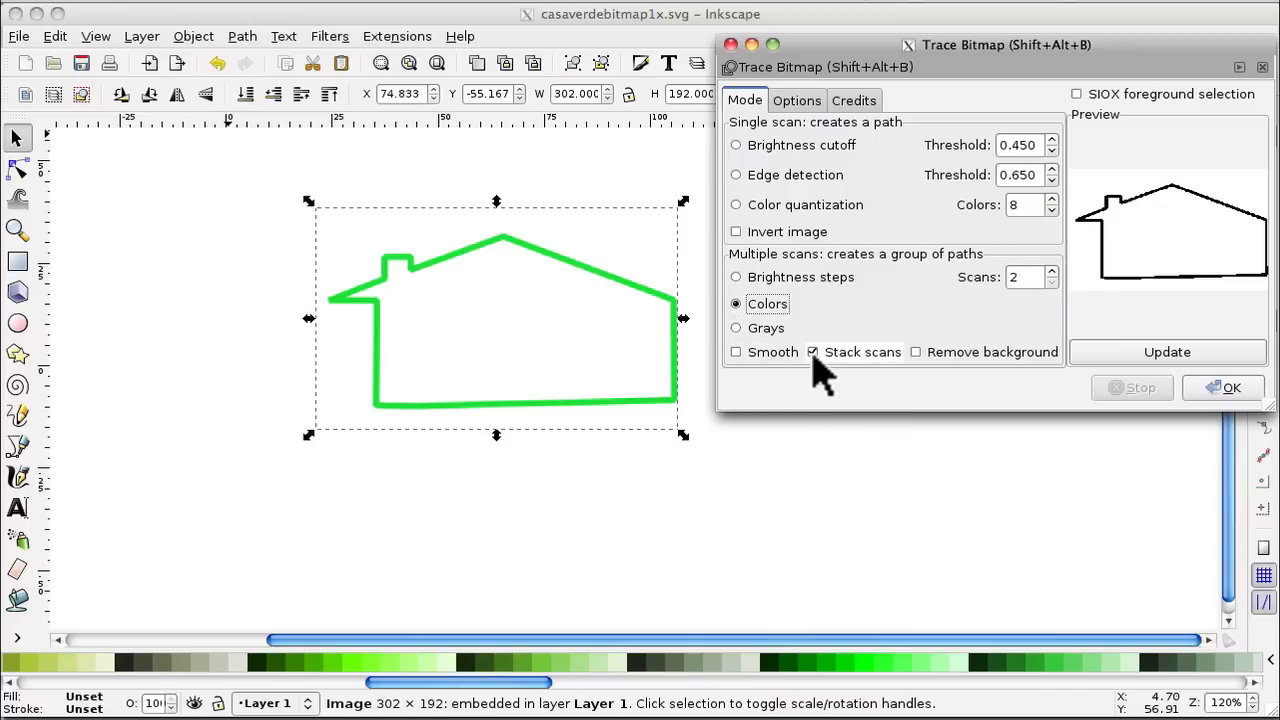
mouse_move(880, 365)
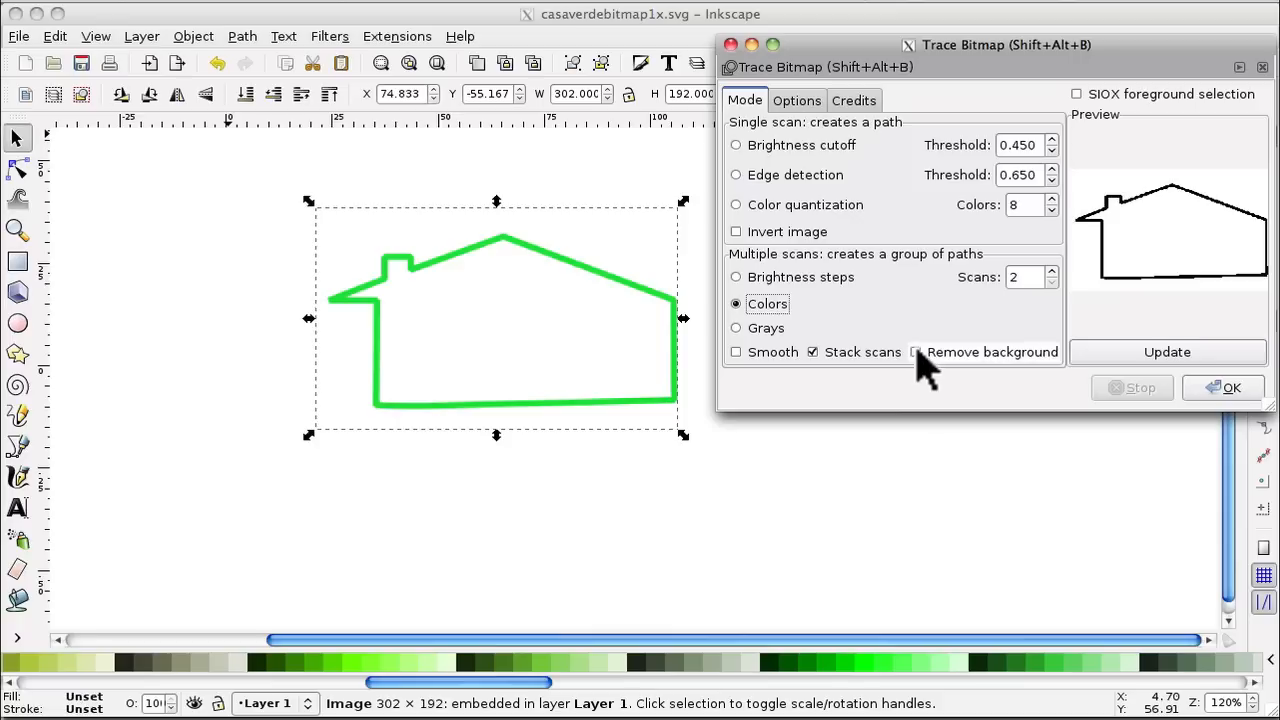
click(914, 351)
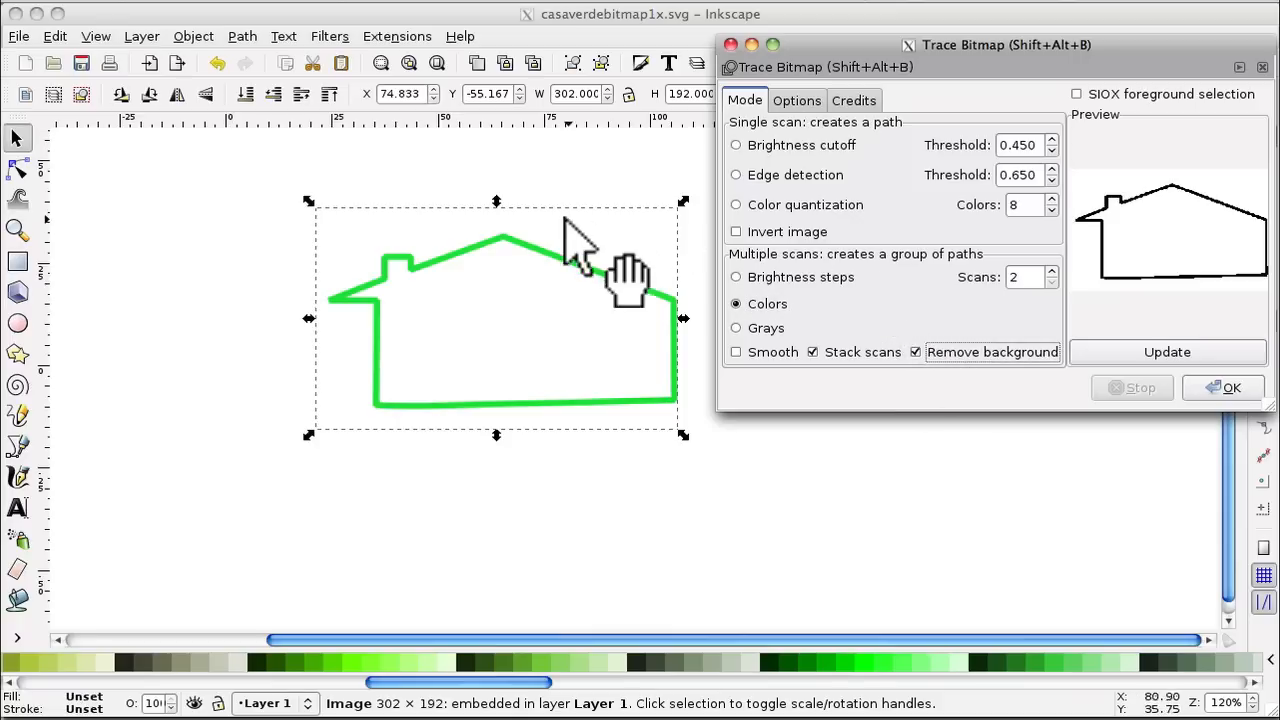
mouse_move(940, 275)
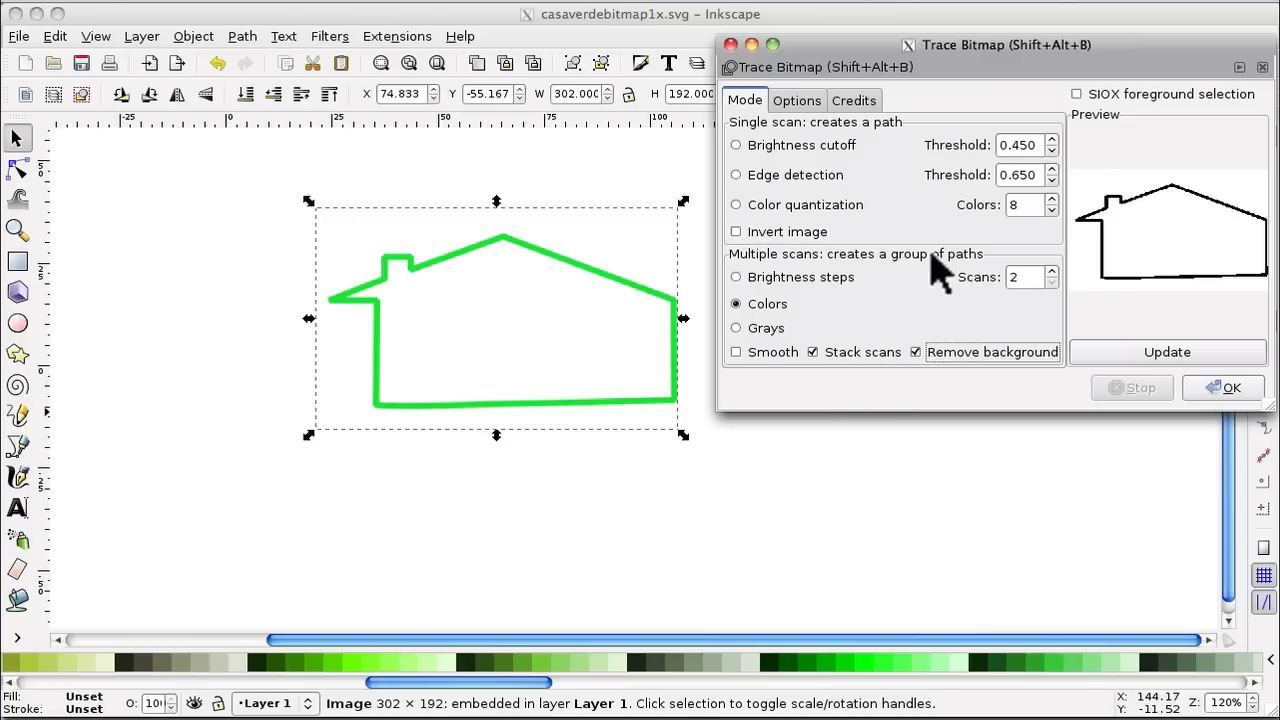
click(1166, 351)
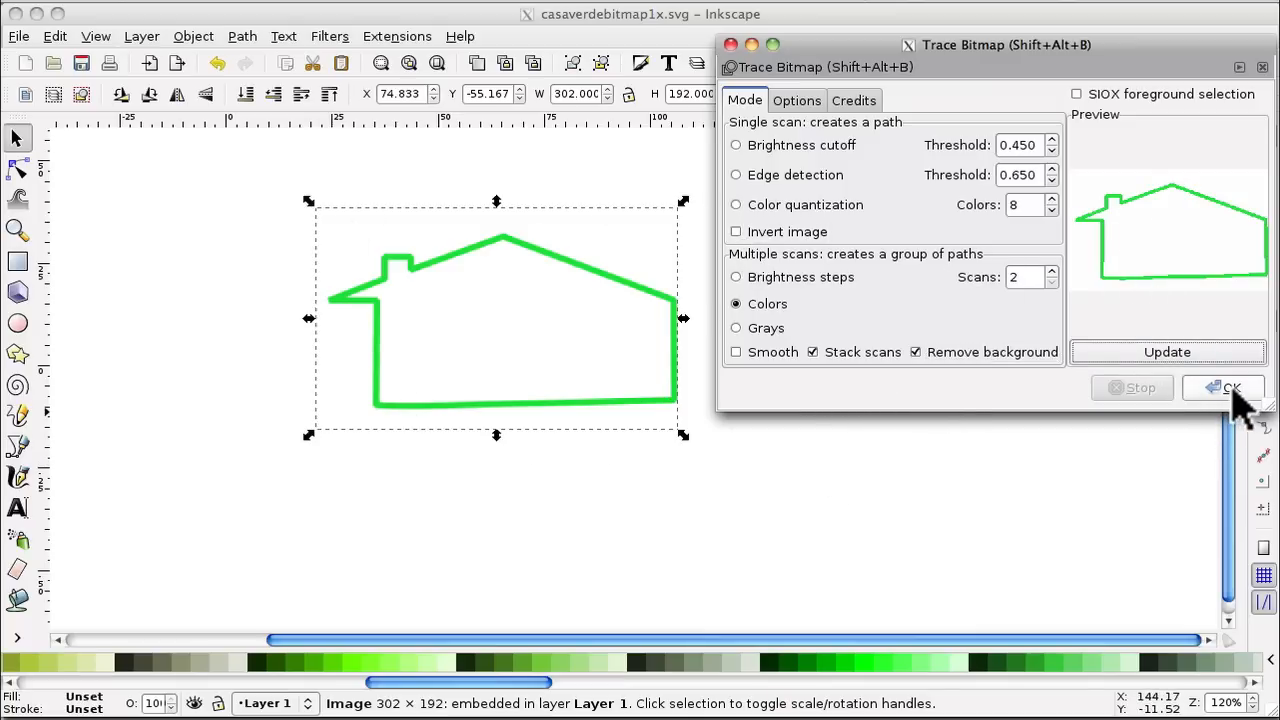
click(1231, 387)
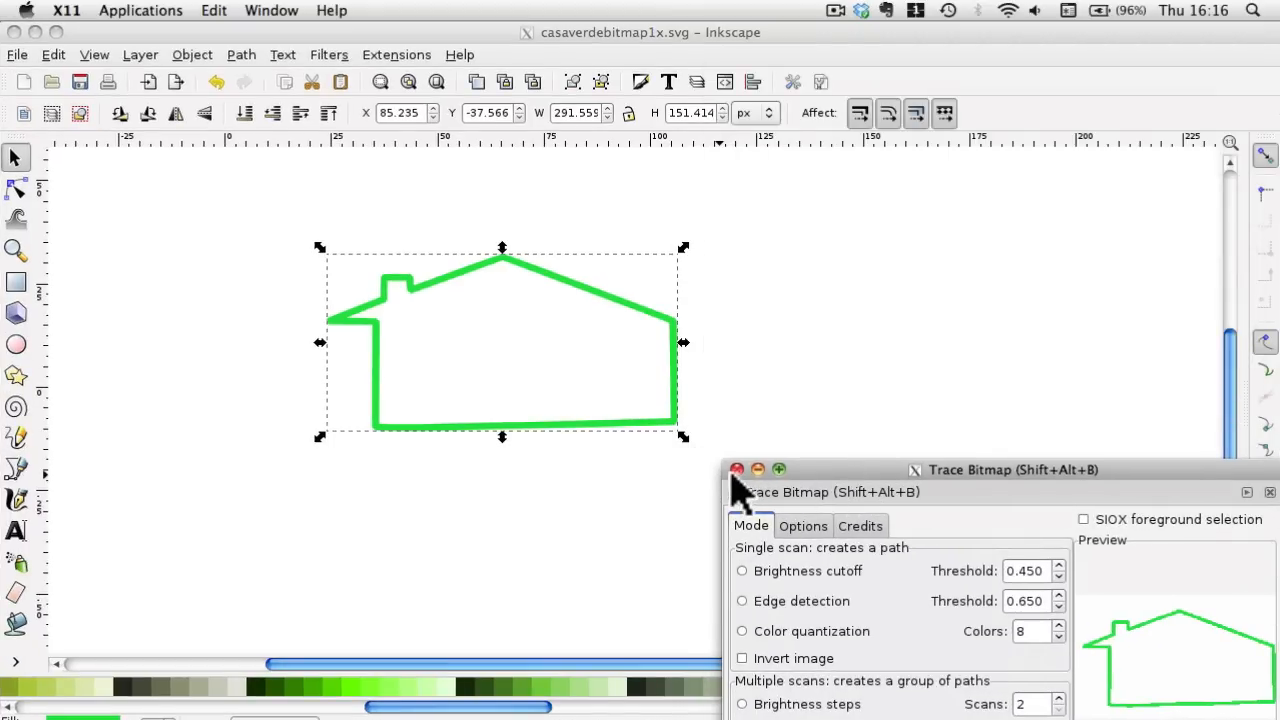
Step: Separate the traced outline from the image, moving the image right, and enlarge the outline
click(737, 469)
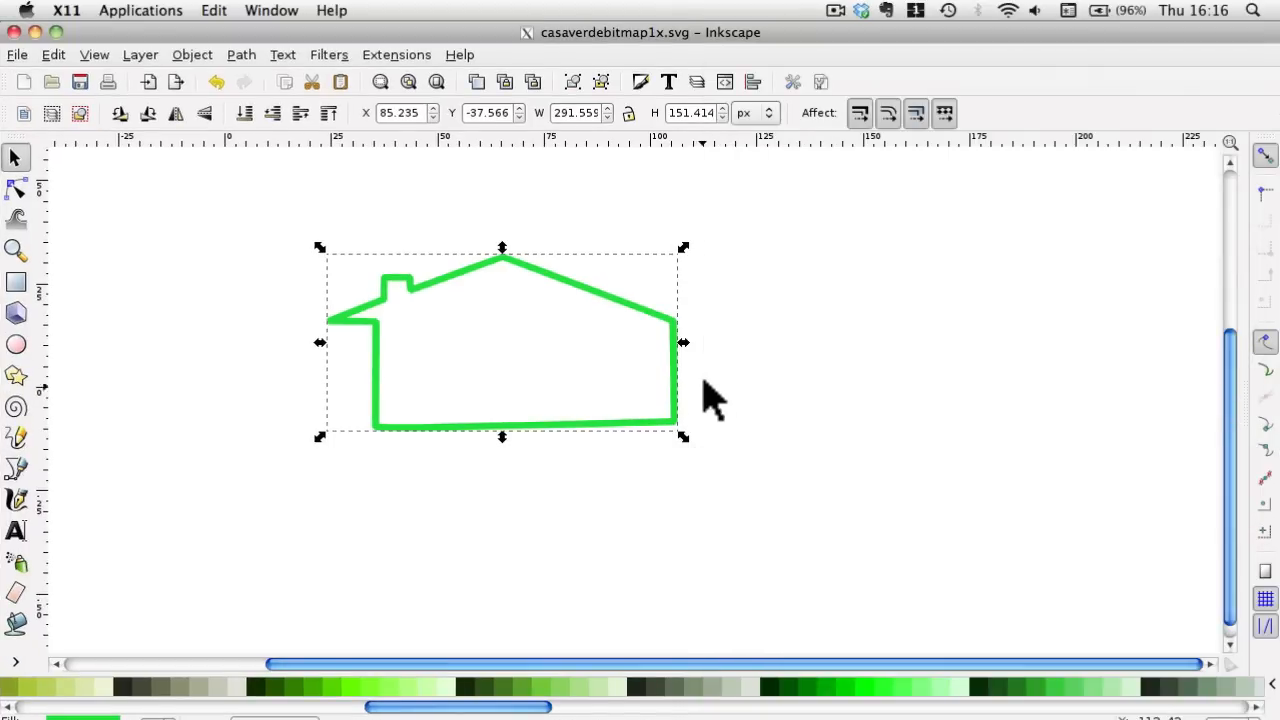
mouse_move(655, 340)
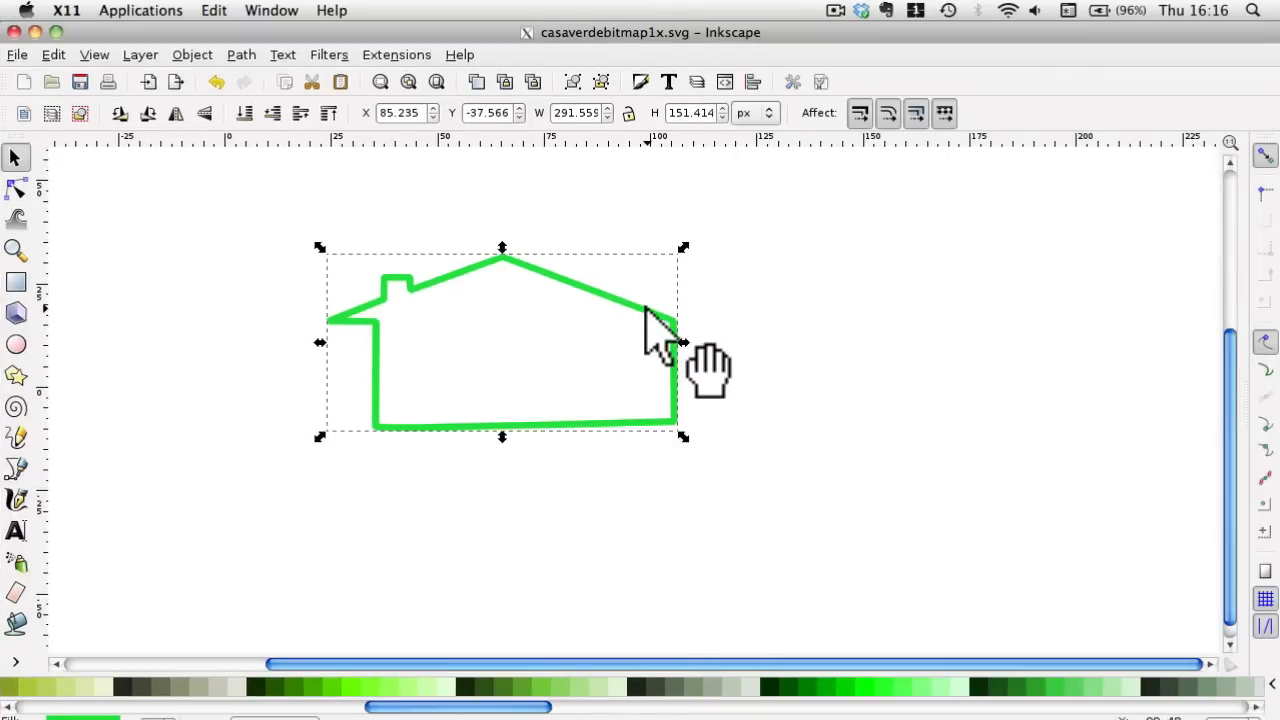
drag(650, 330, 400, 400)
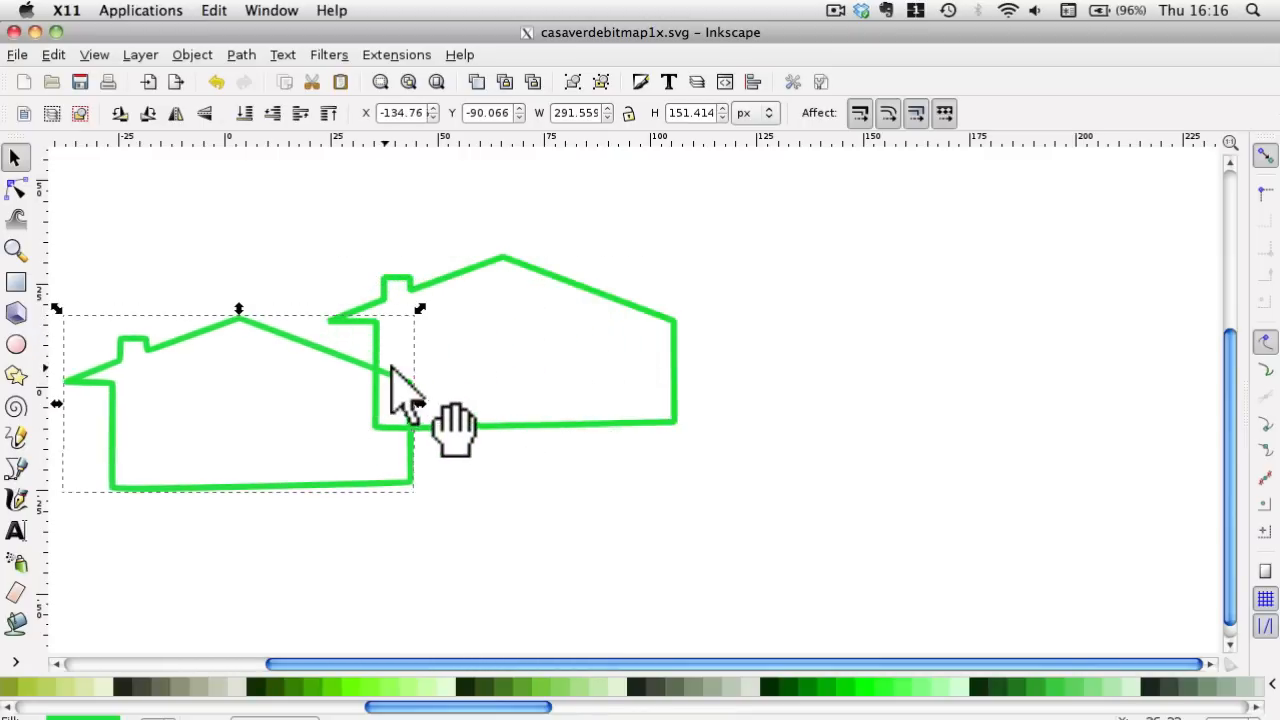
drag(400, 390, 1090, 270)
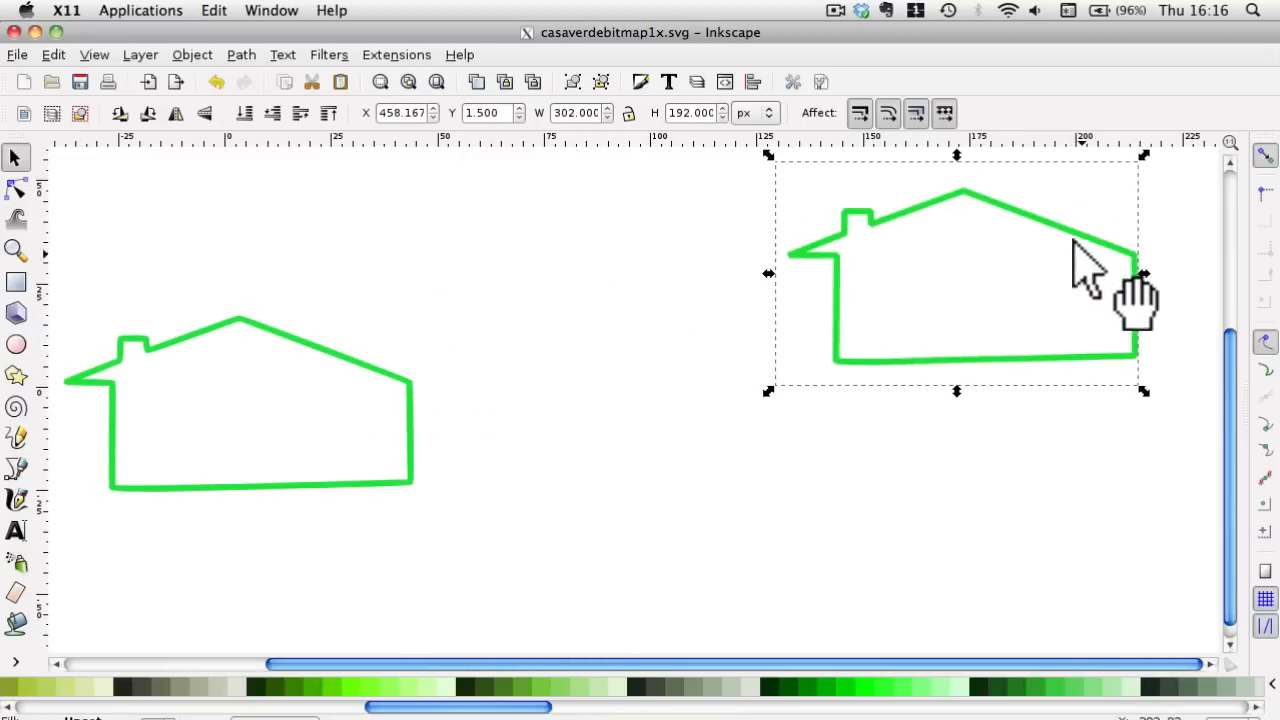
mouse_move(365, 390)
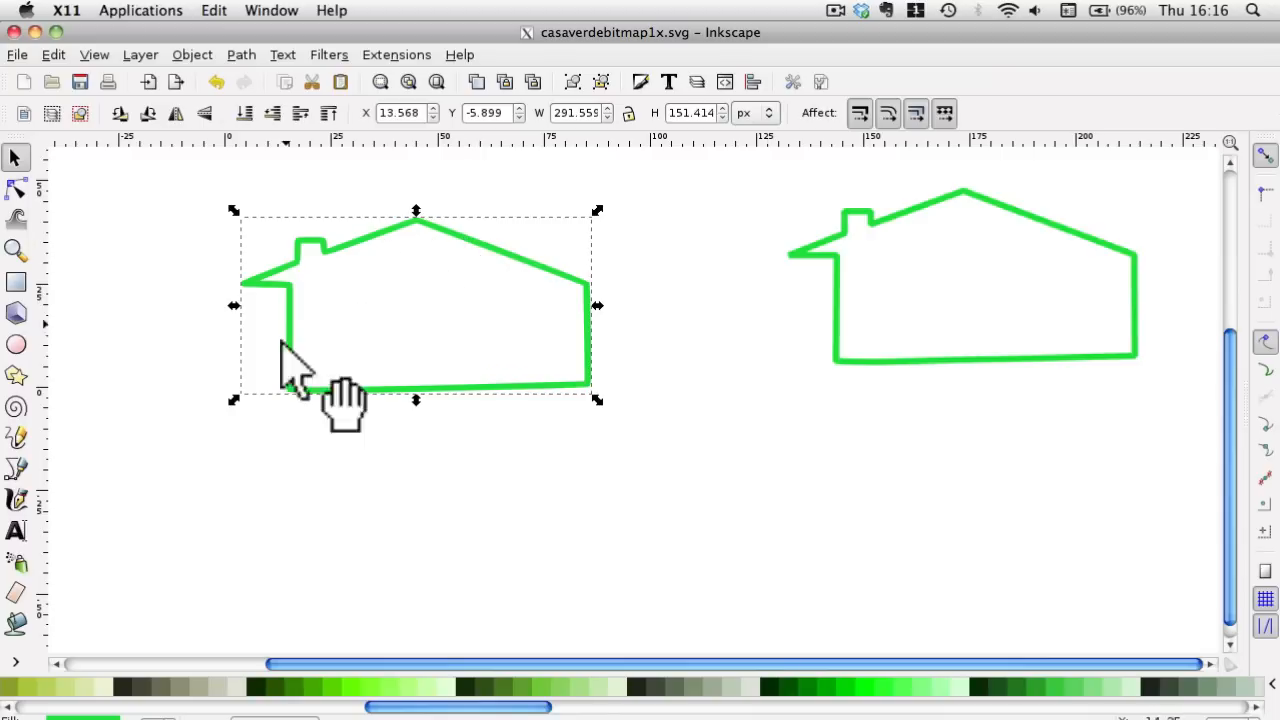
mouse_move(360, 400)
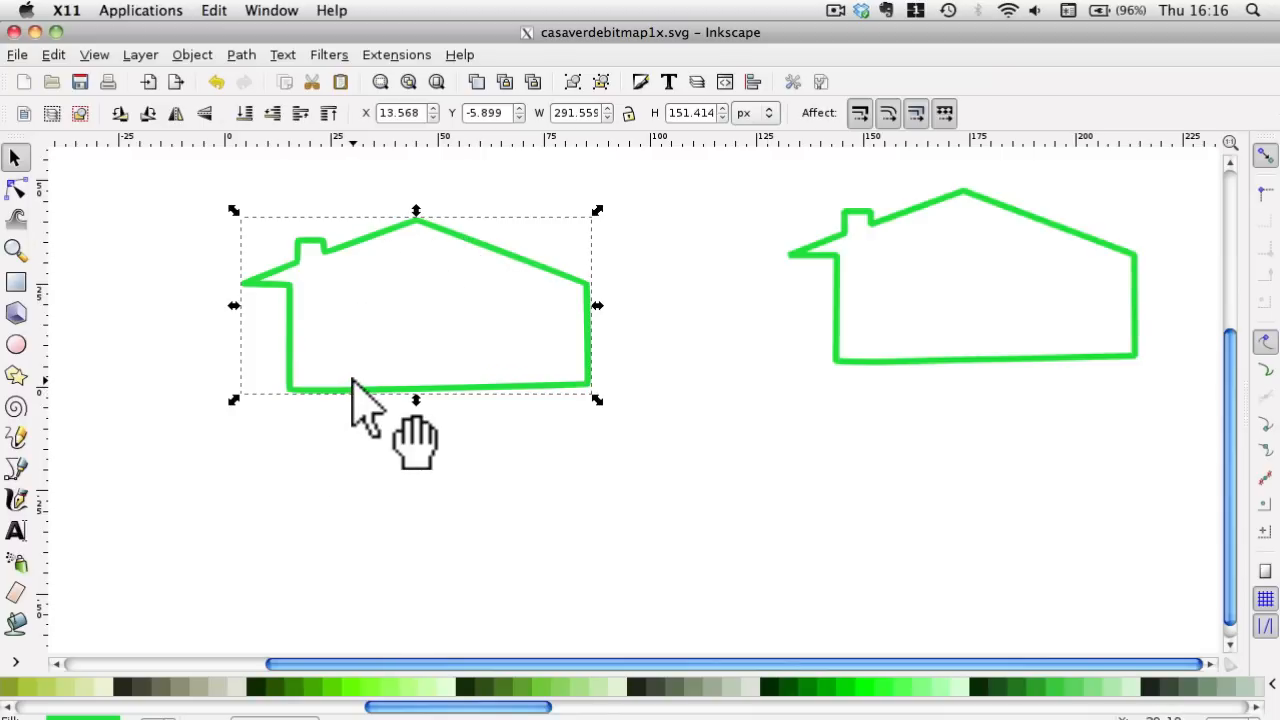
mouse_move(597, 400)
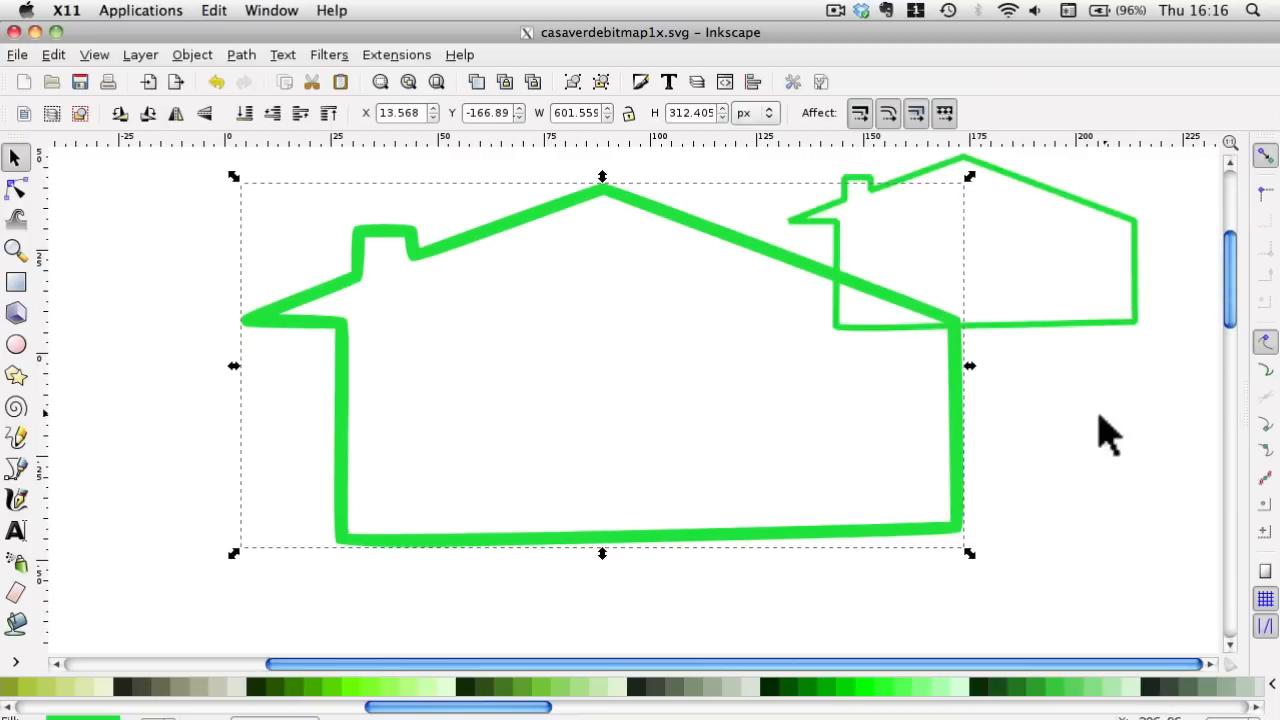
mouse_move(975, 570)
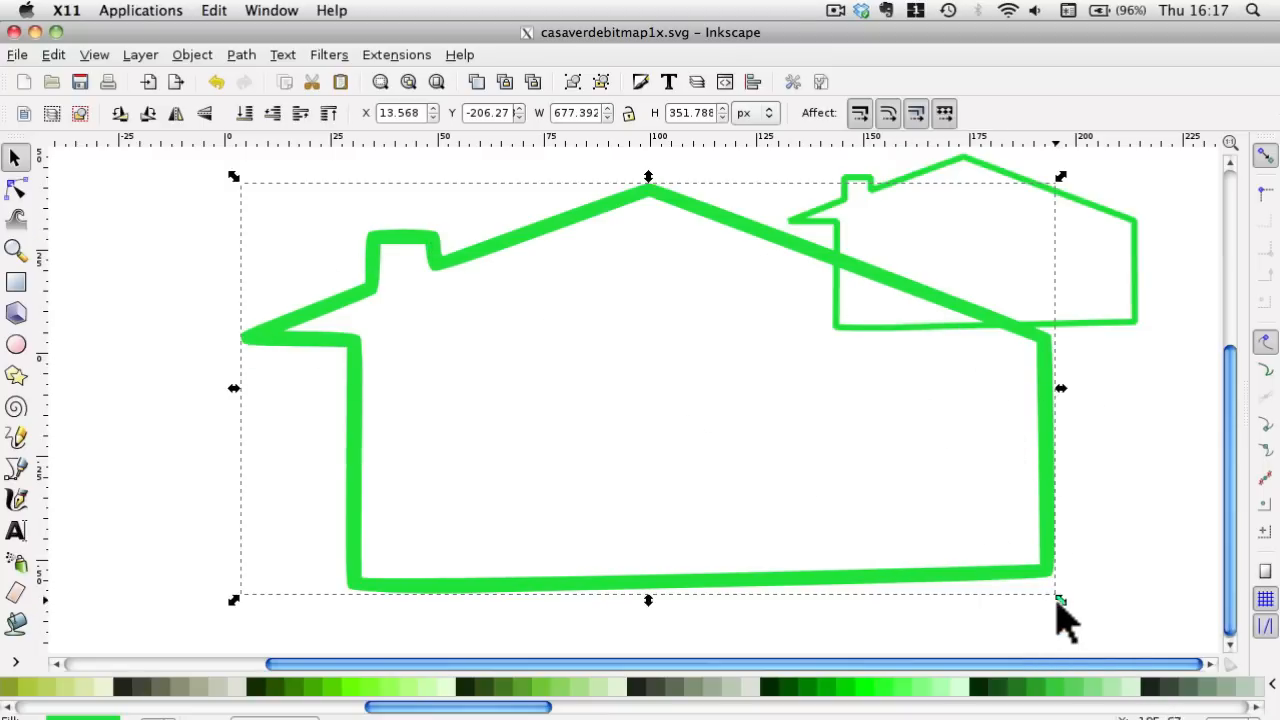
drag(1060, 600, 700, 410)
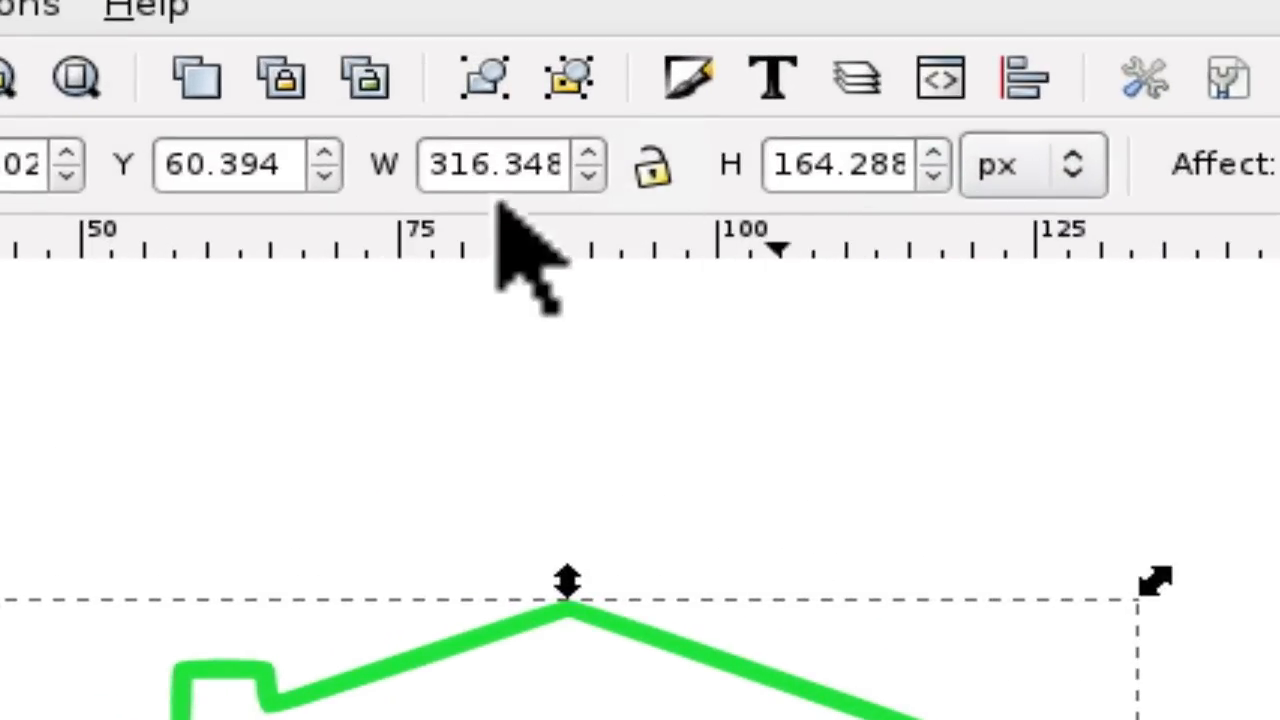
mouse_move(840, 230)
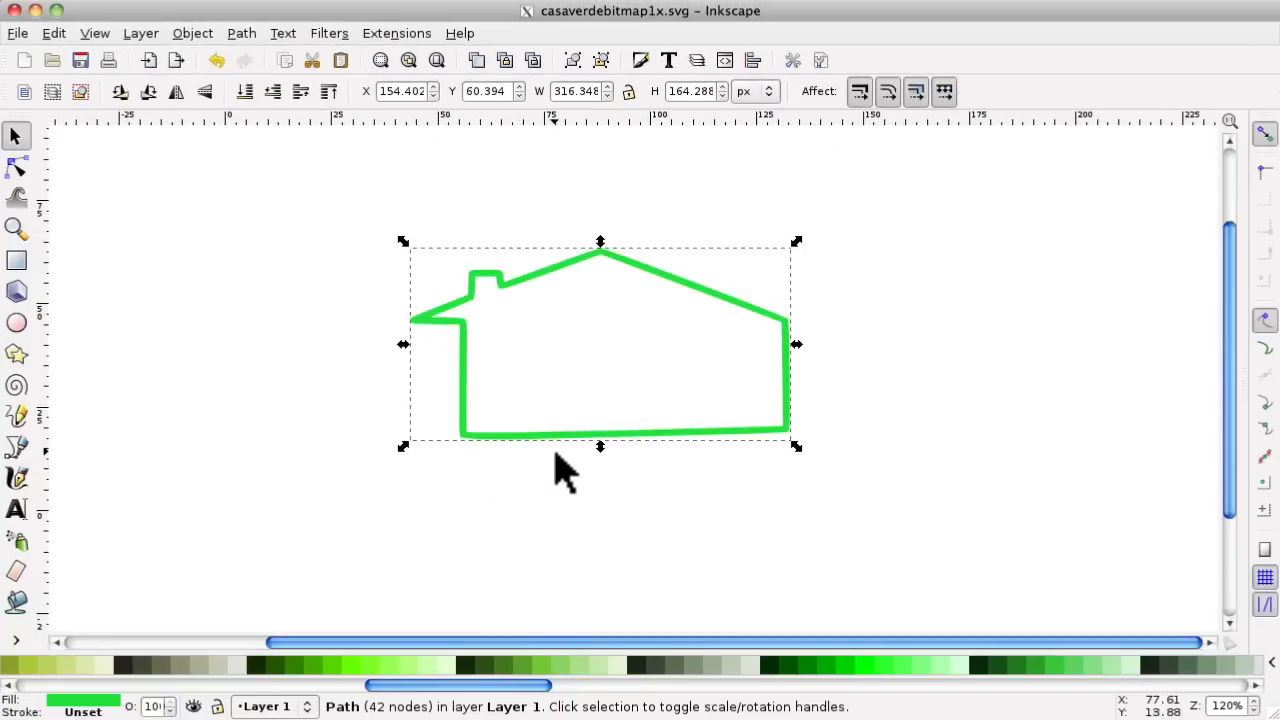
mouse_move(555, 465)
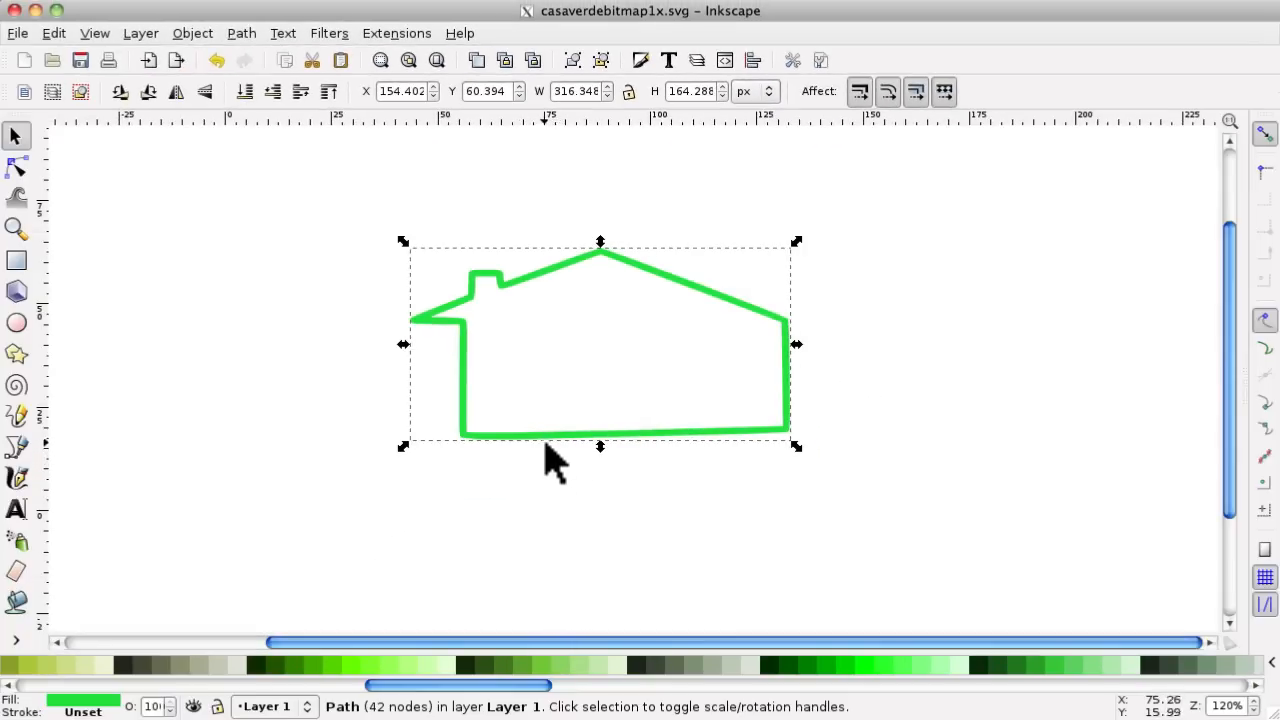
mouse_move(785, 445)
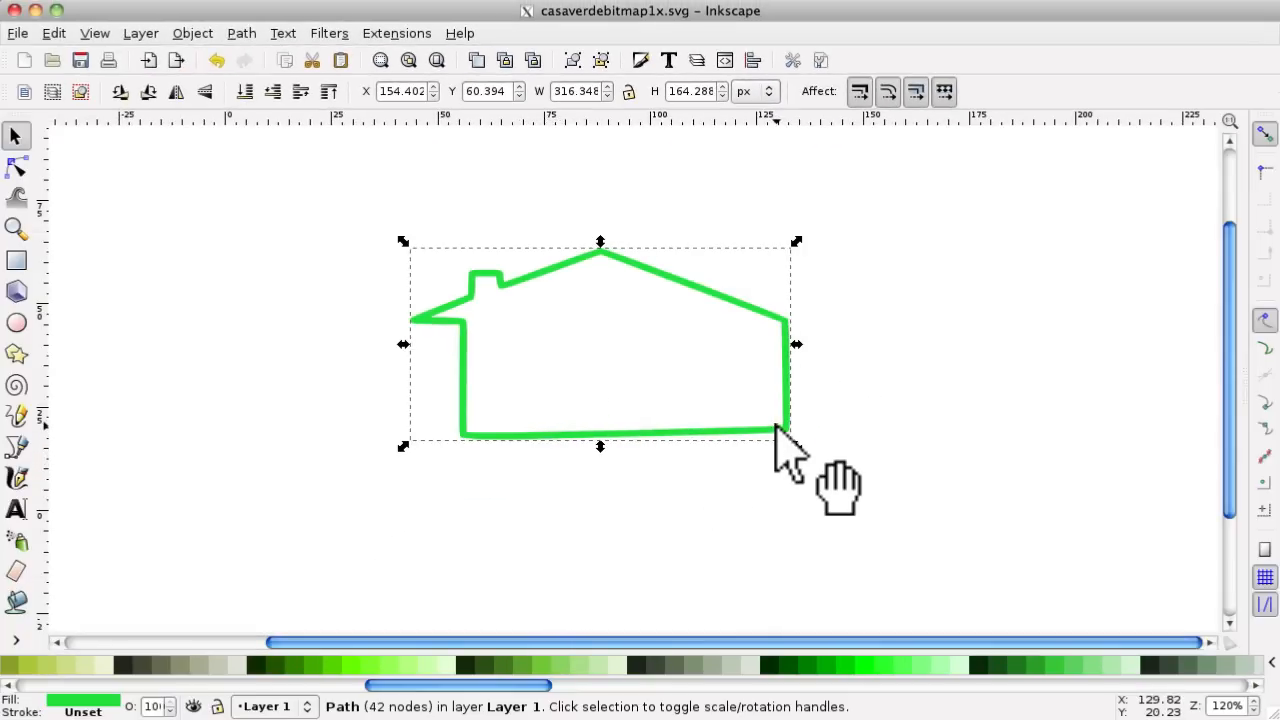
mouse_move(550, 310)
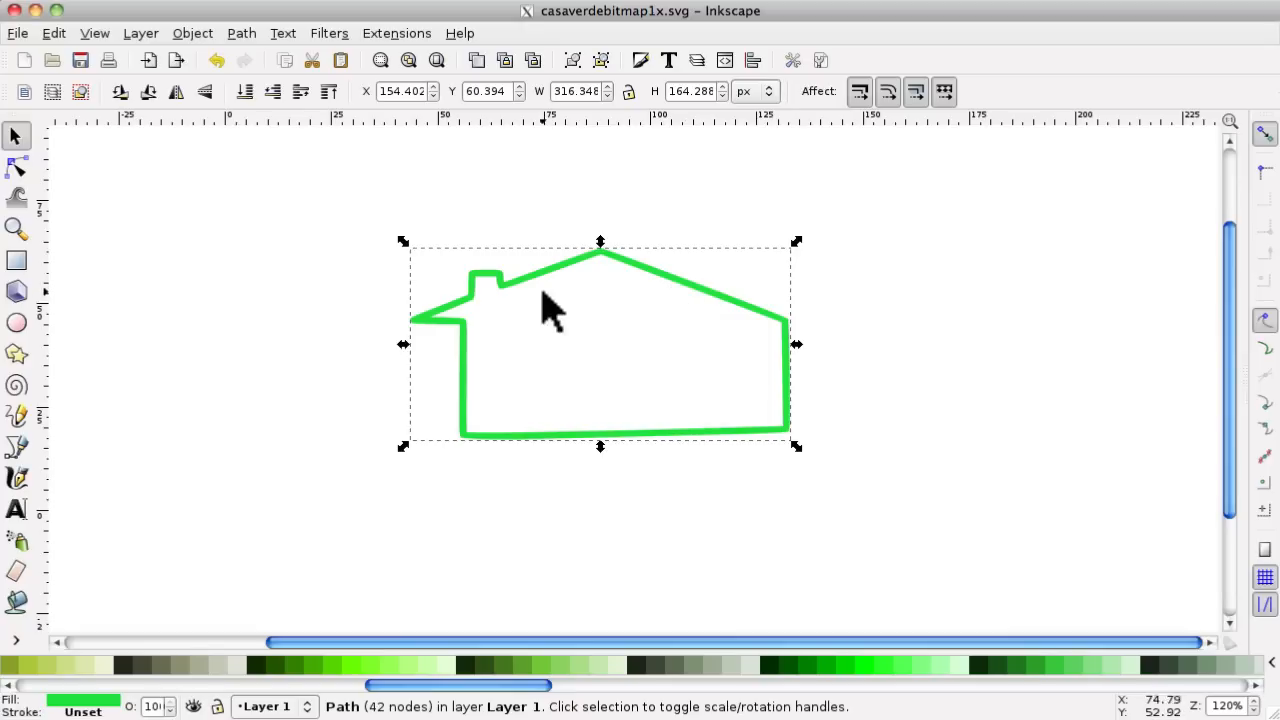
mouse_move(343, 413)
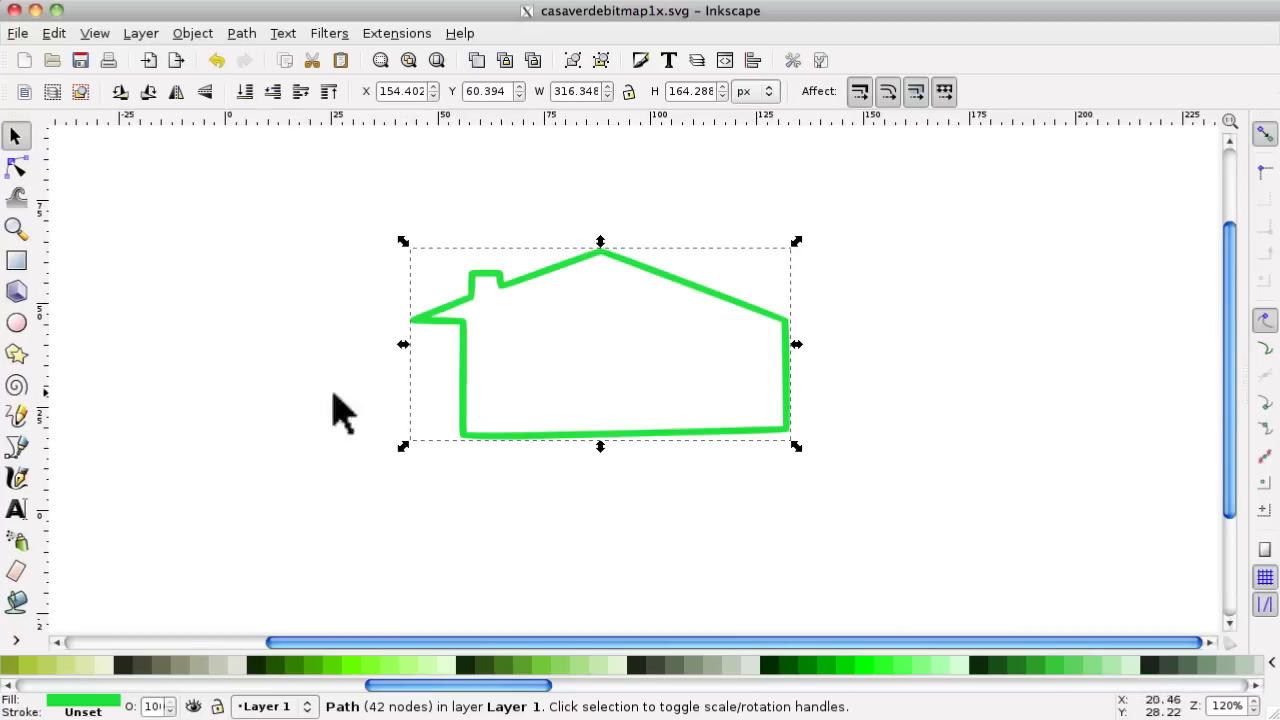
mouse_move(790, 440)
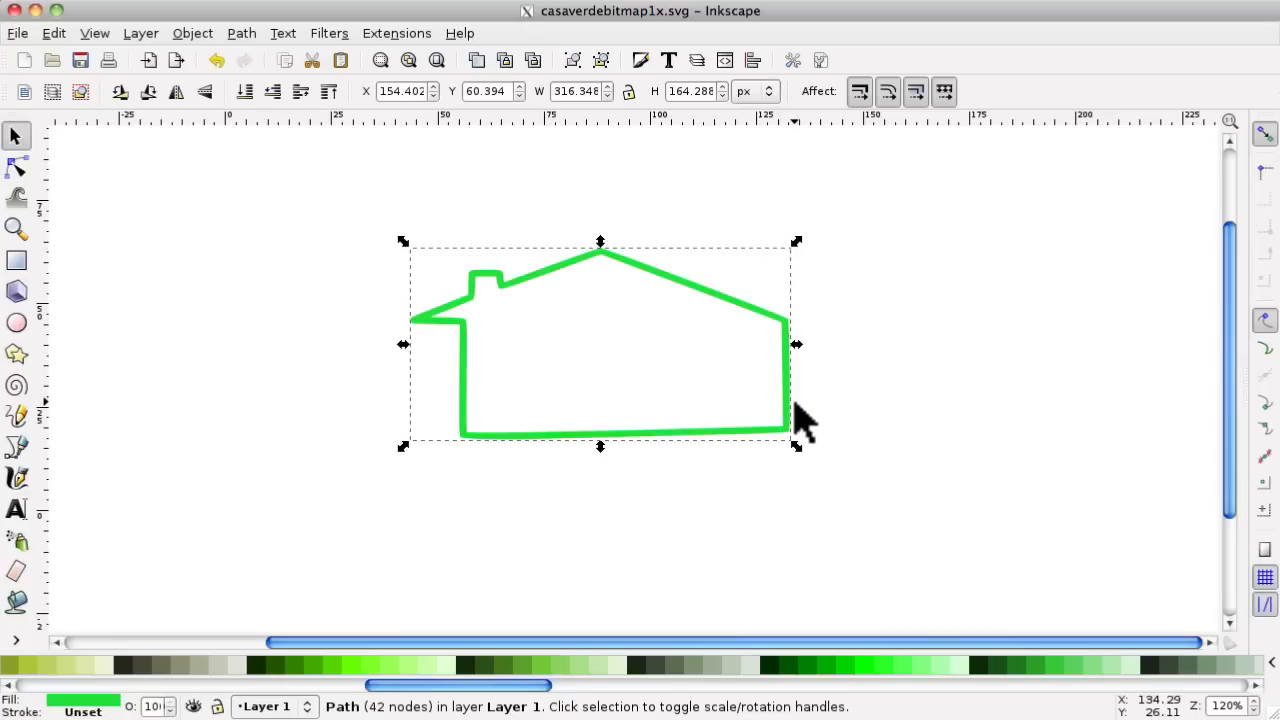
mouse_move(800, 430)
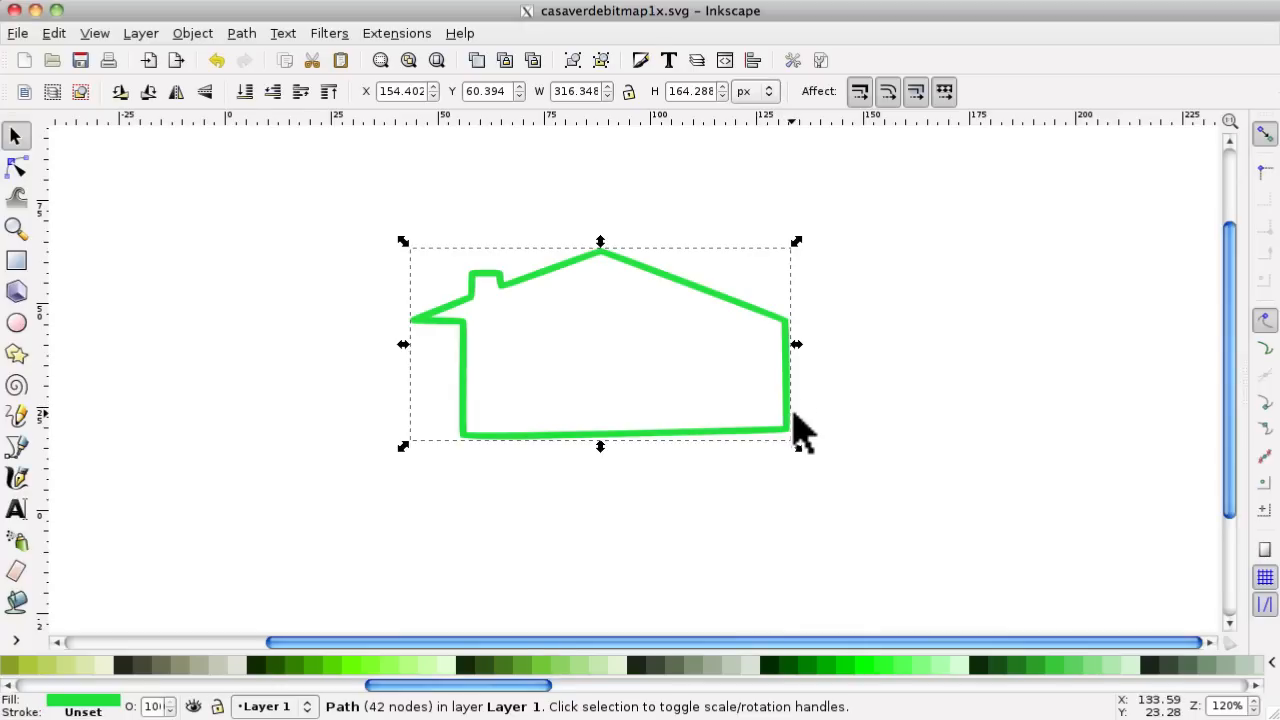
mouse_move(800, 435)
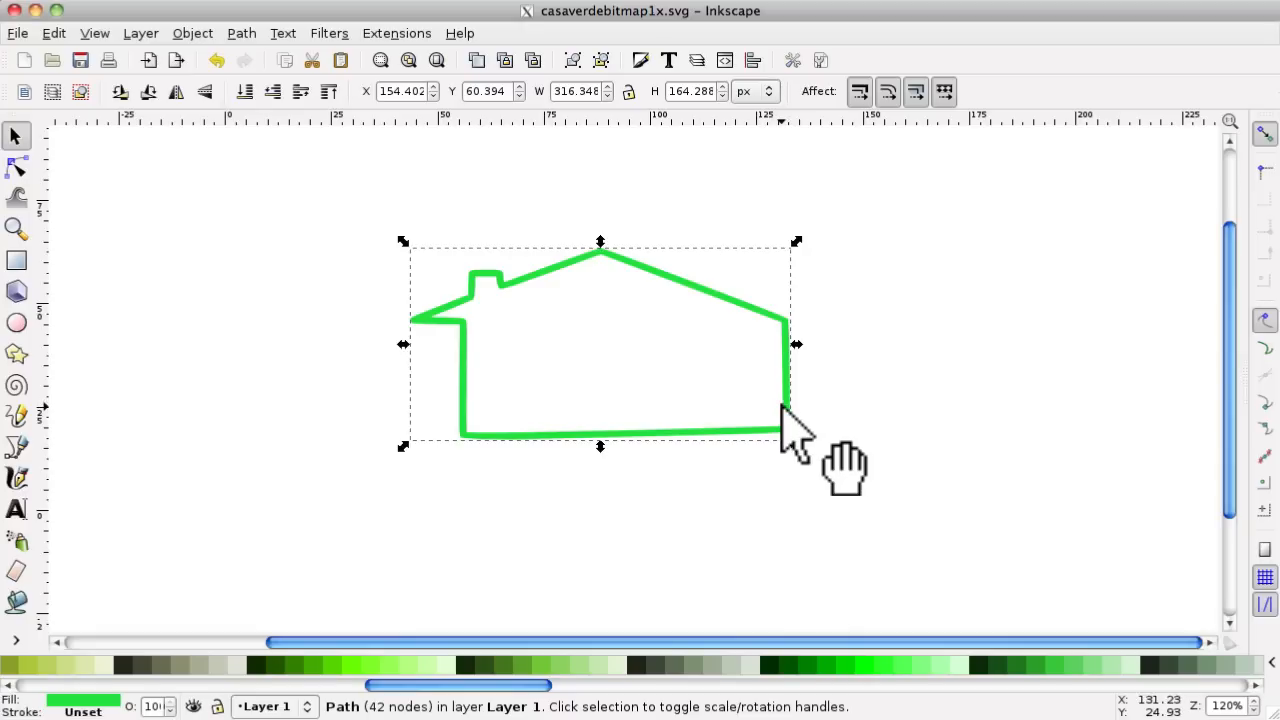
mouse_move(795, 435)
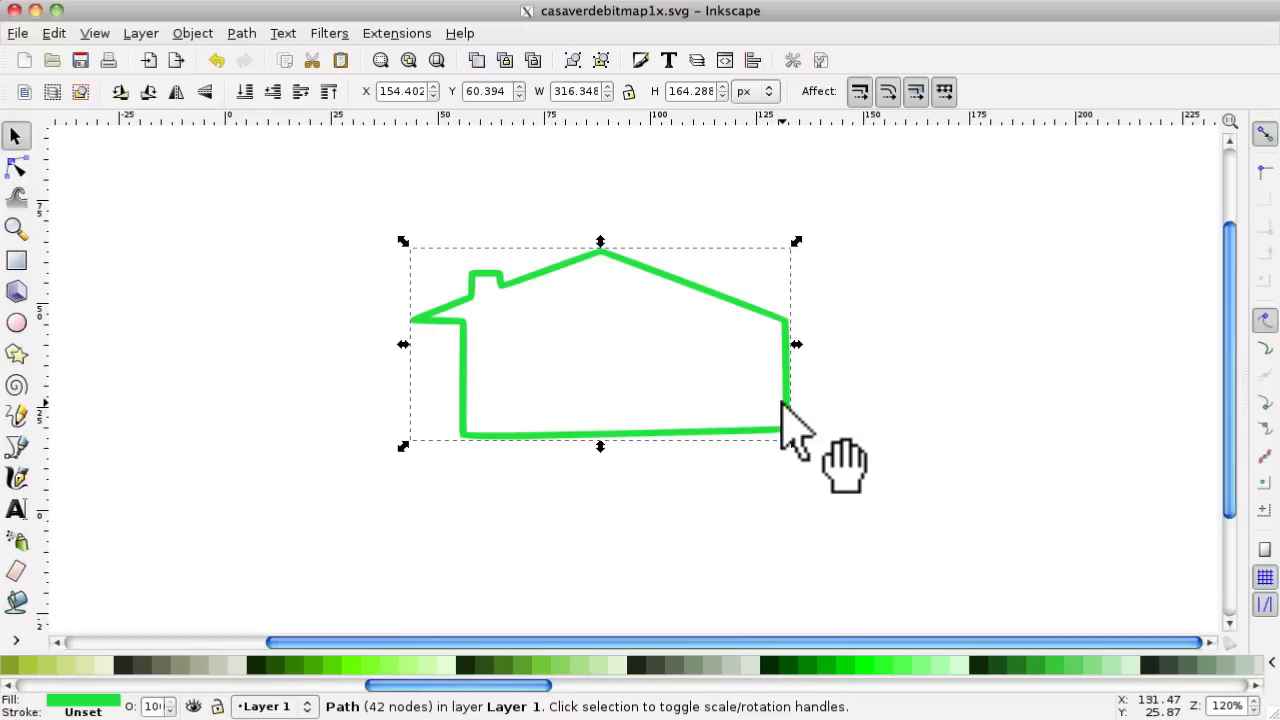
mouse_move(790, 430)
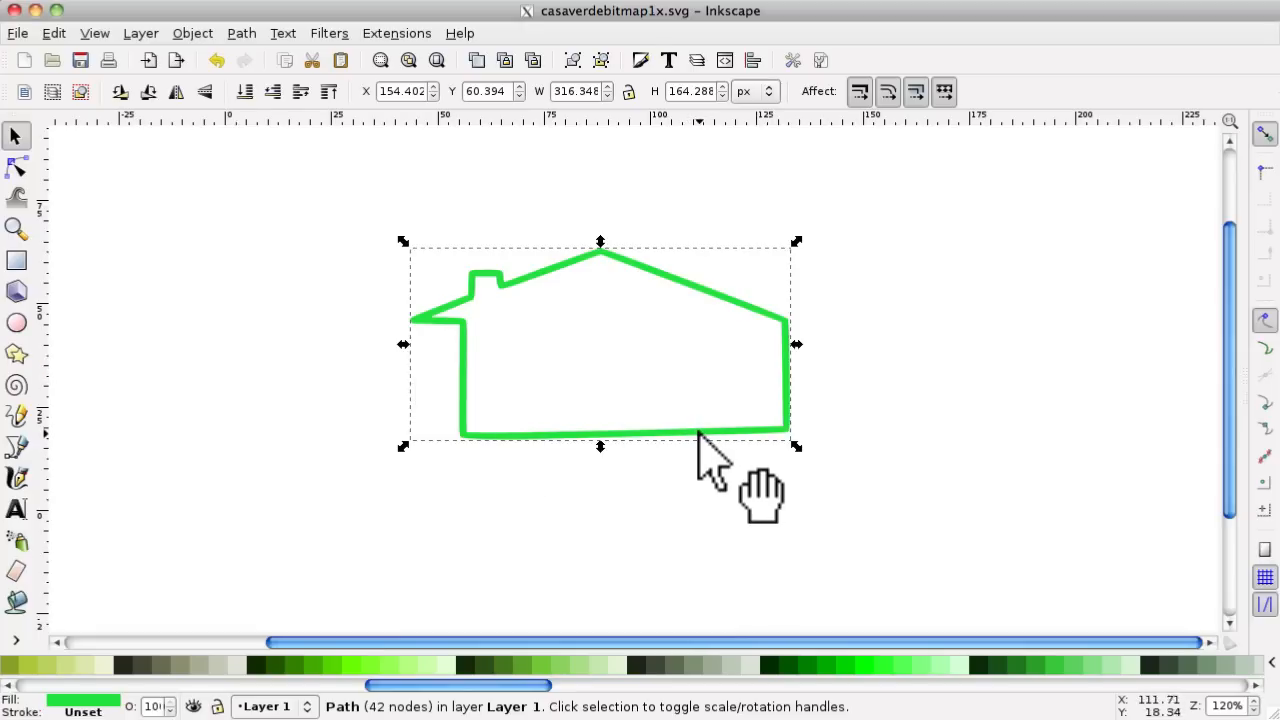
mouse_move(810, 465)
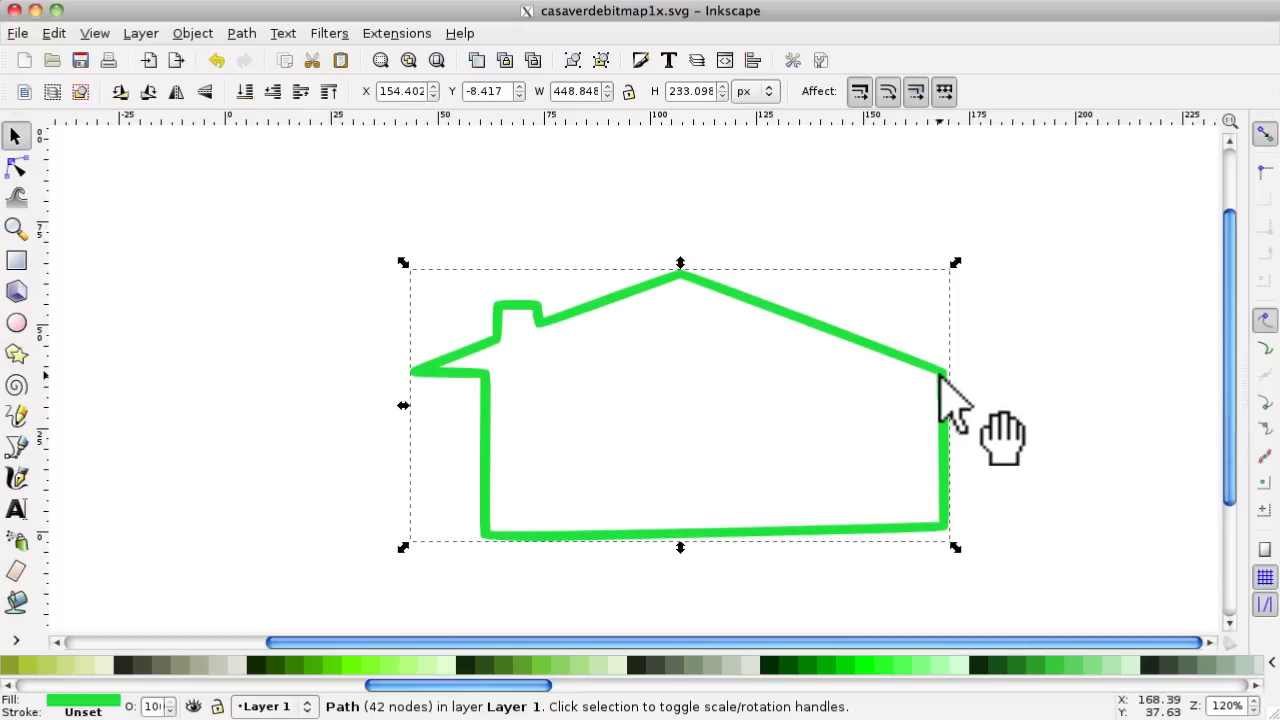
Step: Move the enlarged 449 × 233 px house outline up and to the left
drag(940, 390, 750, 480)
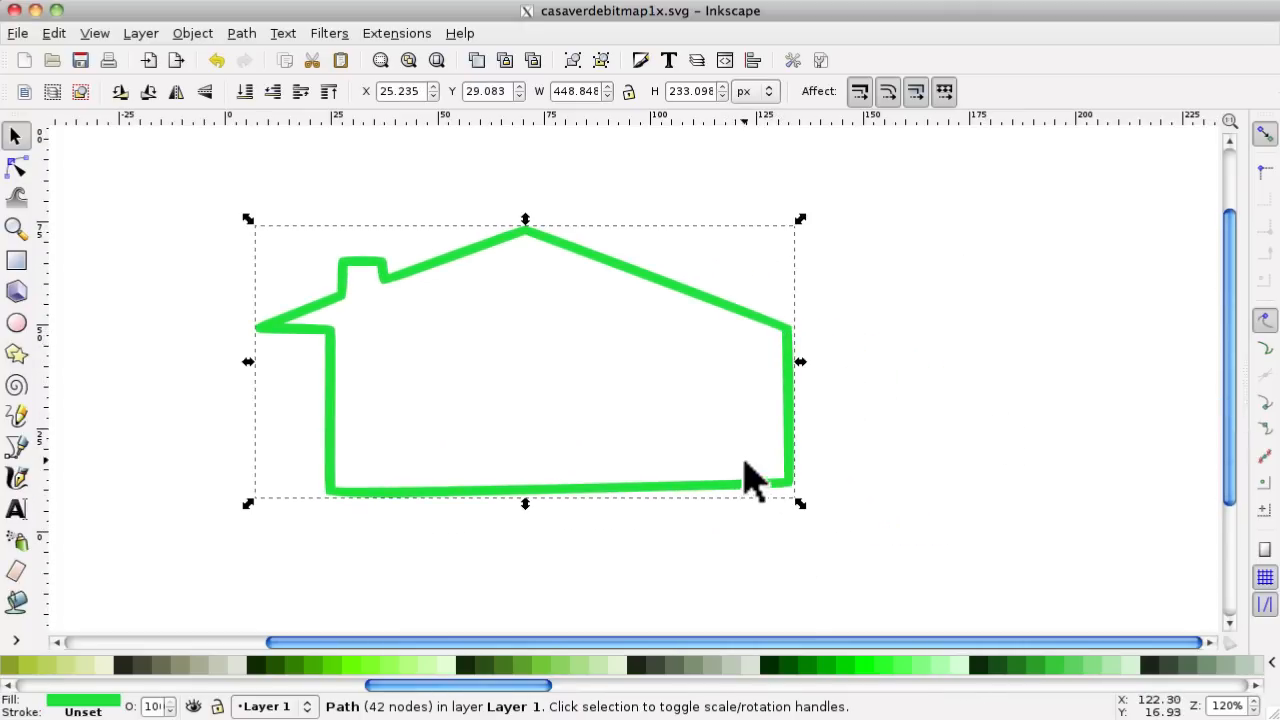
mouse_move(375, 320)
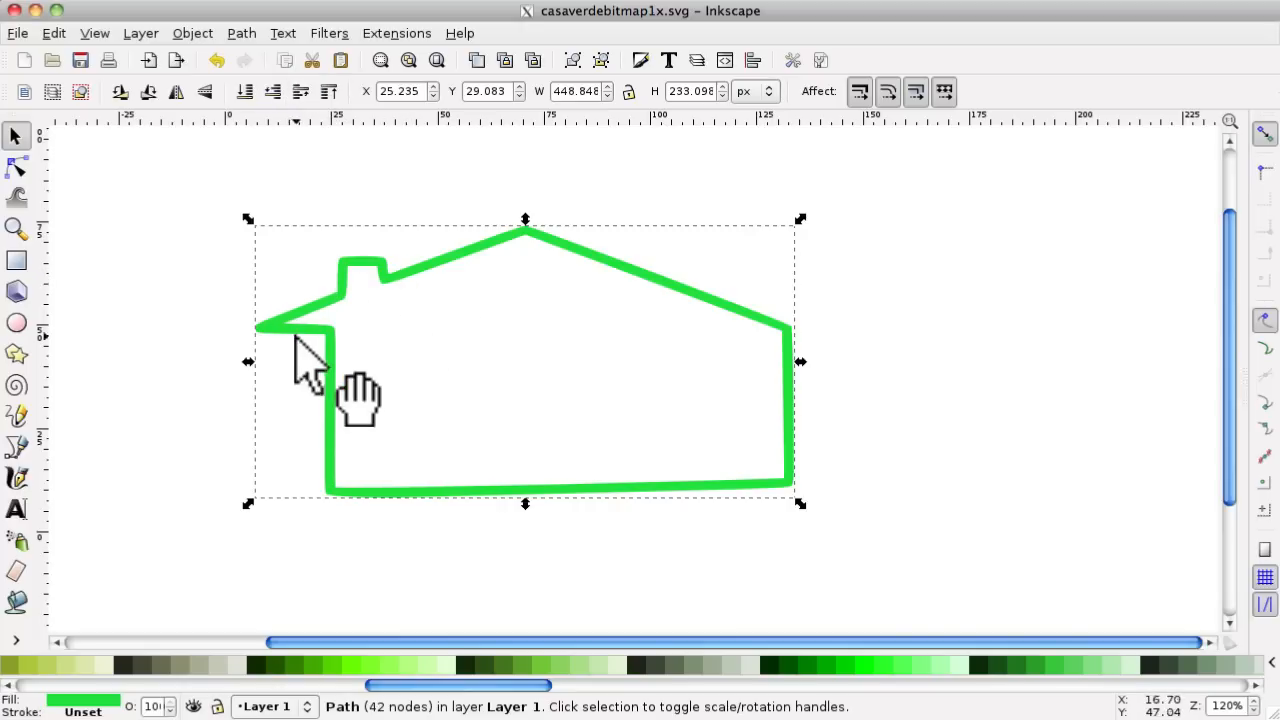
mouse_move(340, 275)
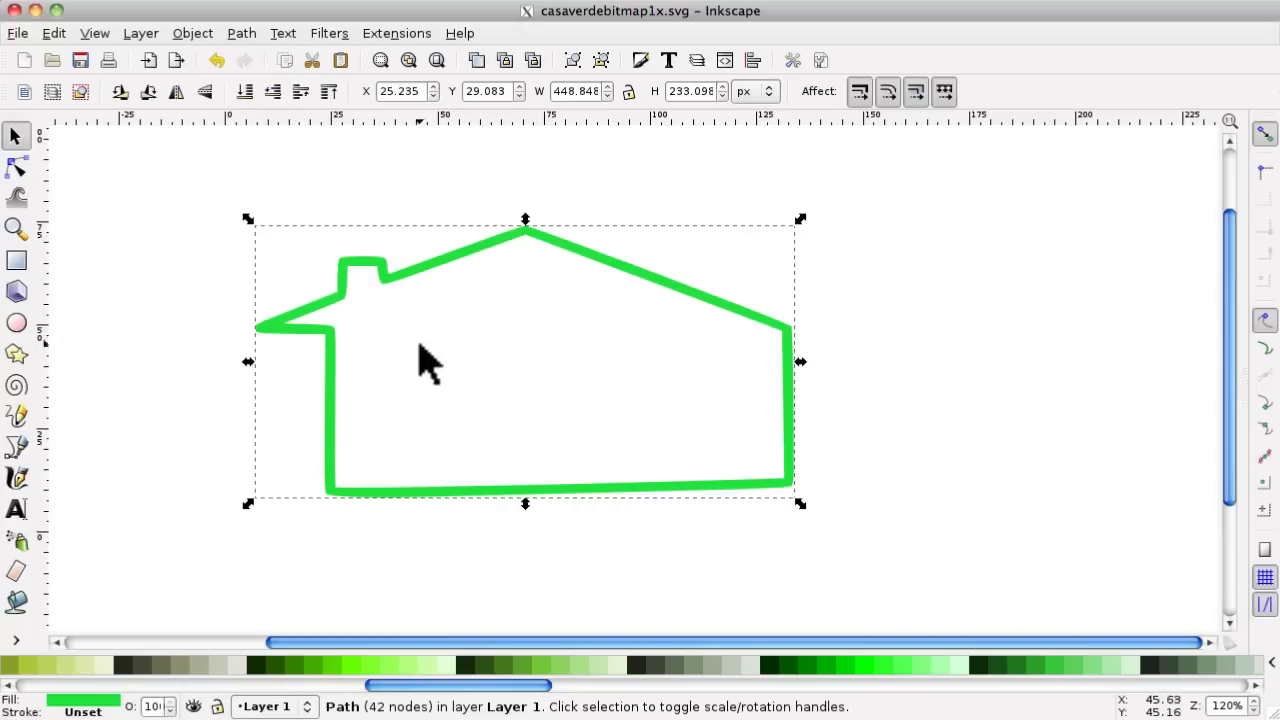
mouse_move(450, 355)
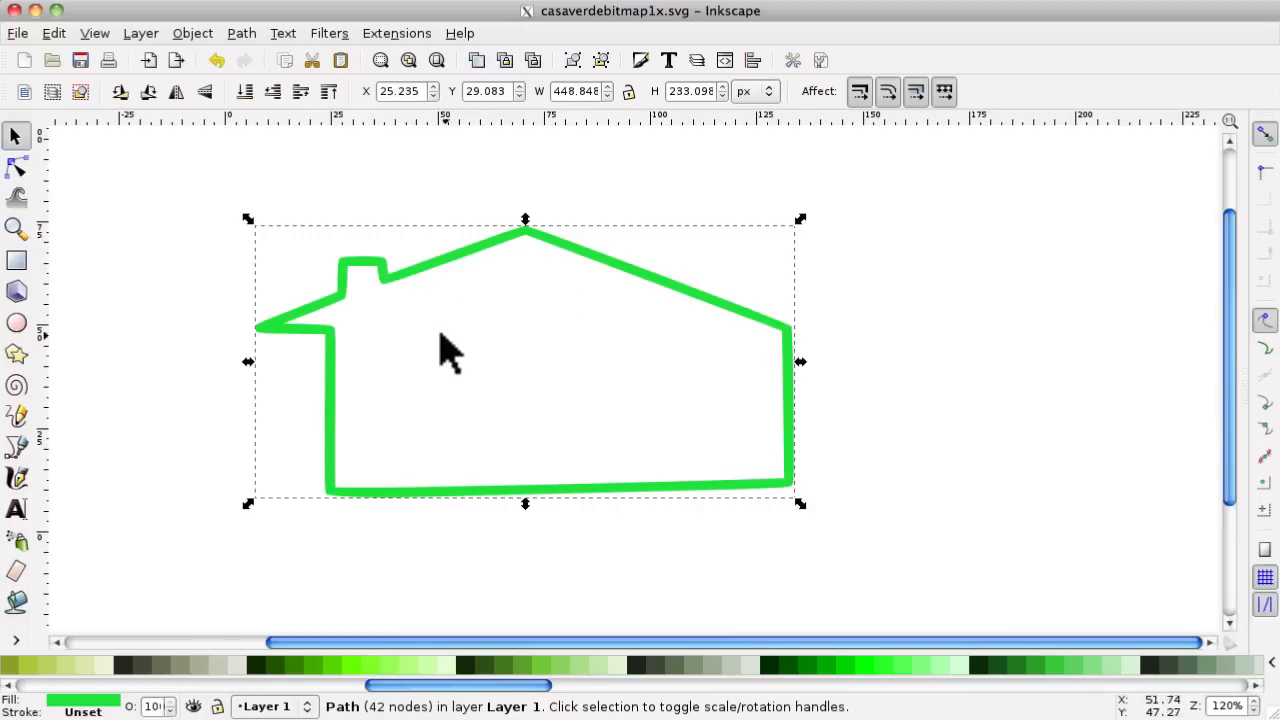
click(53, 33)
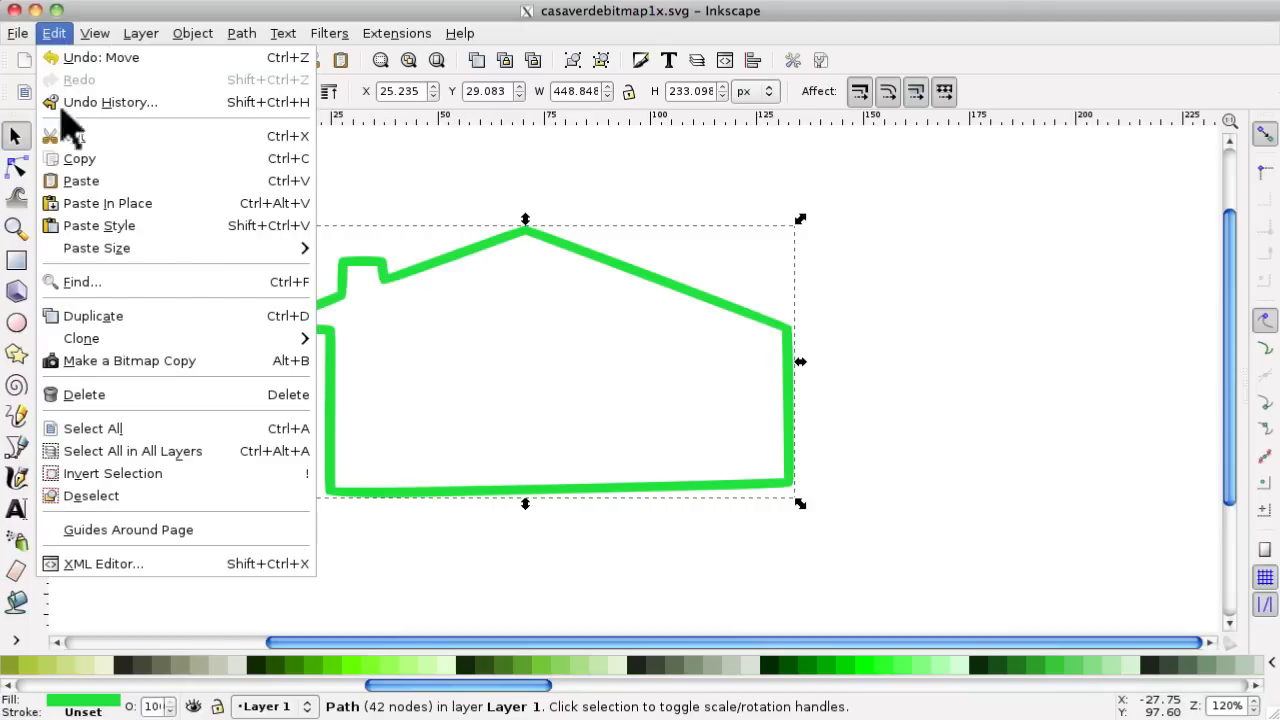
mouse_move(92, 316)
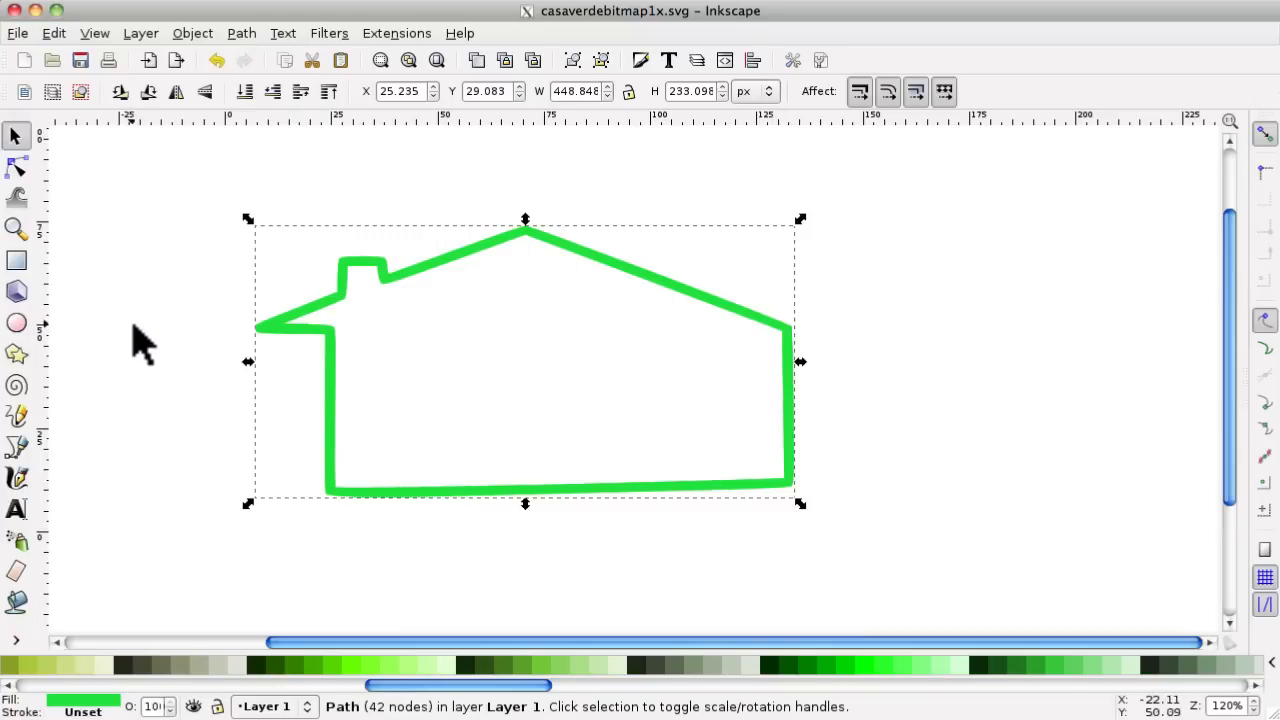
mouse_move(247, 243)
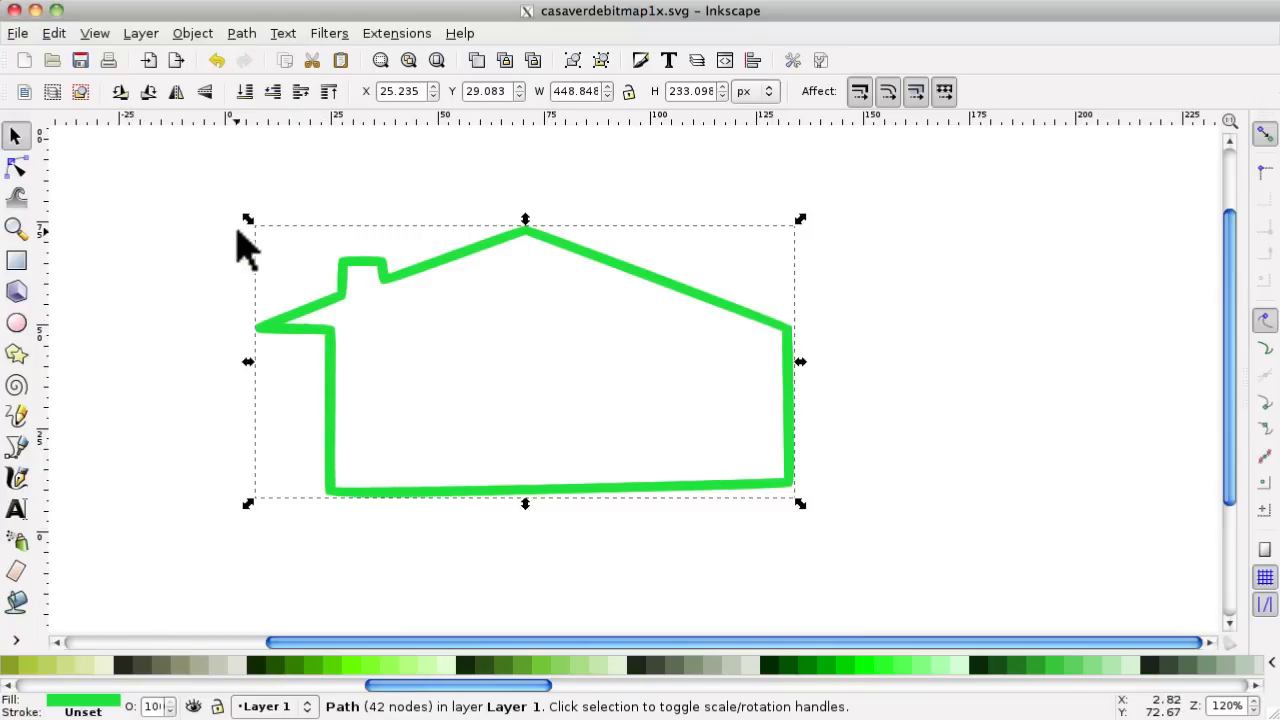
mouse_move(520, 360)
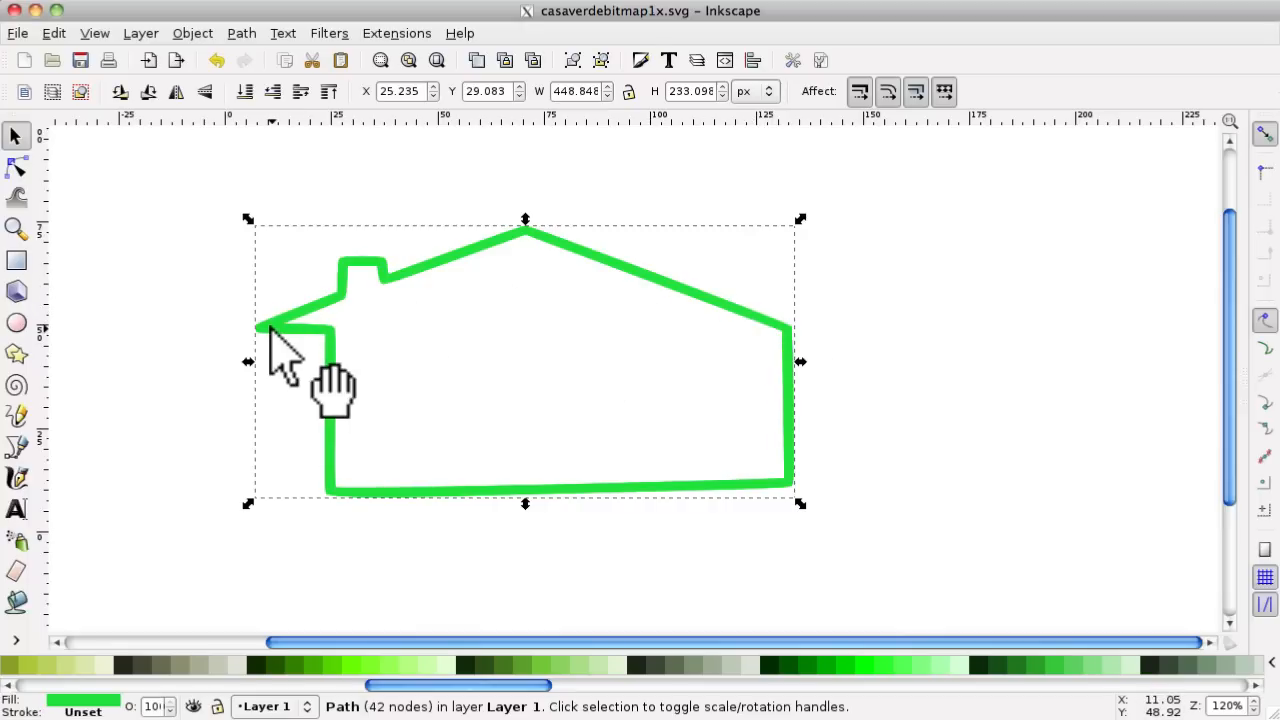
mouse_move(290, 345)
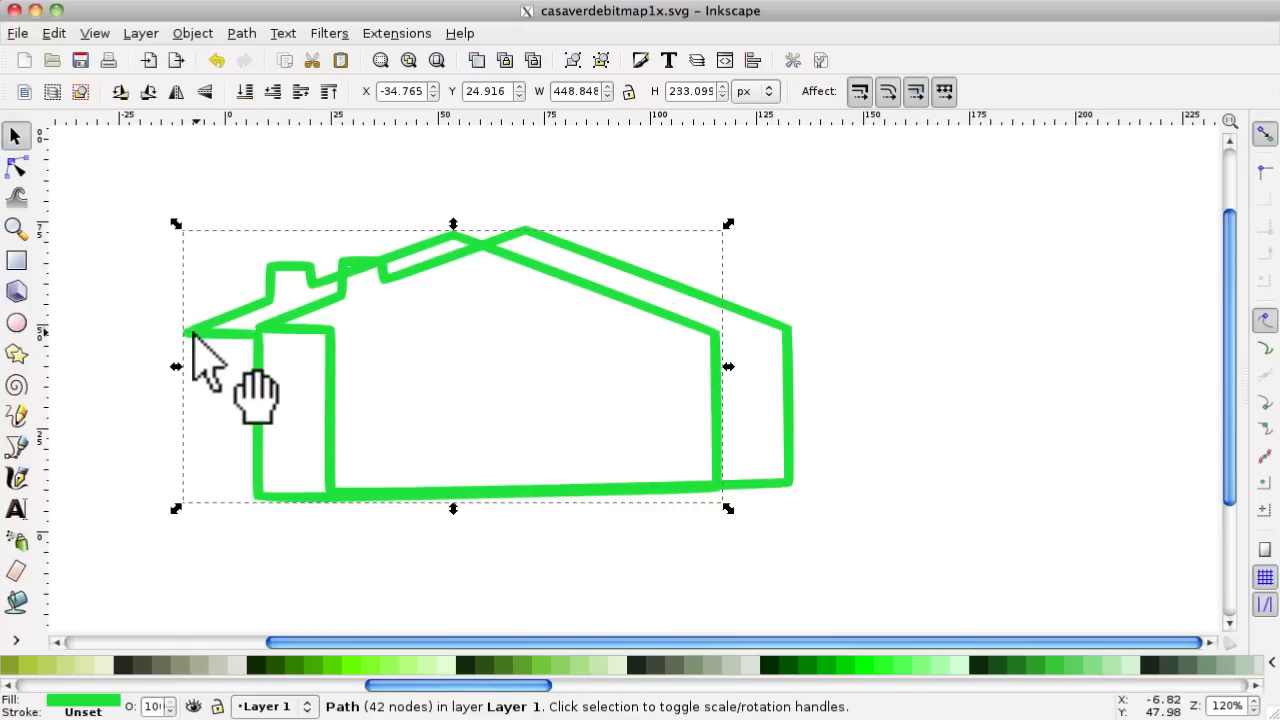
mouse_move(200, 335)
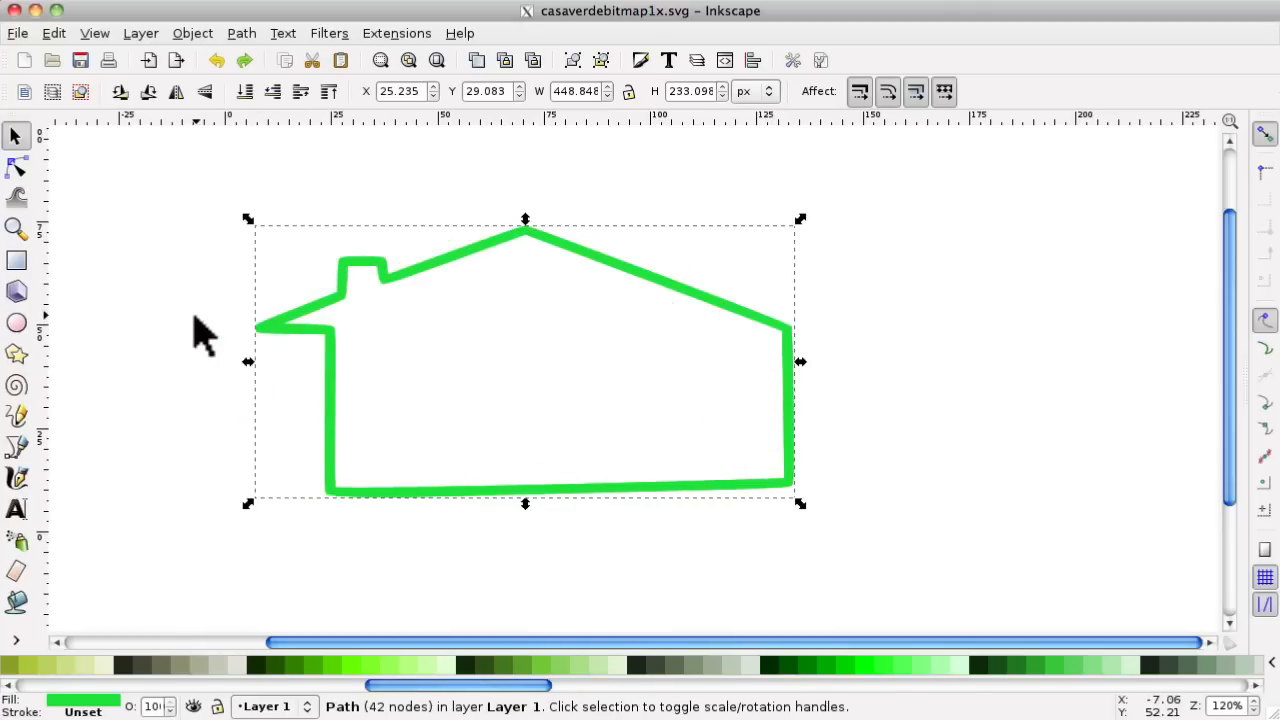
mouse_move(783, 420)
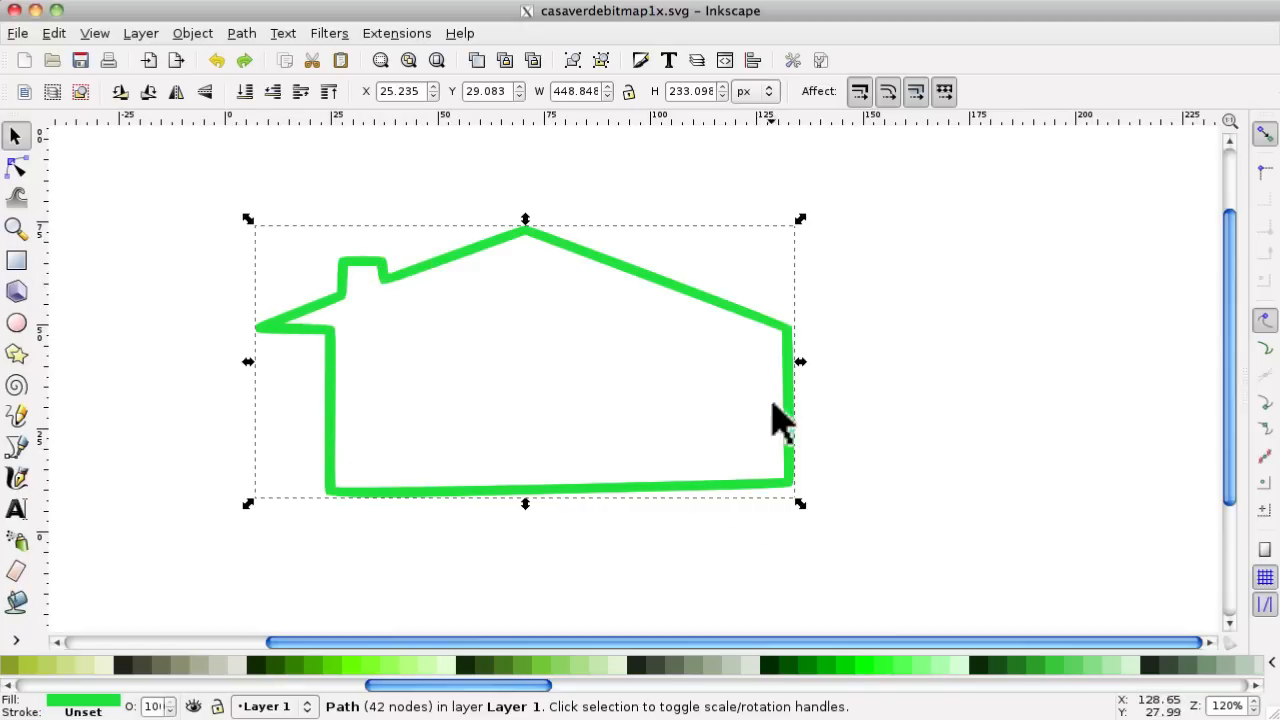
mouse_move(305, 515)
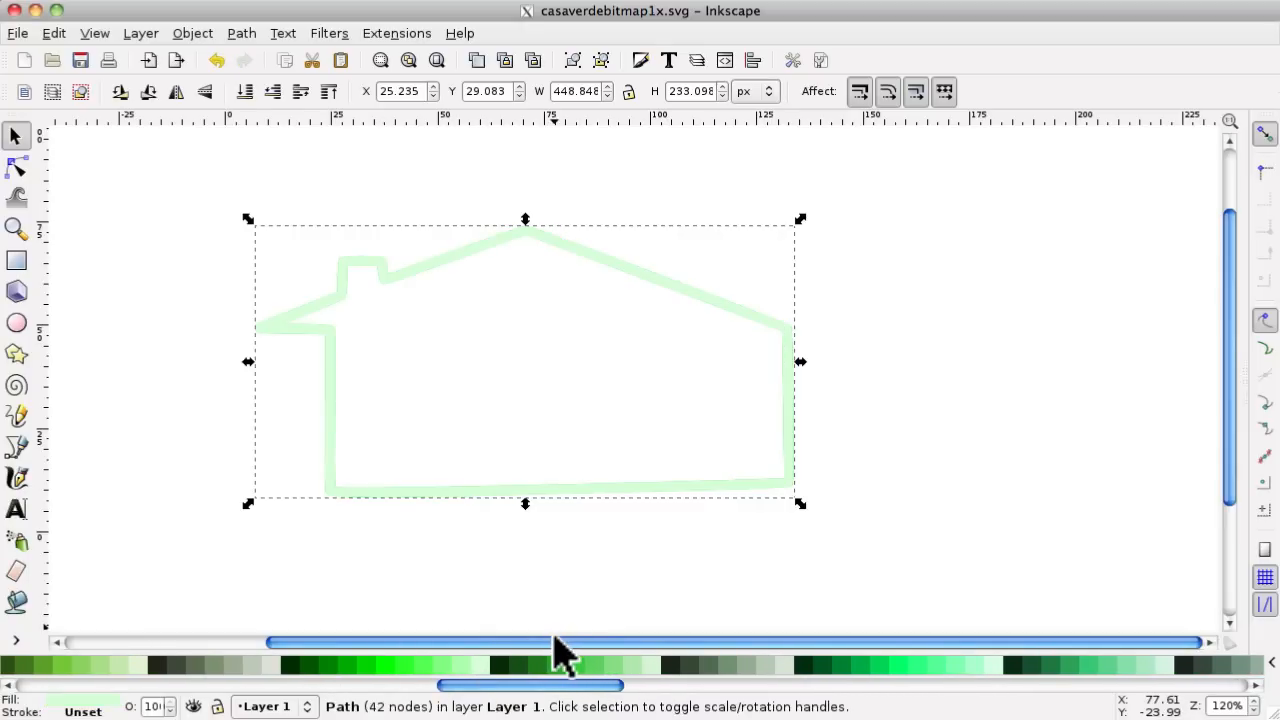
mouse_move(462, 360)
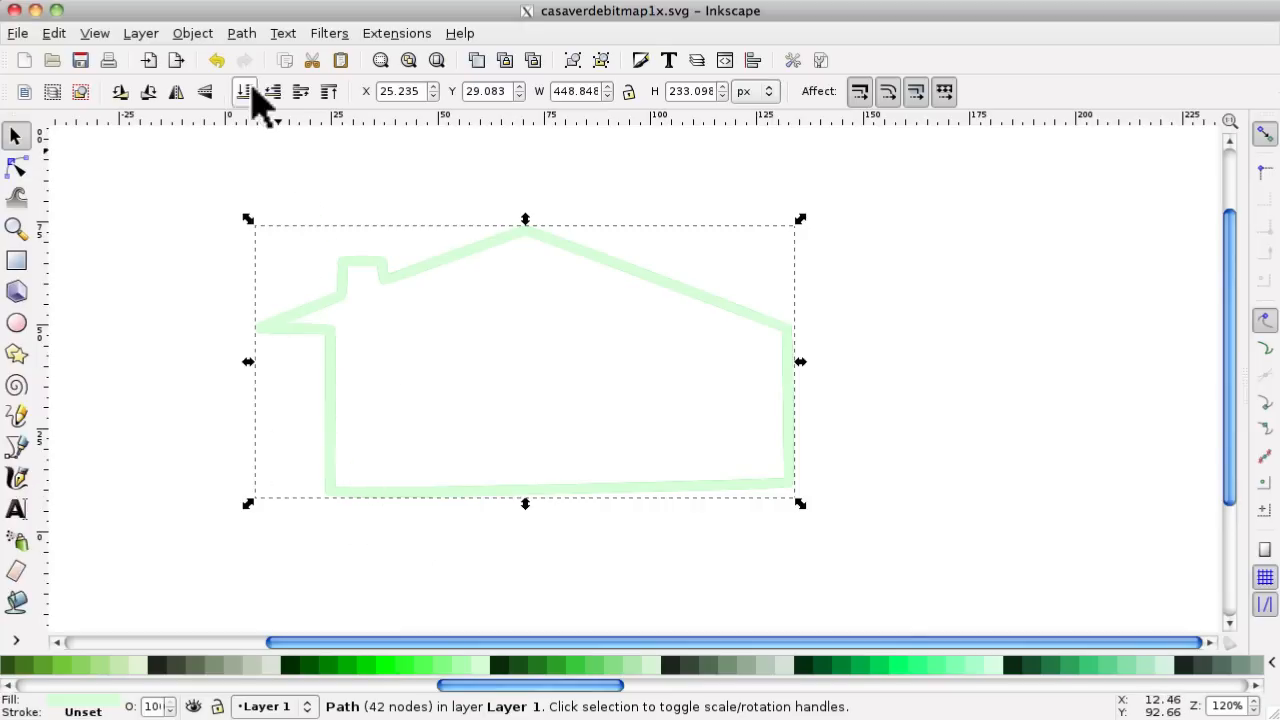
Step: Inset the pale green house path to about 445 × 229 px with 35 nodes
click(241, 33)
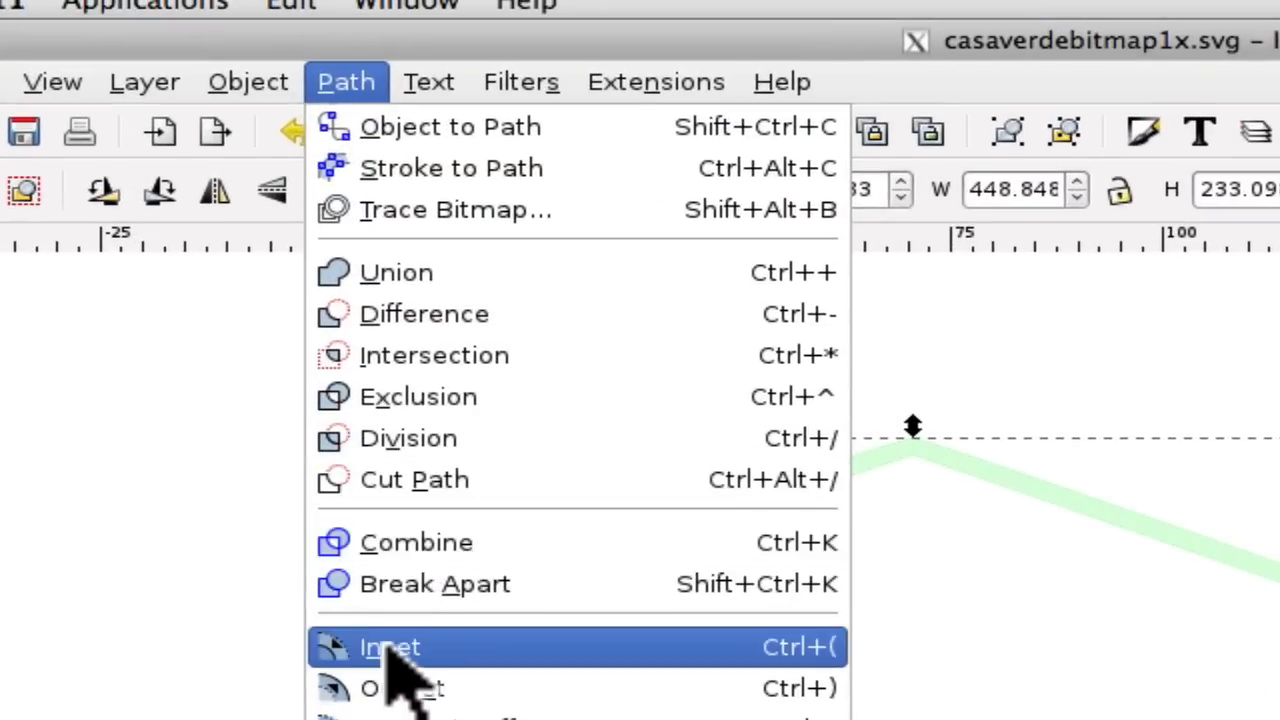
click(389, 647)
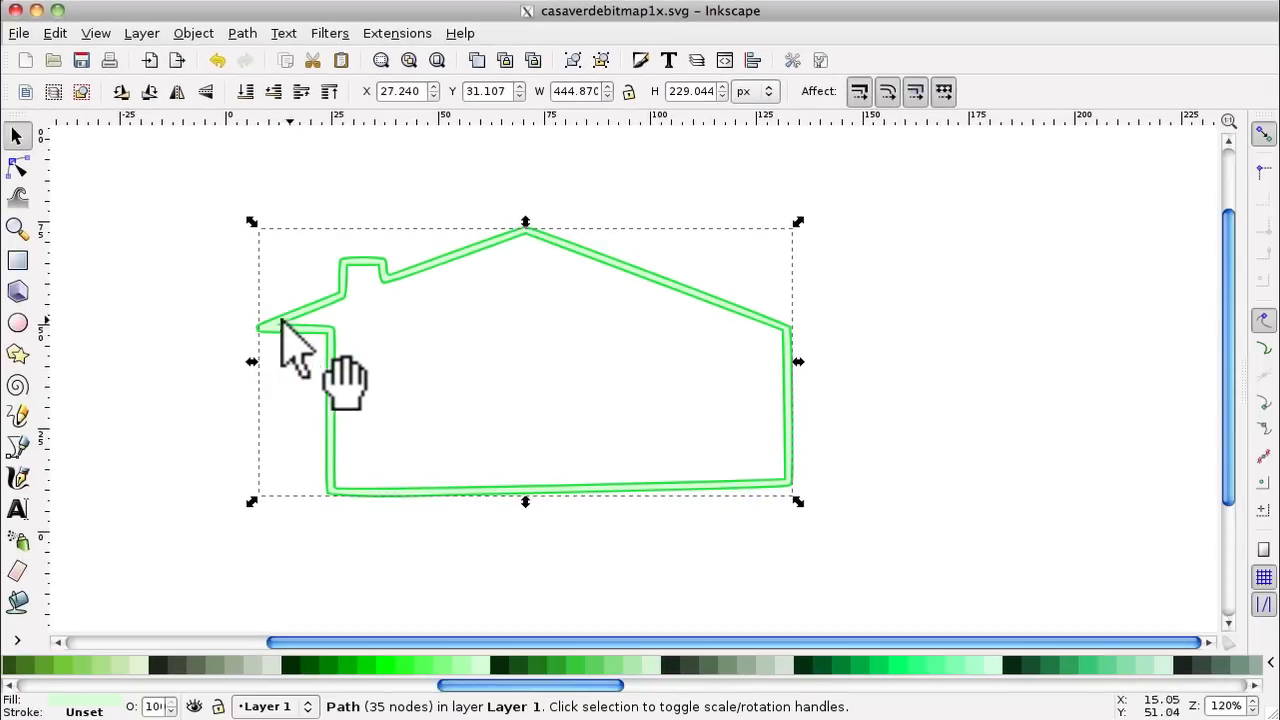
mouse_move(355, 320)
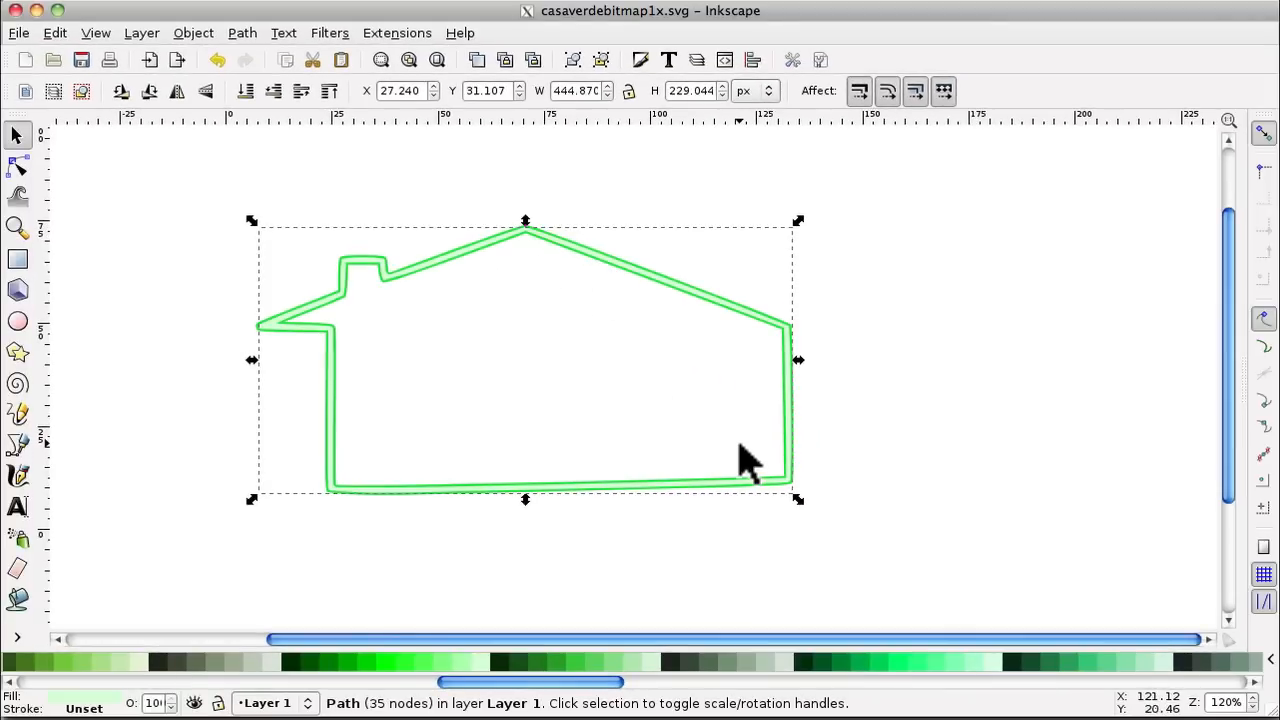
mouse_move(400, 385)
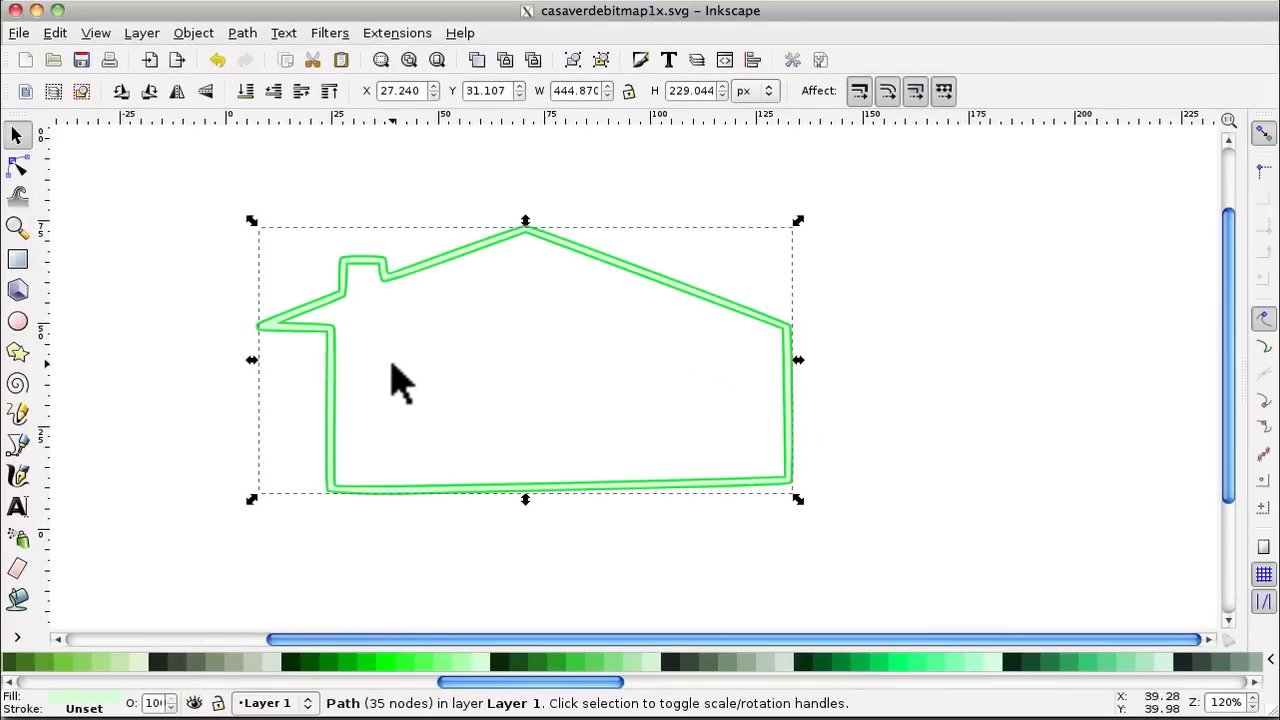
mouse_move(640, 310)
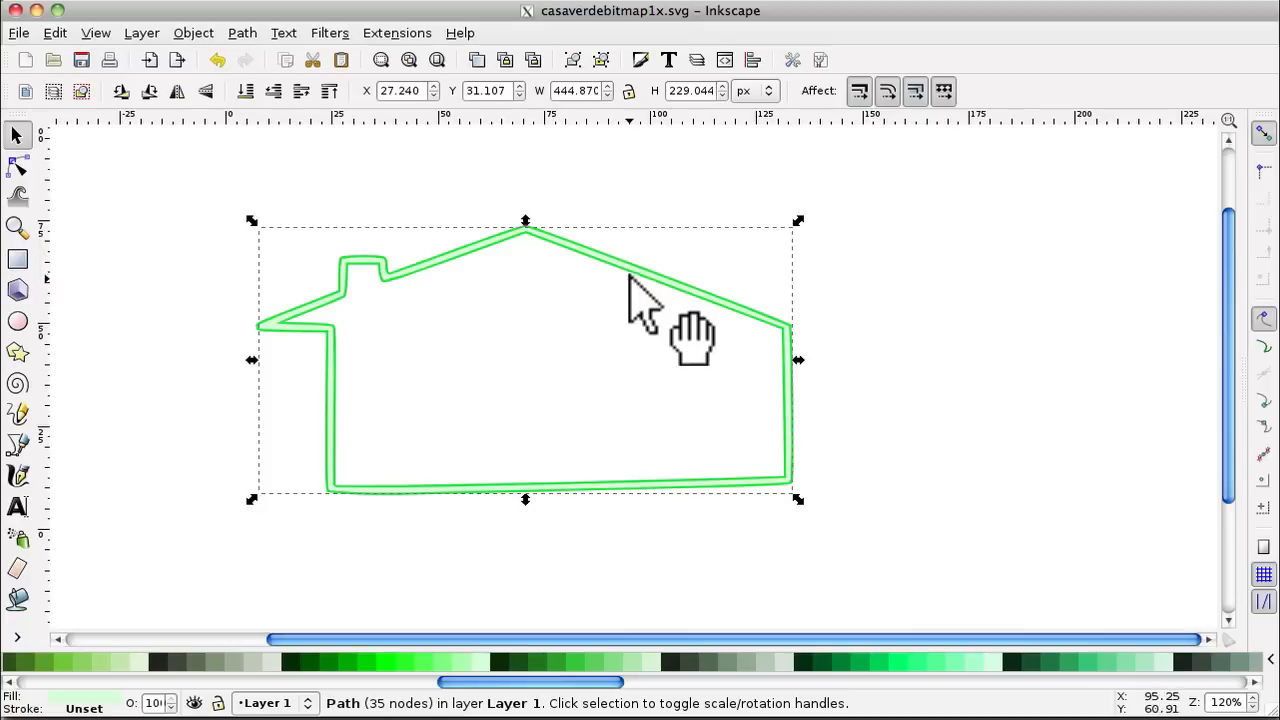
mouse_move(380, 280)
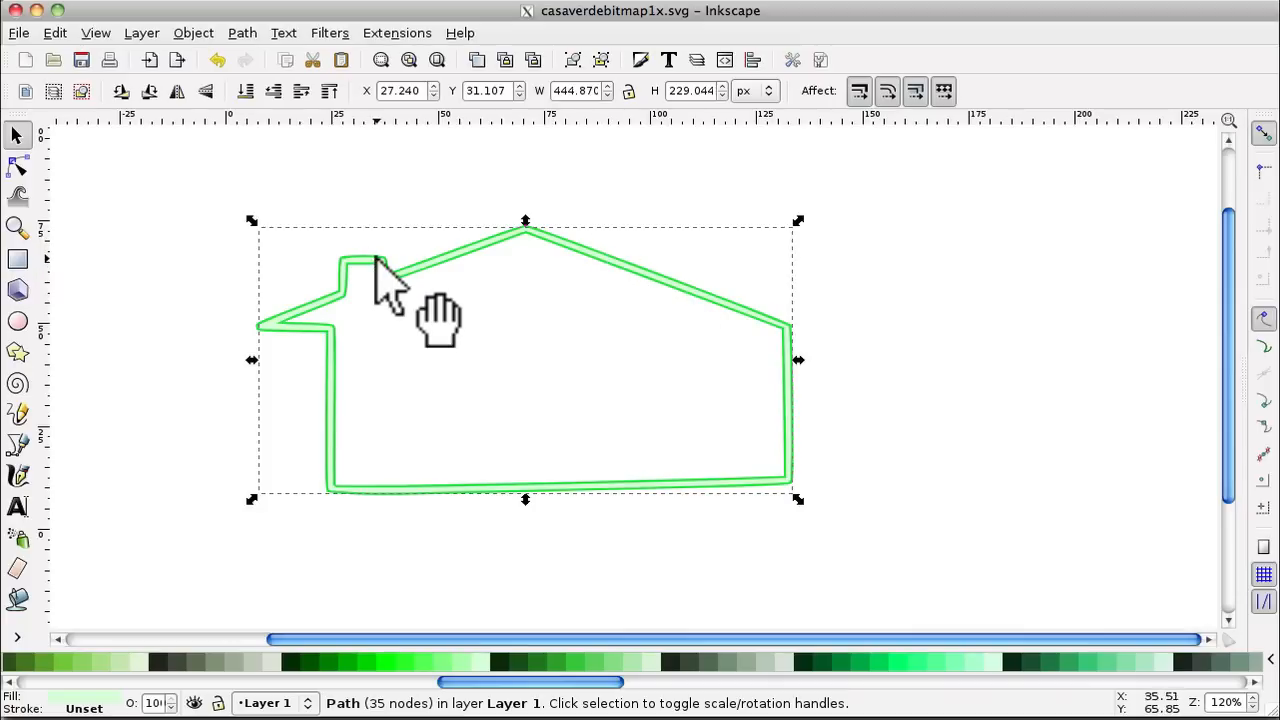
mouse_move(378, 245)
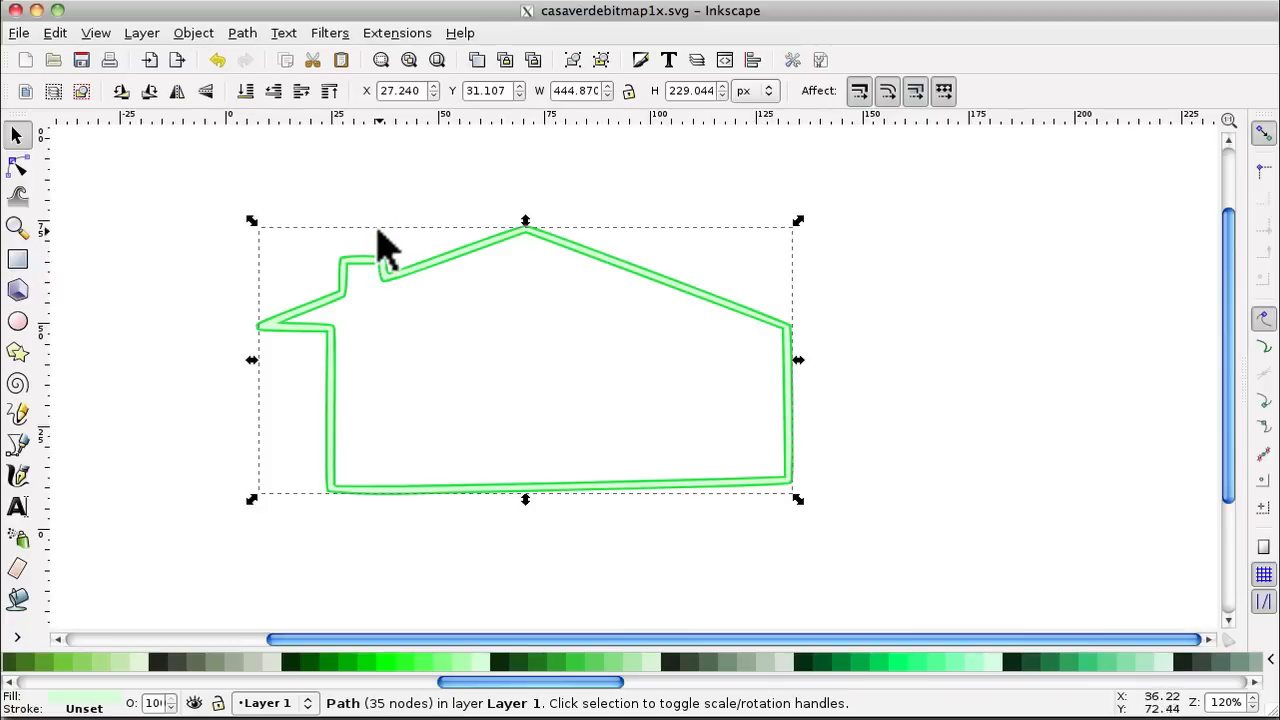
Step: Open Fill and Stroke for the house path, showing its pale green d5ffd5 fill
click(17, 228)
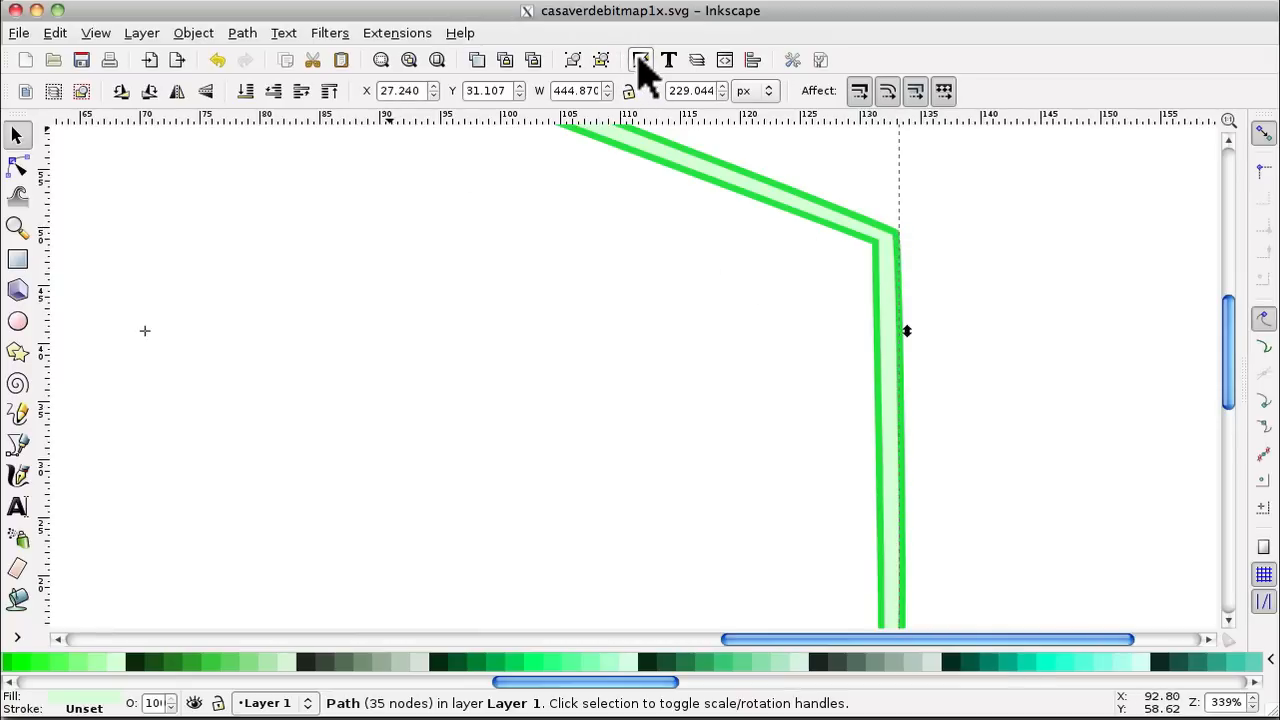
mouse_move(641, 60)
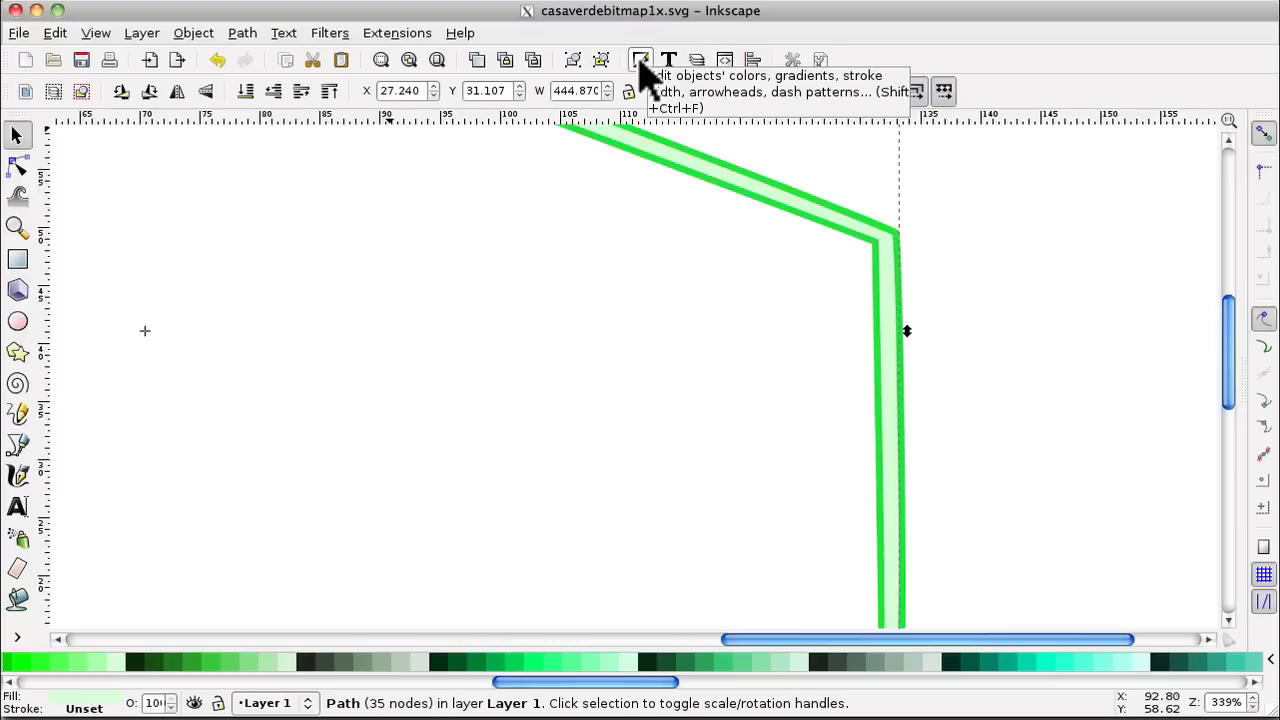
click(640, 60)
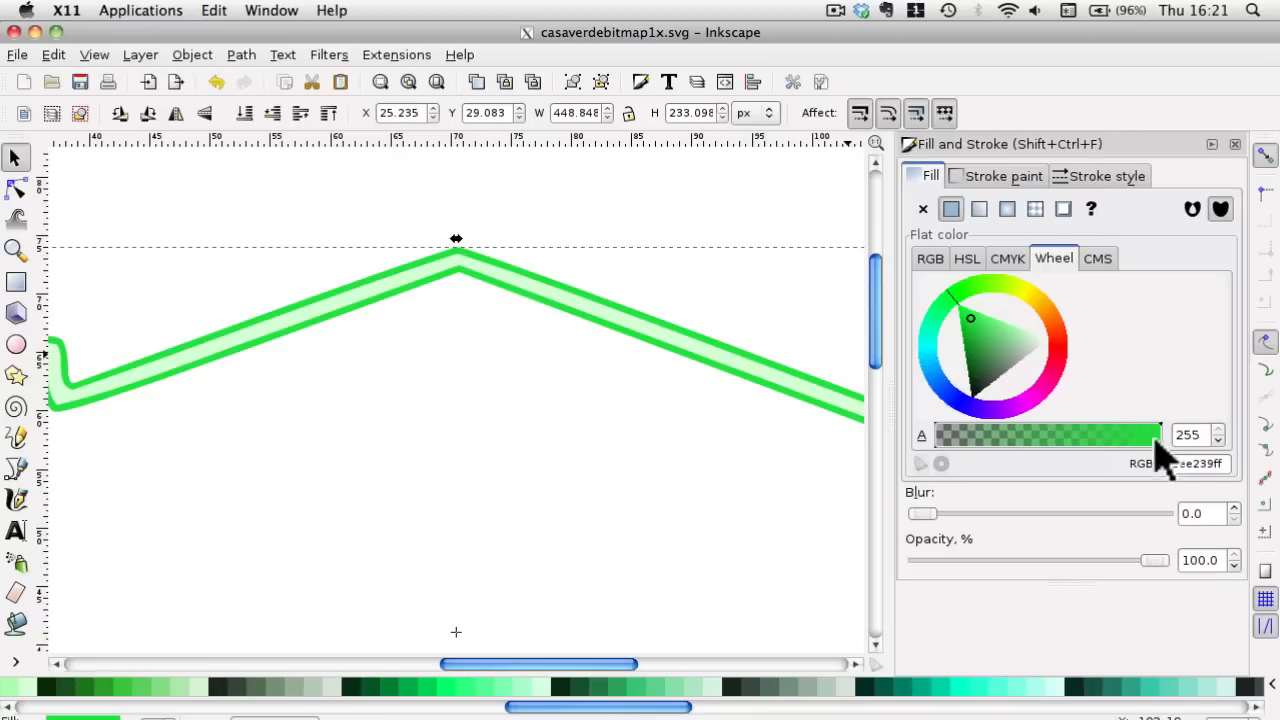
mouse_move(1155, 440)
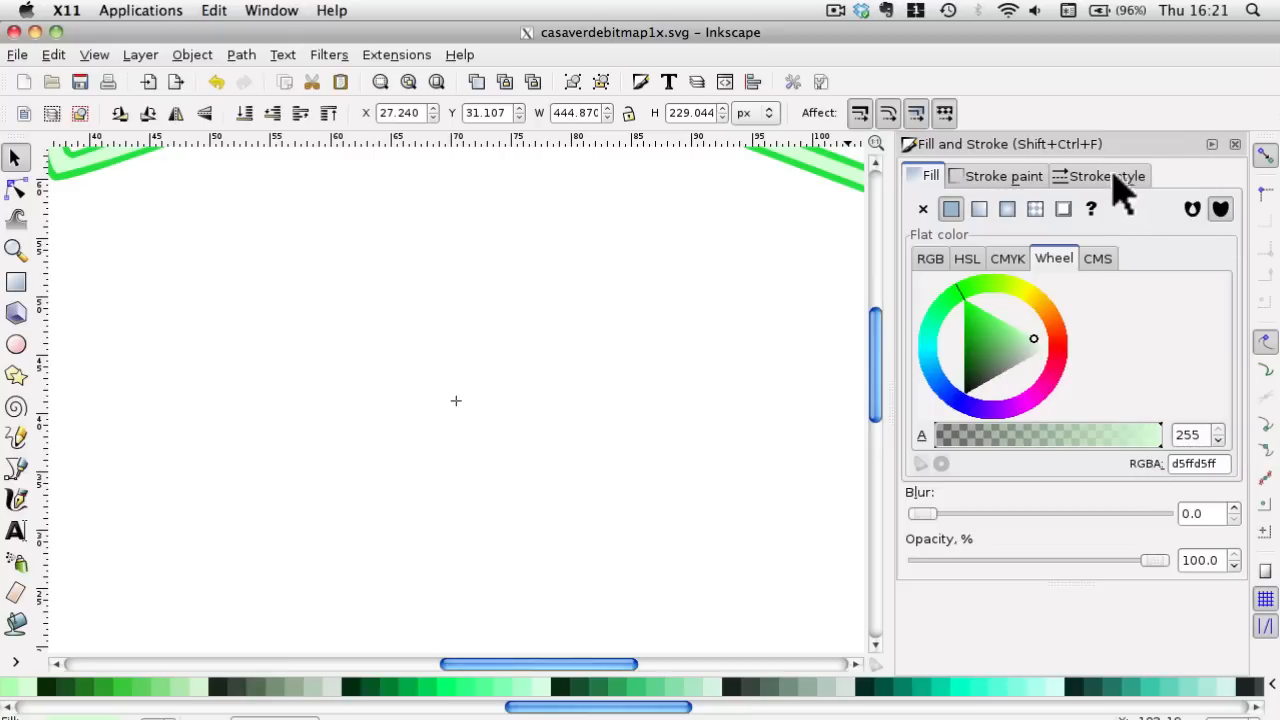
click(970, 318)
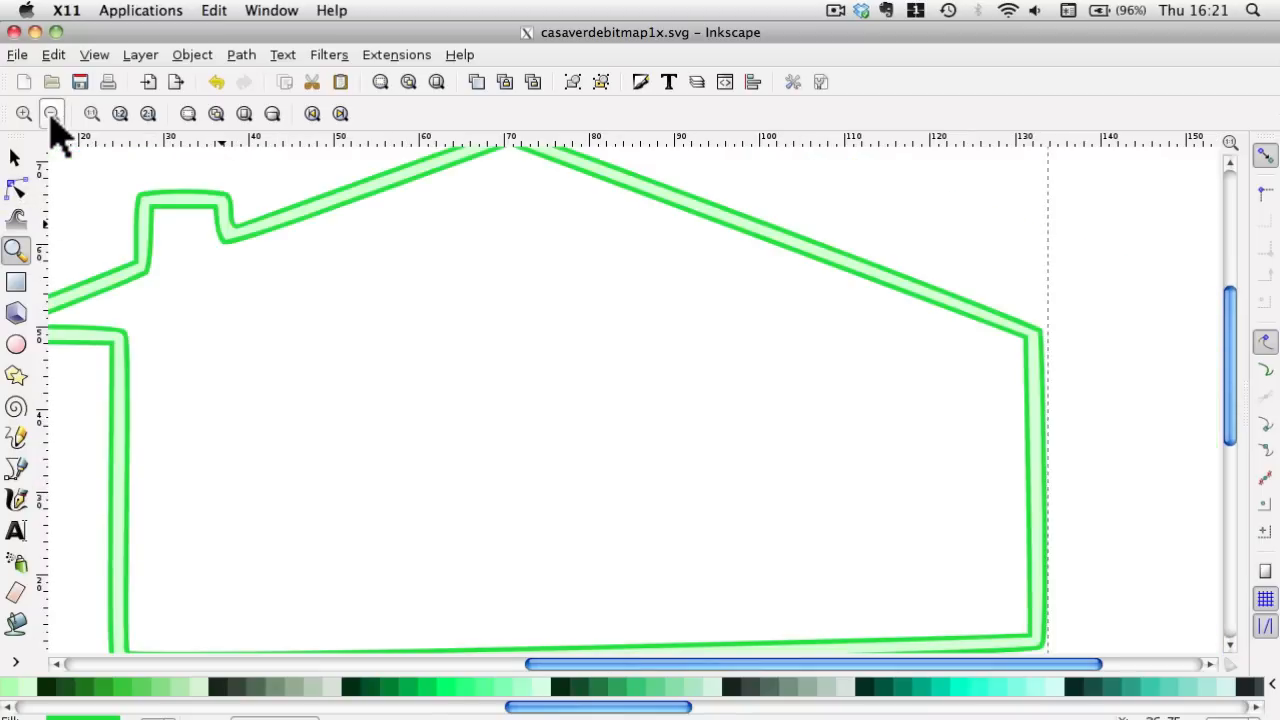
click(51, 113)
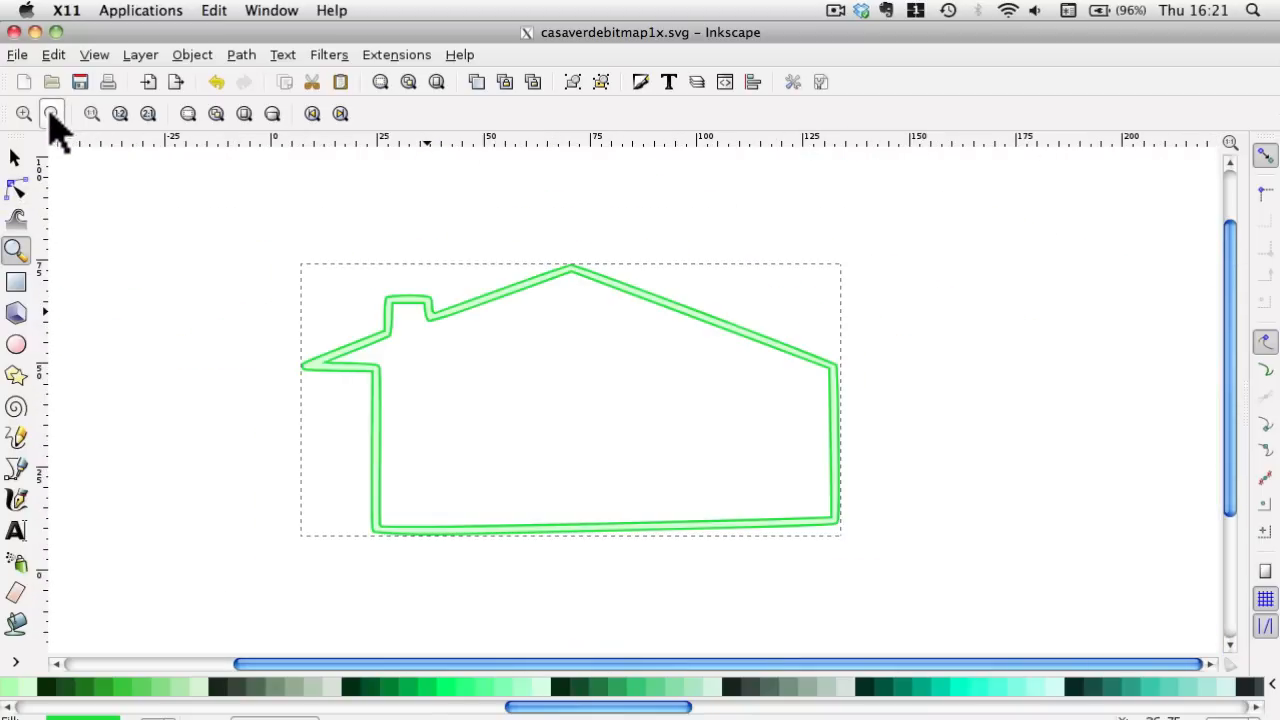
click(52, 113)
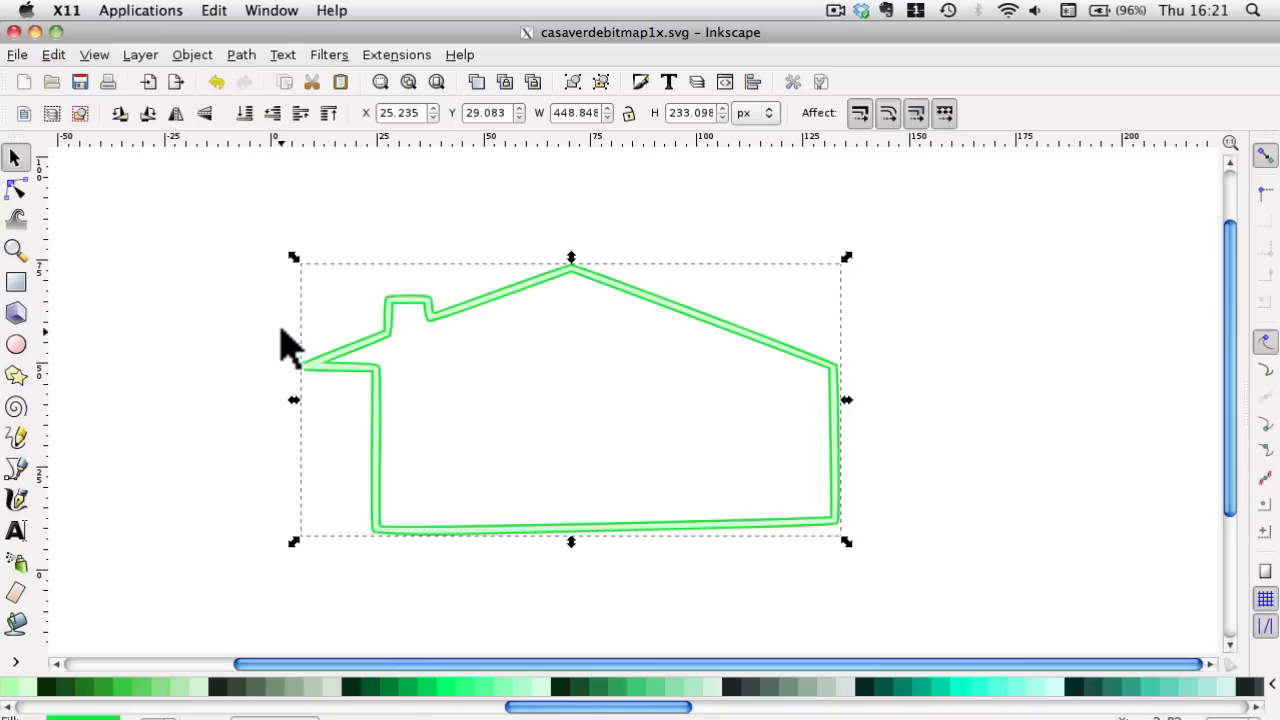
mouse_move(275, 390)
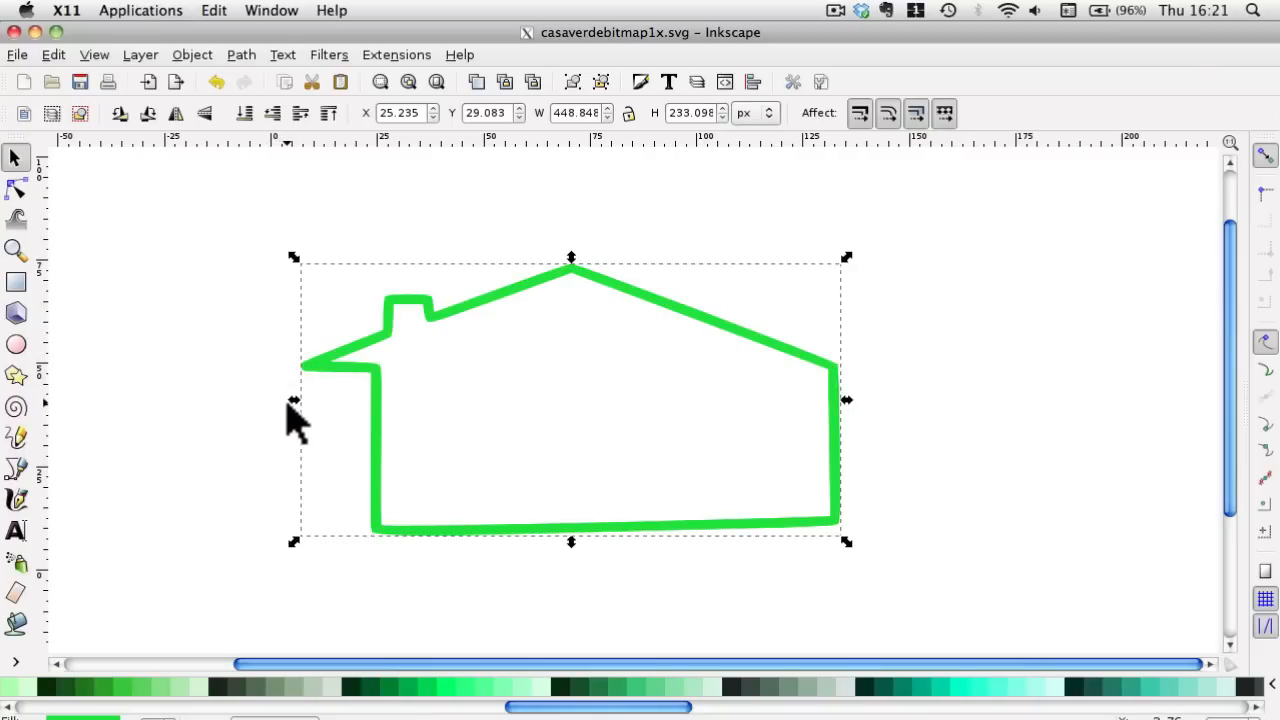
mouse_move(465, 660)
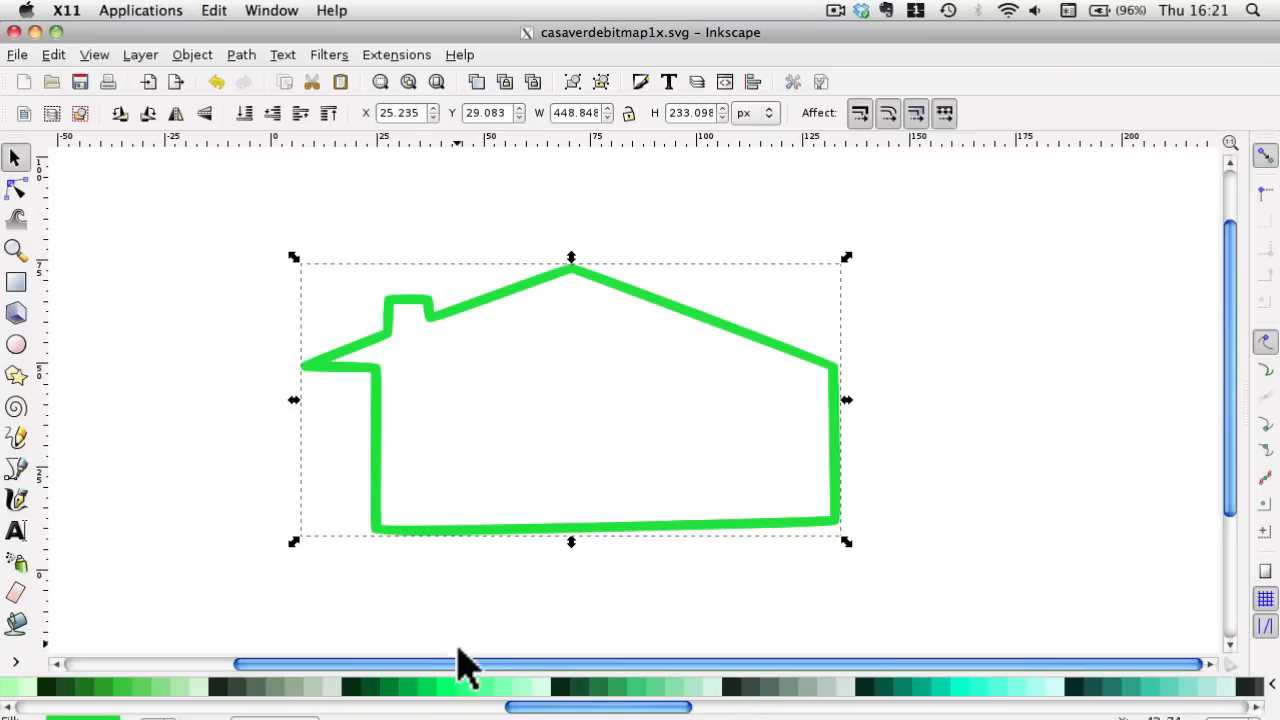
mouse_move(460, 685)
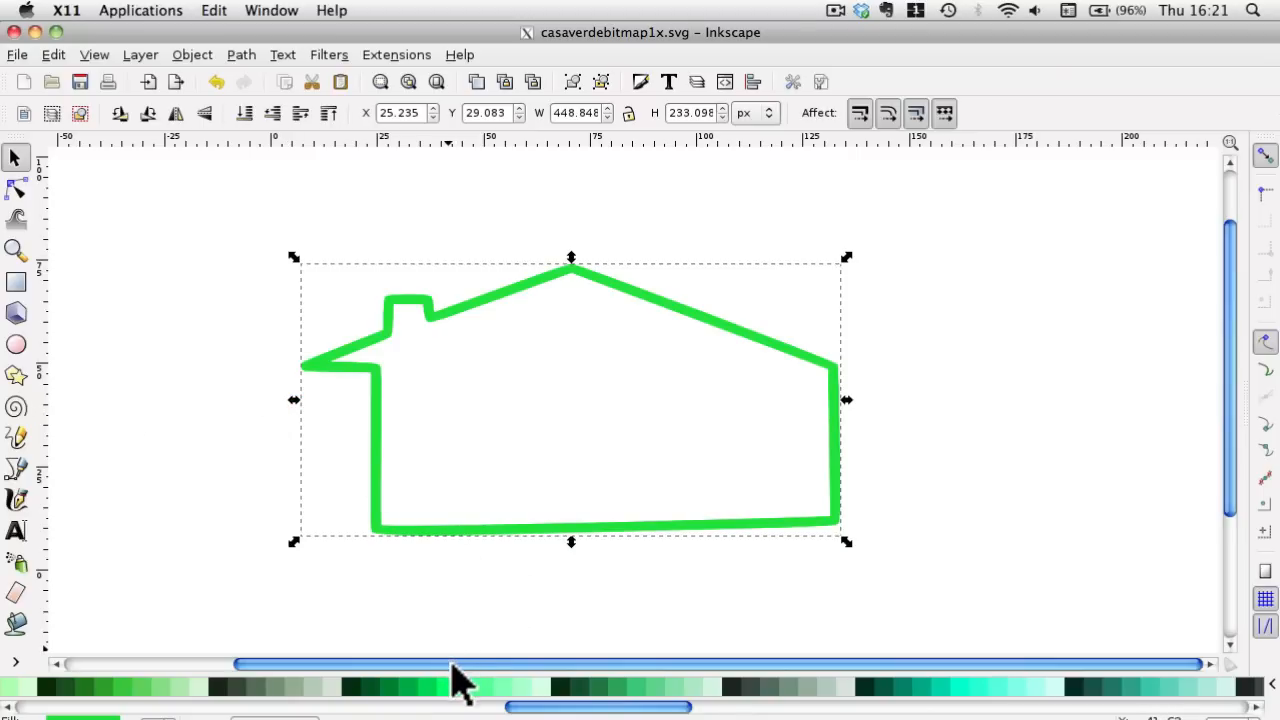
mouse_move(428, 495)
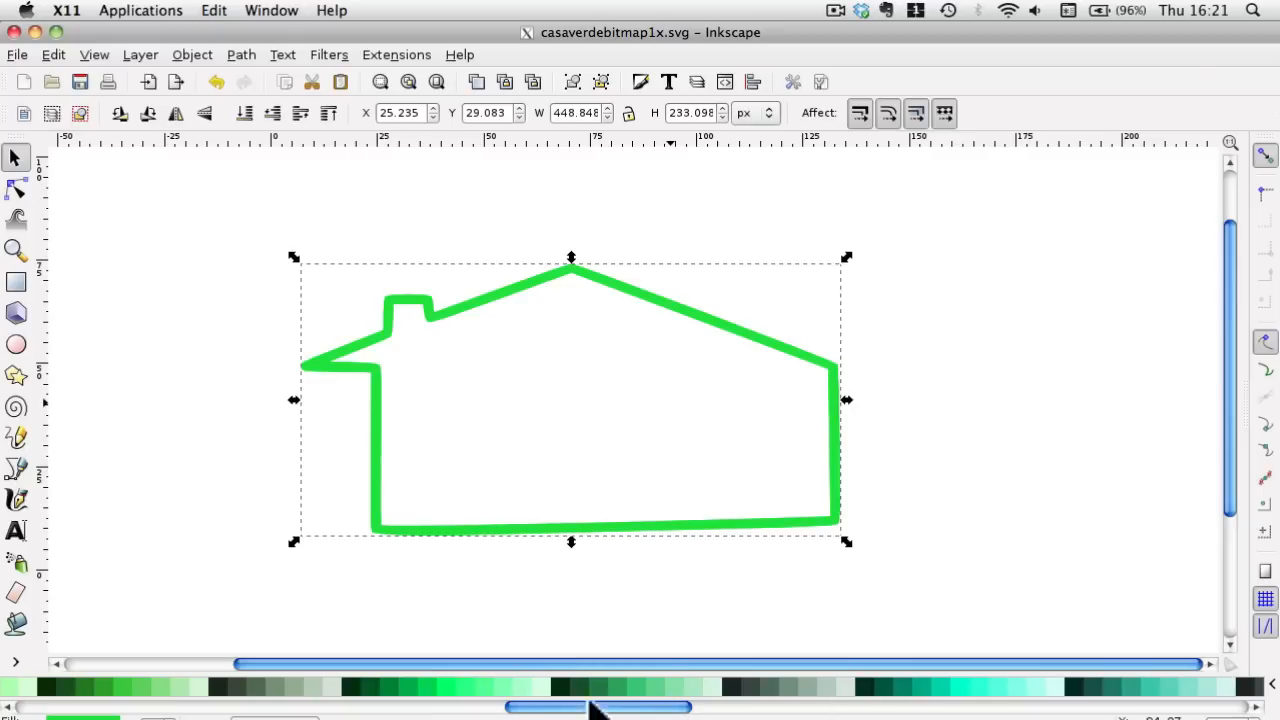
mouse_move(205, 708)
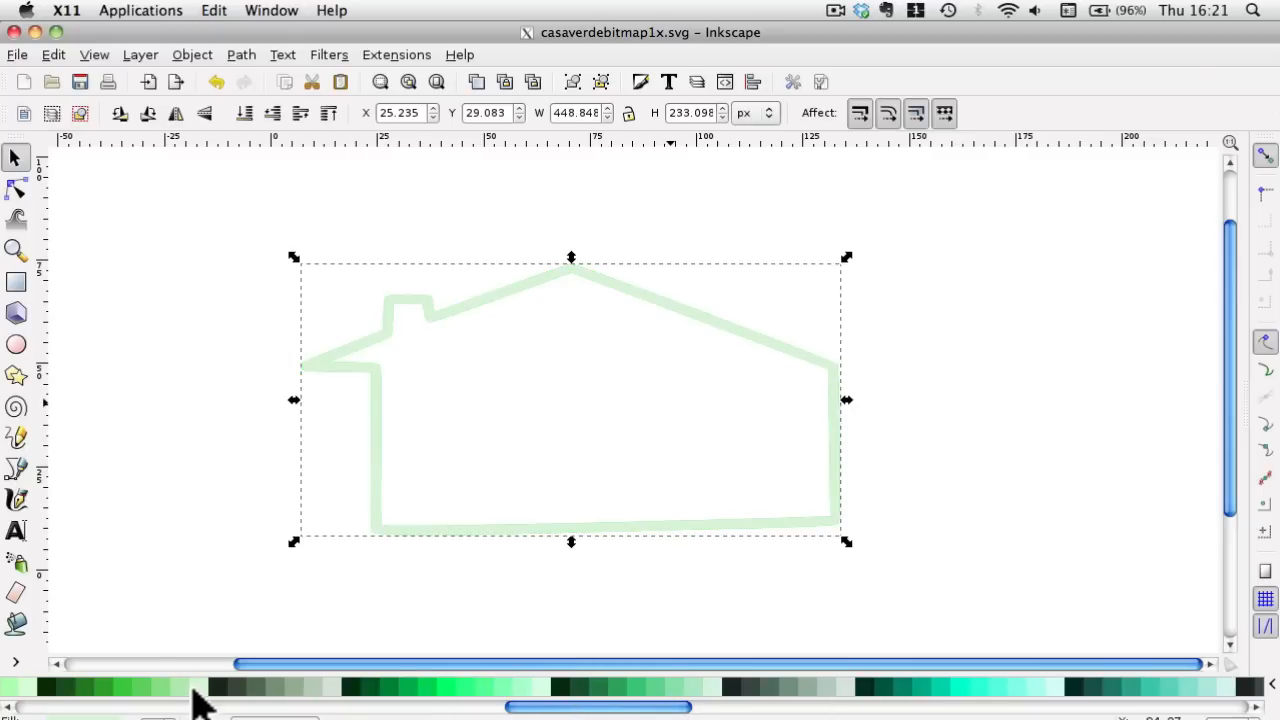
mouse_move(445, 345)
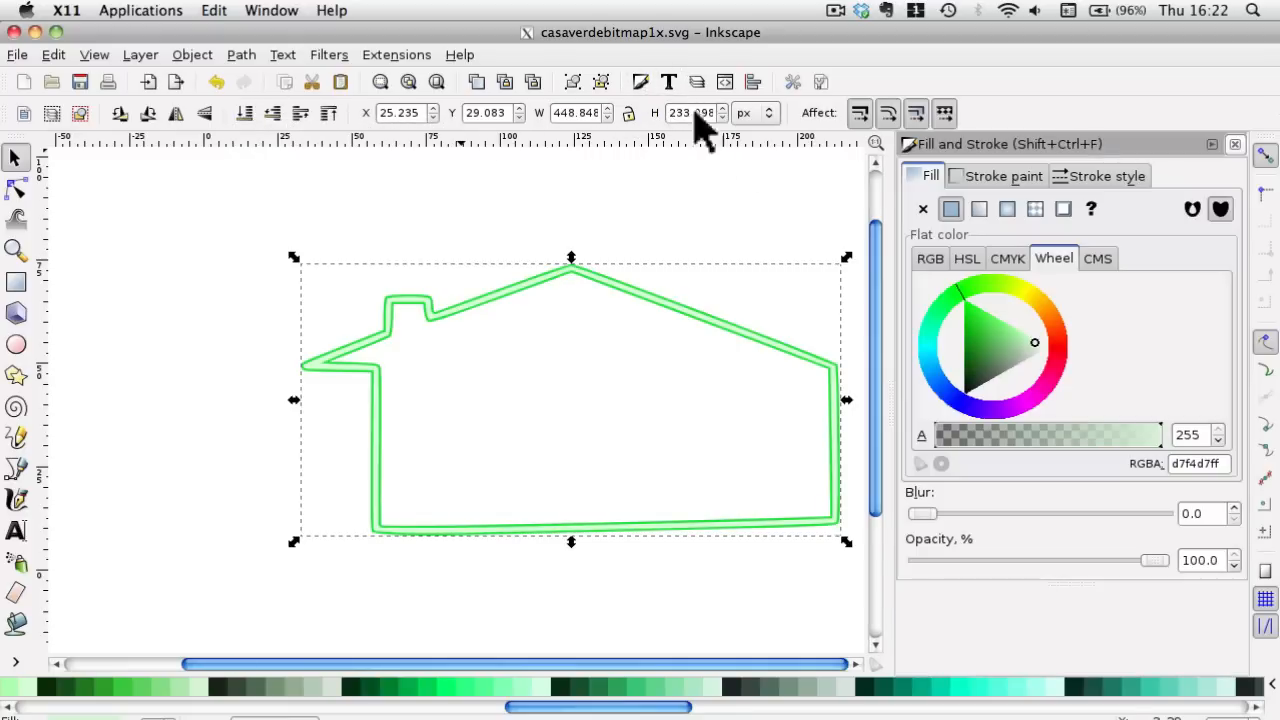
mouse_move(990, 495)
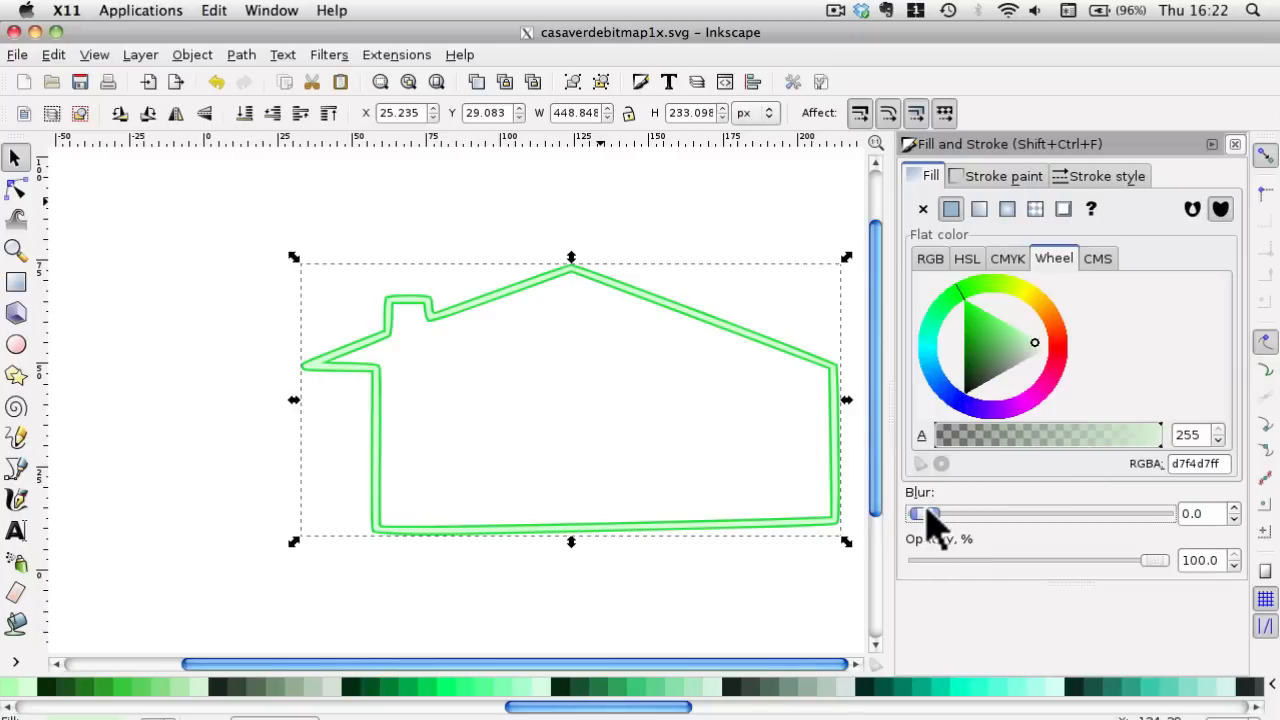
Step: Blur the house outline slightly for a subtle glow, expanding it to about 463 × 247 px
drag(915, 513, 945, 513)
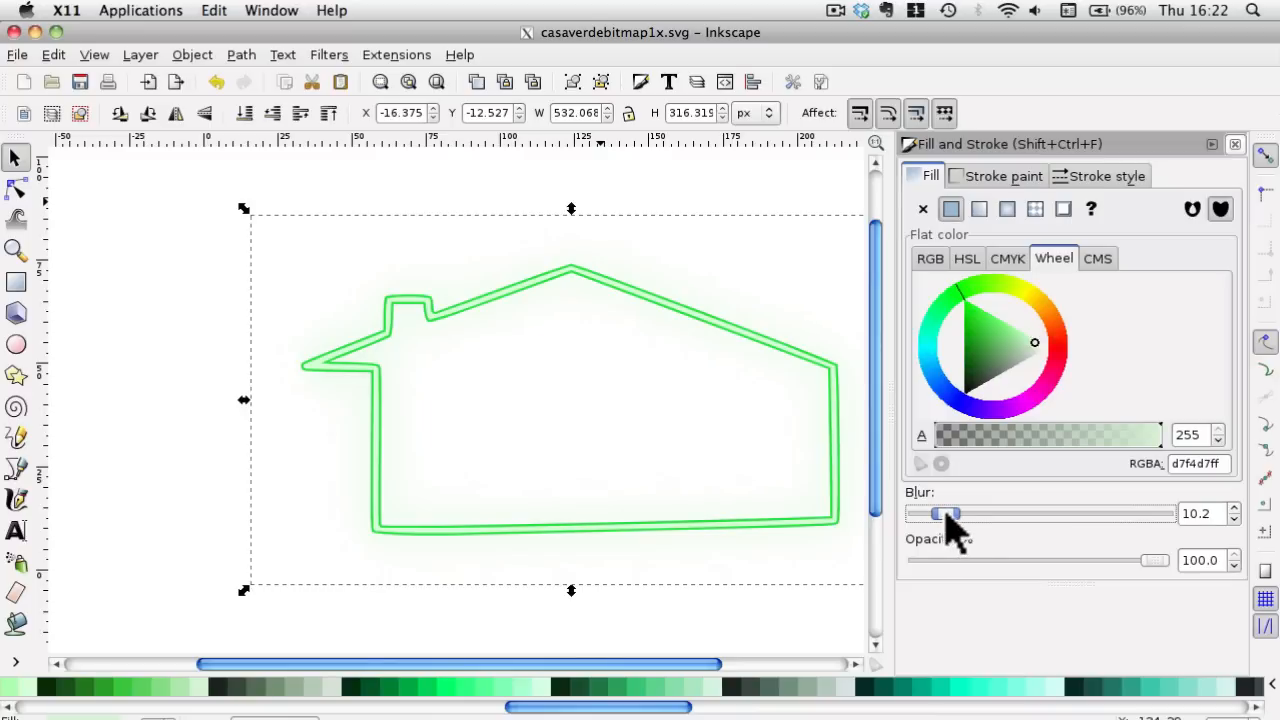
drag(948, 513, 915, 513)
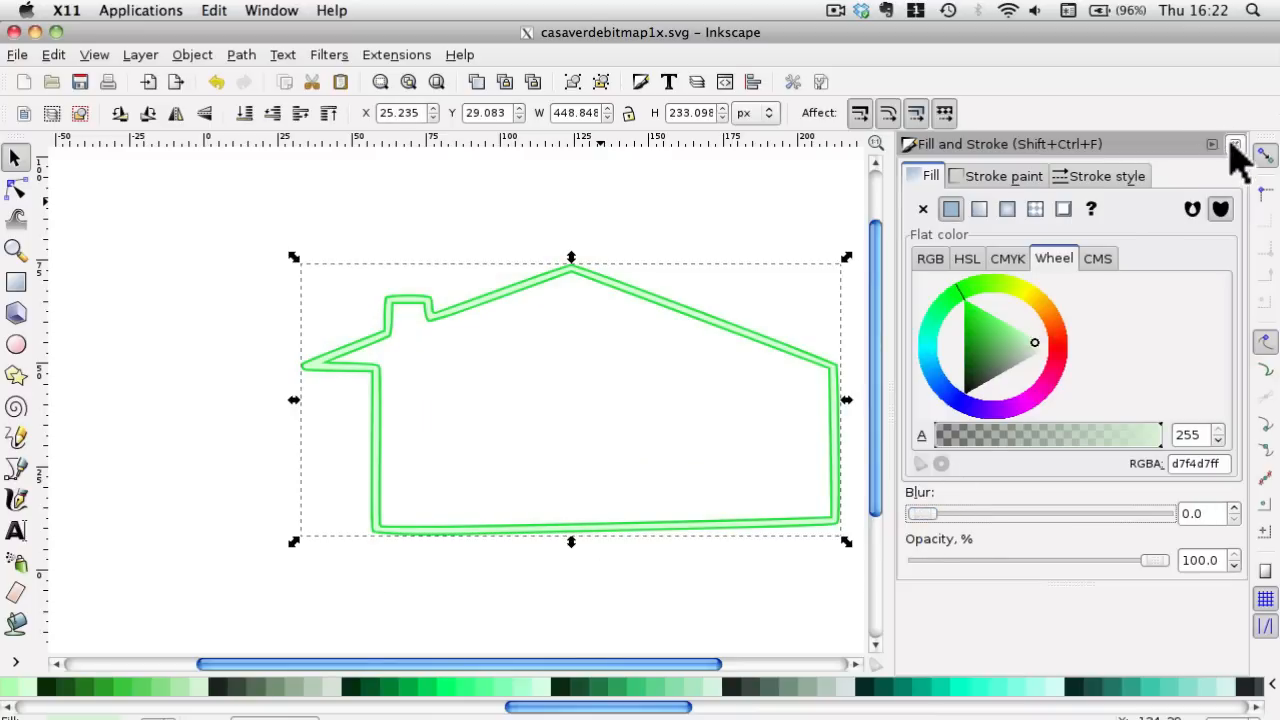
click(1235, 143)
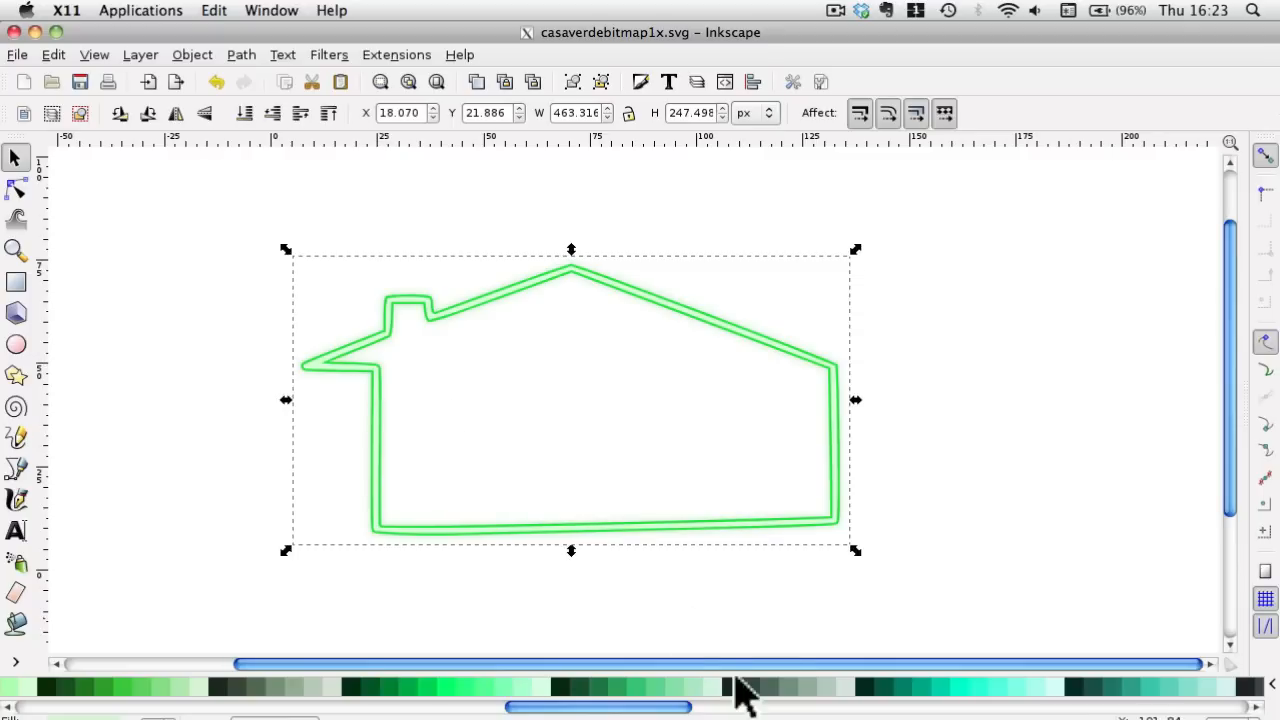
mouse_move(1240, 360)
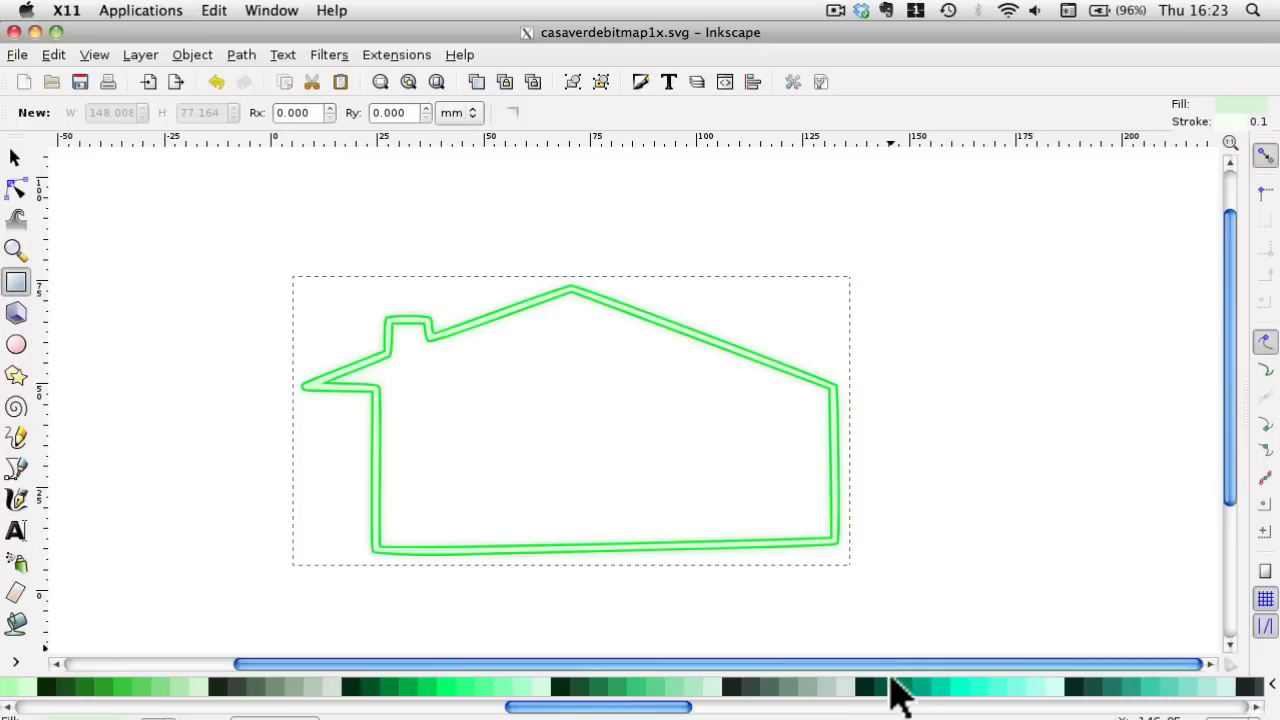
mouse_move(980, 245)
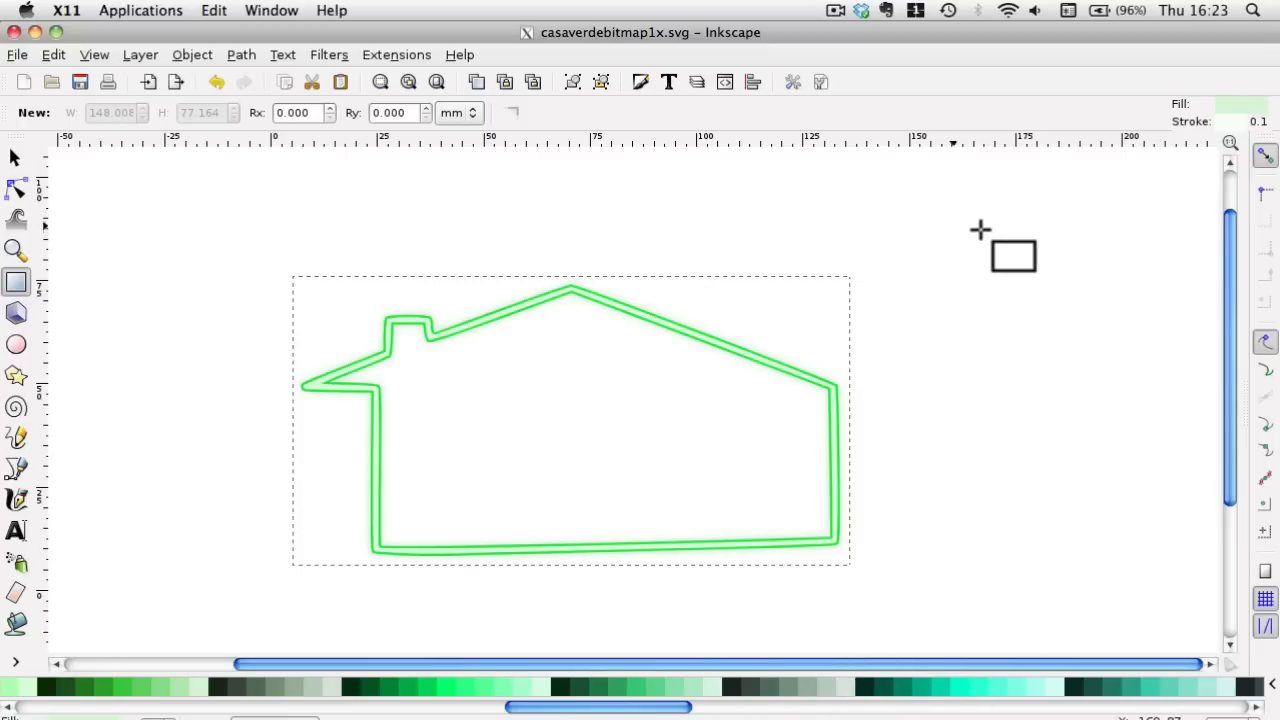
Step: Draw a dark green rectangle, about 621 × 265 px, and position it over the house
drag(978, 228, 1218, 484)
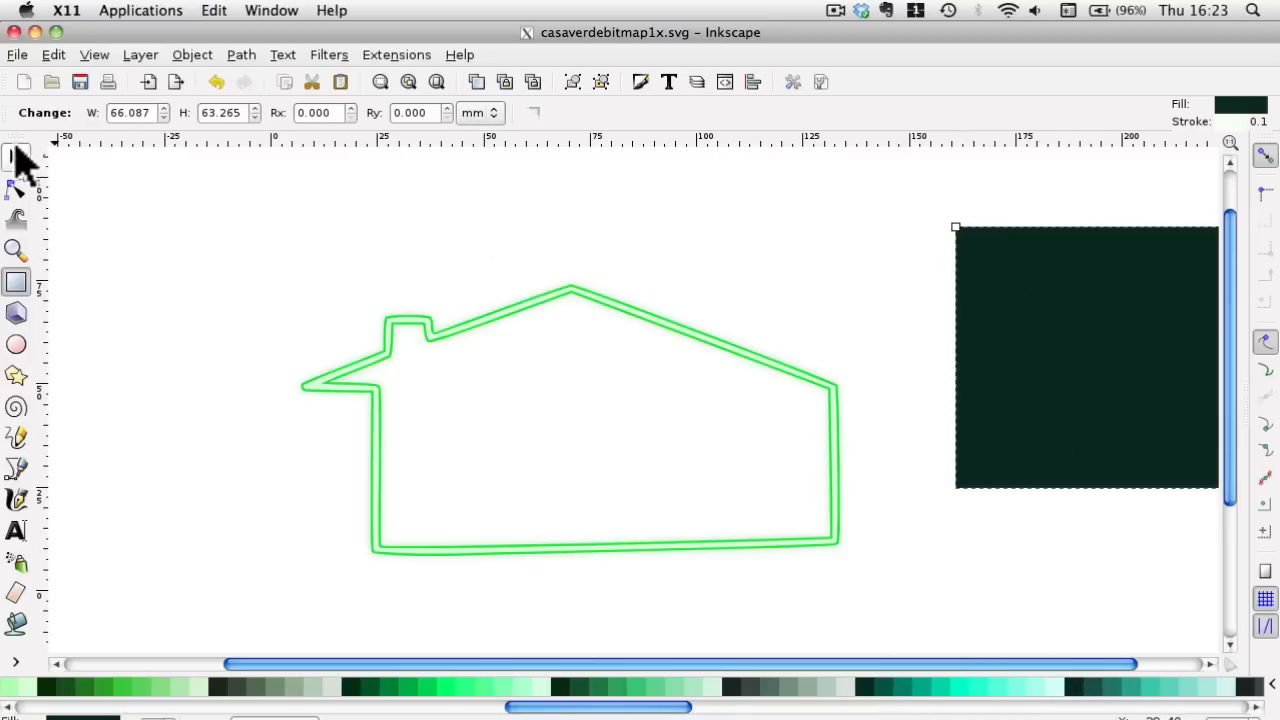
click(15, 158)
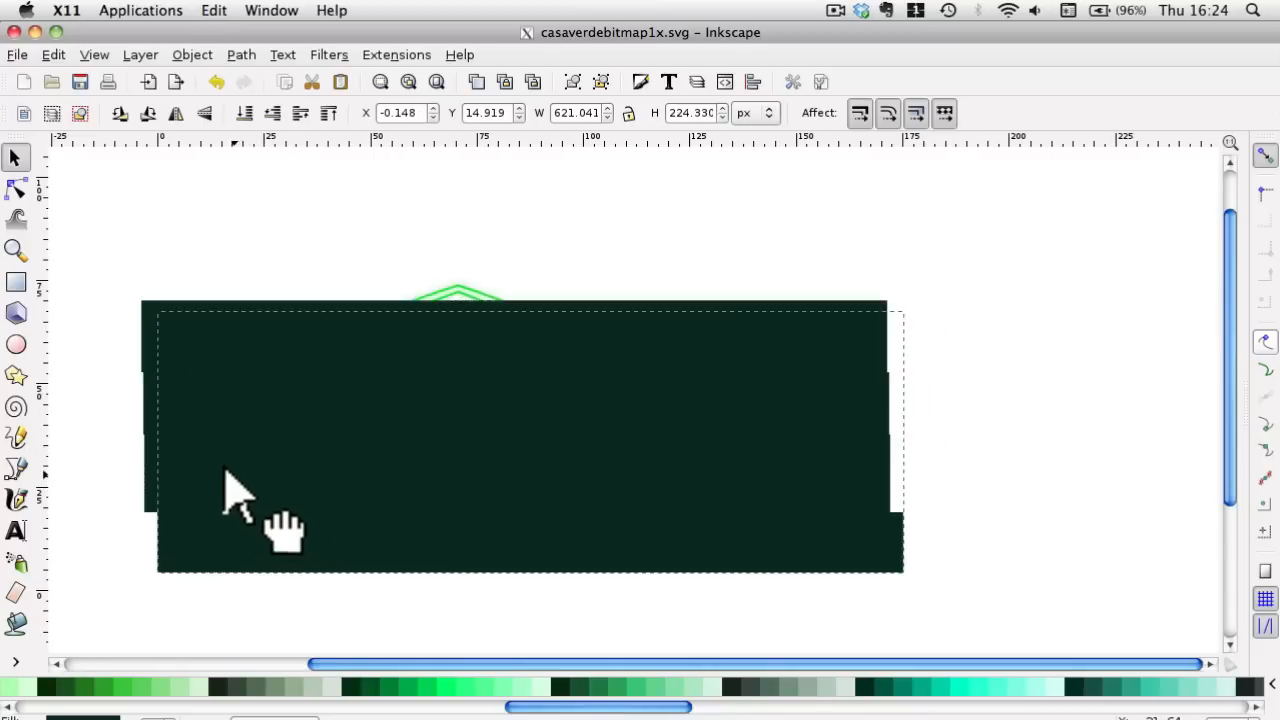
drag(240, 490, 515, 250)
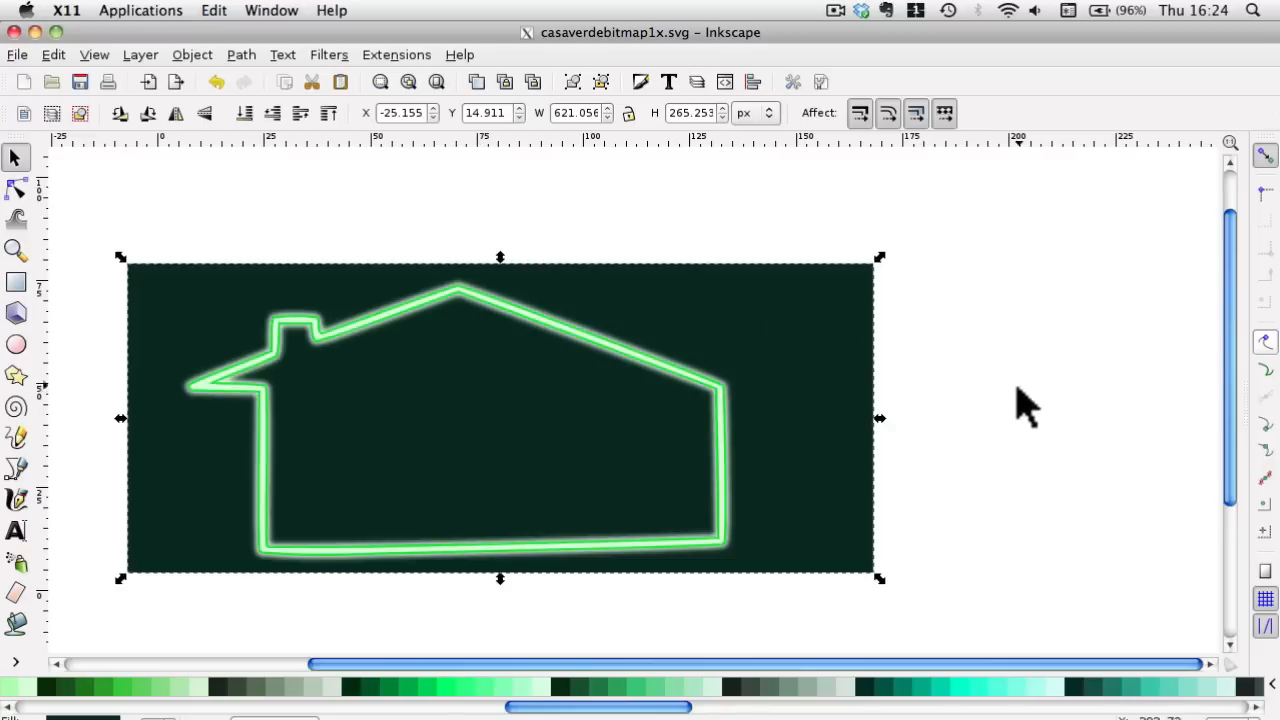
mouse_move(1240, 440)
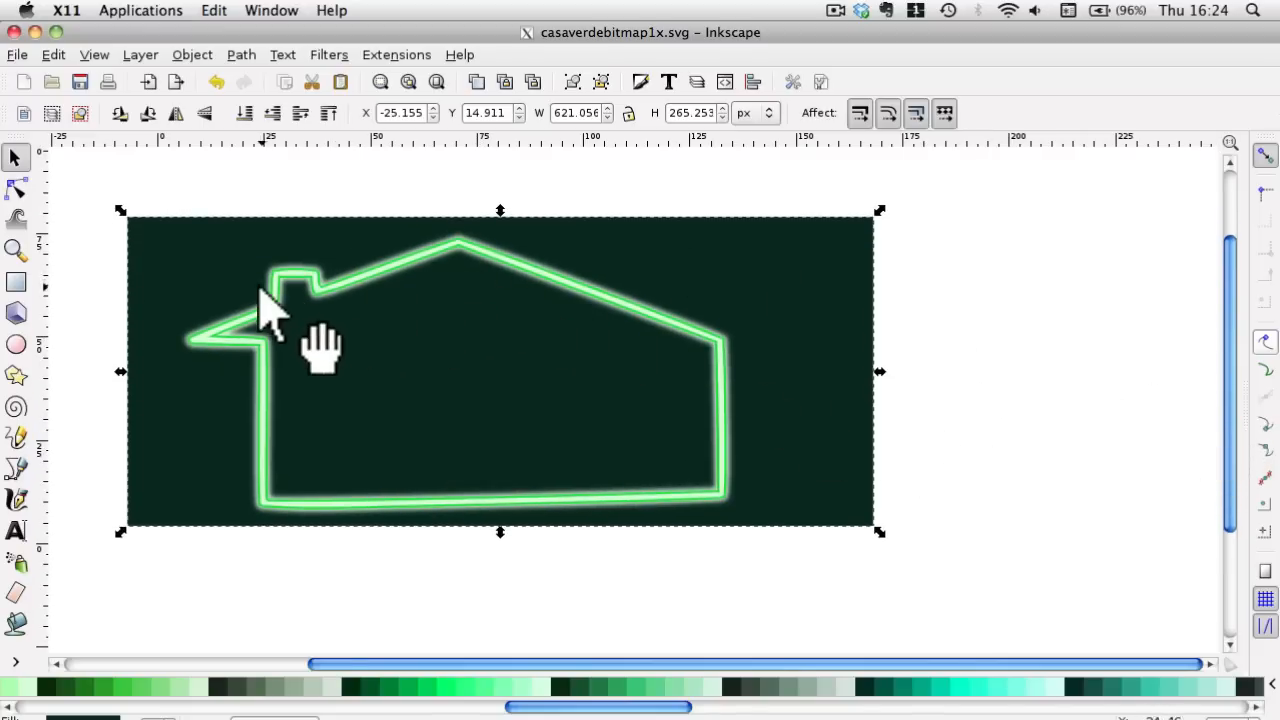
mouse_move(735, 510)
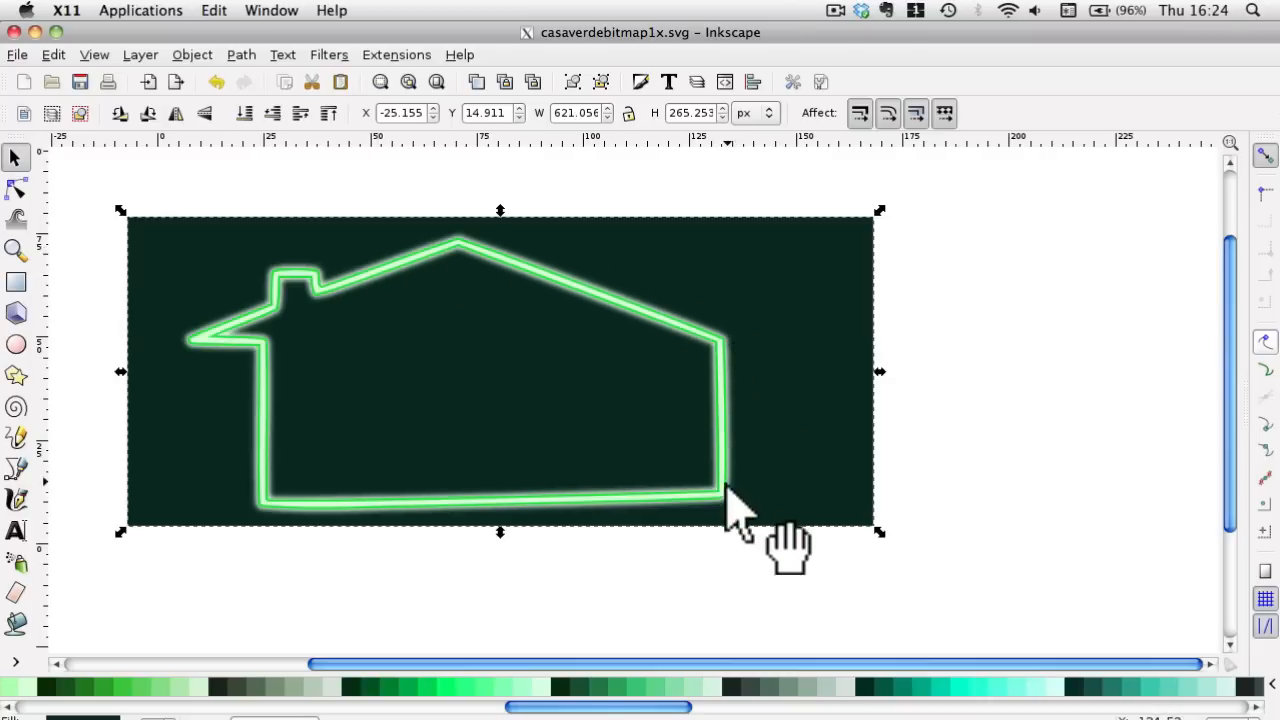
mouse_move(810, 400)
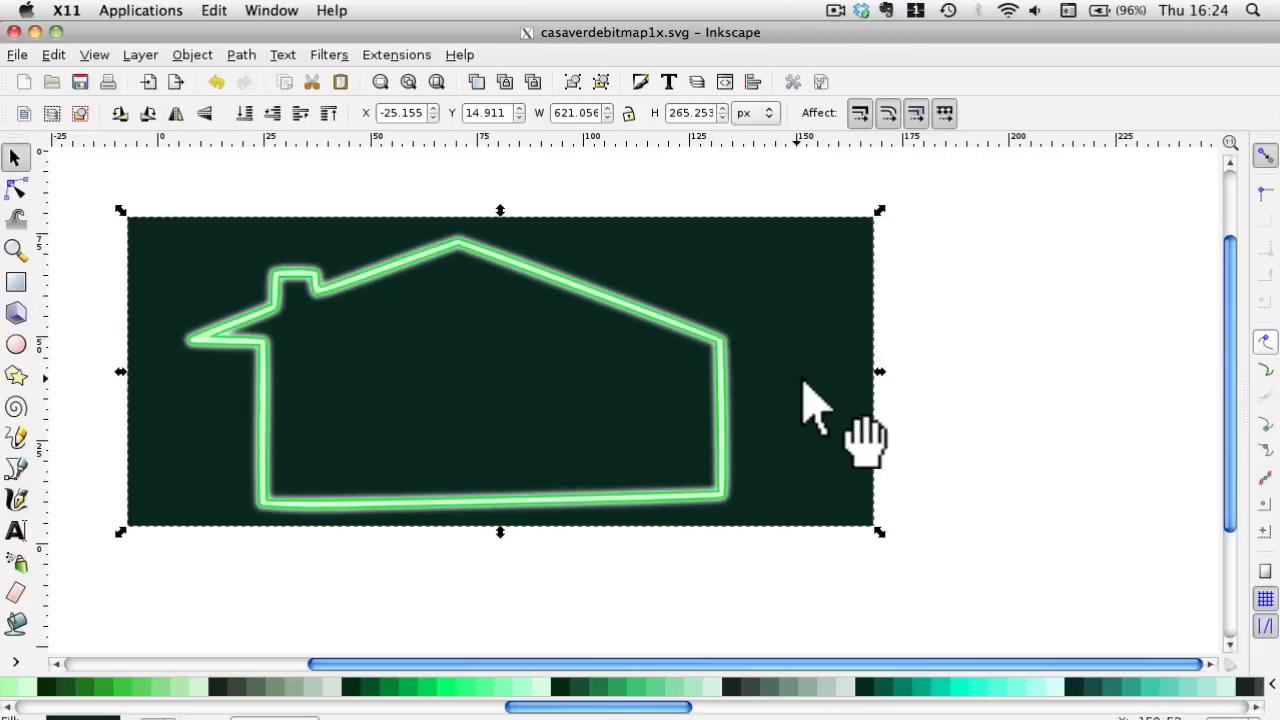
mouse_move(963, 350)
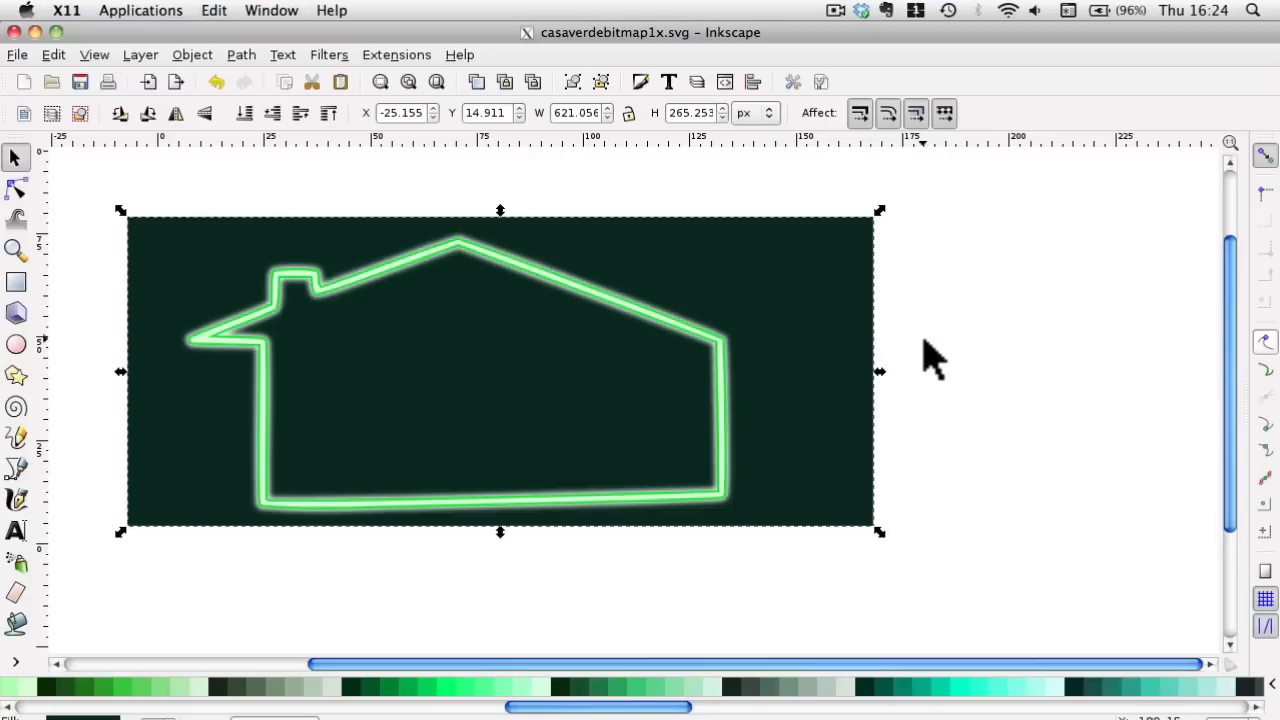
mouse_move(925, 360)
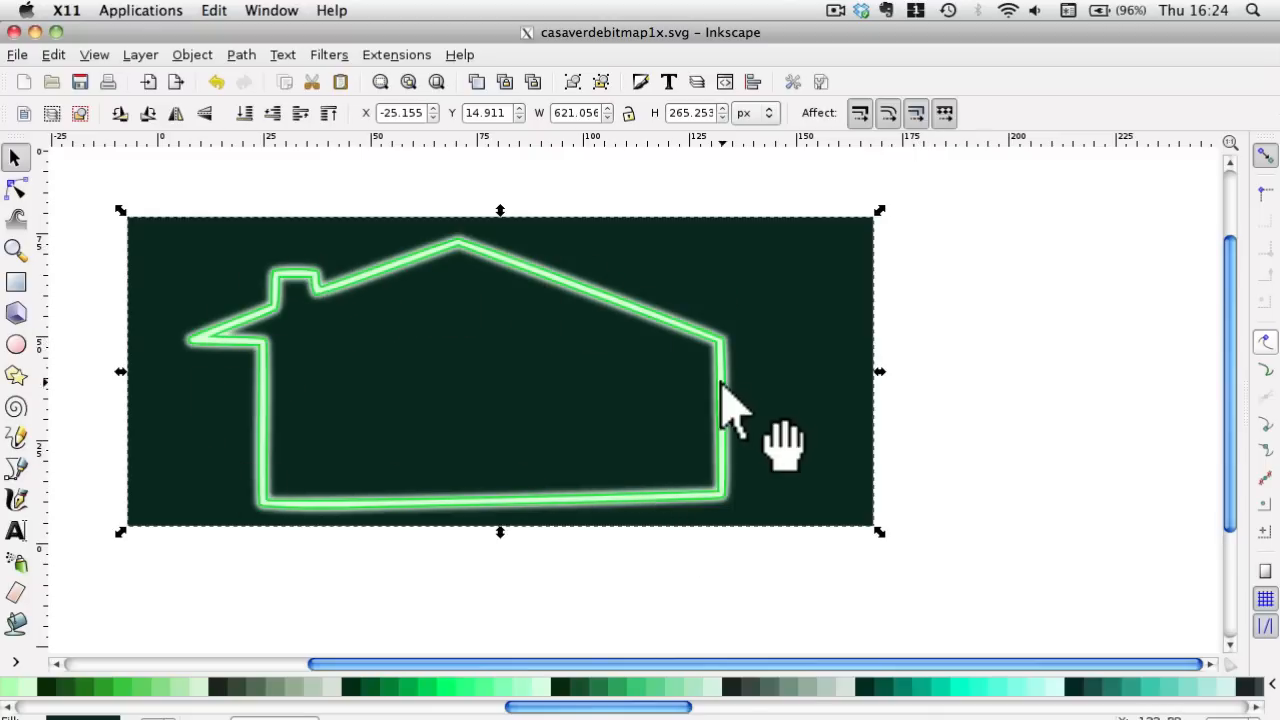
mouse_move(830, 385)
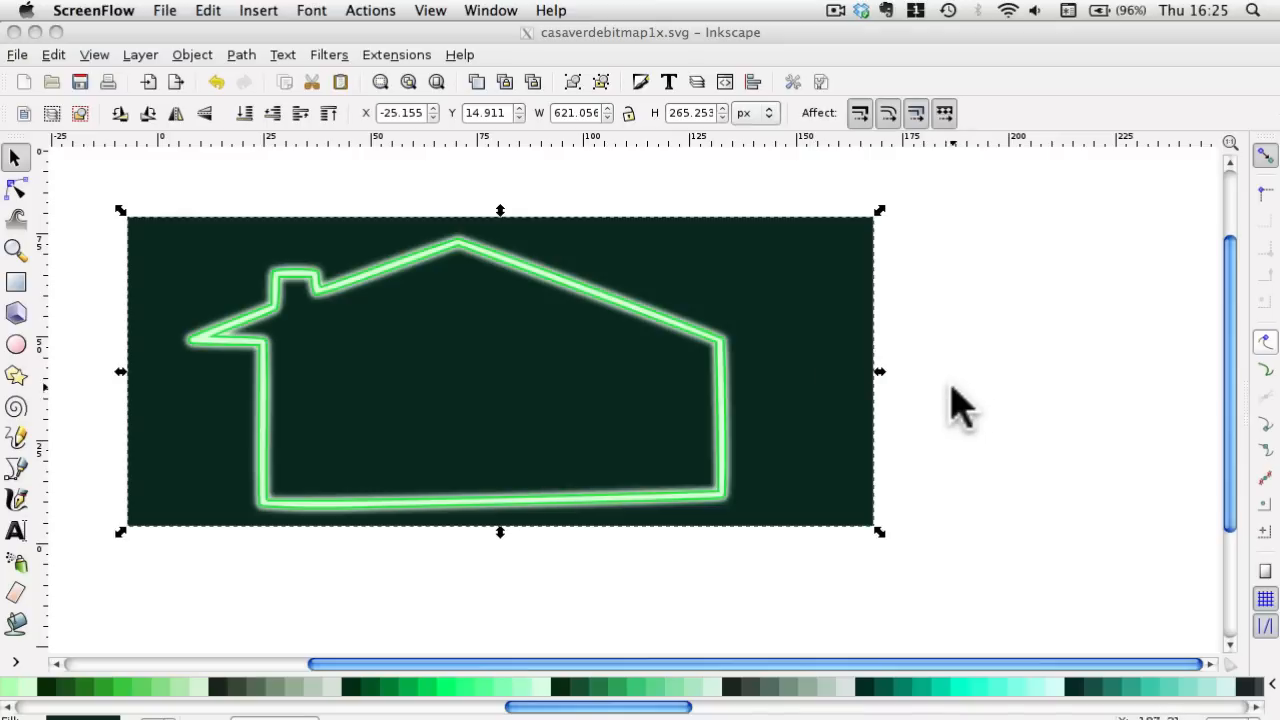
mouse_move(725, 500)
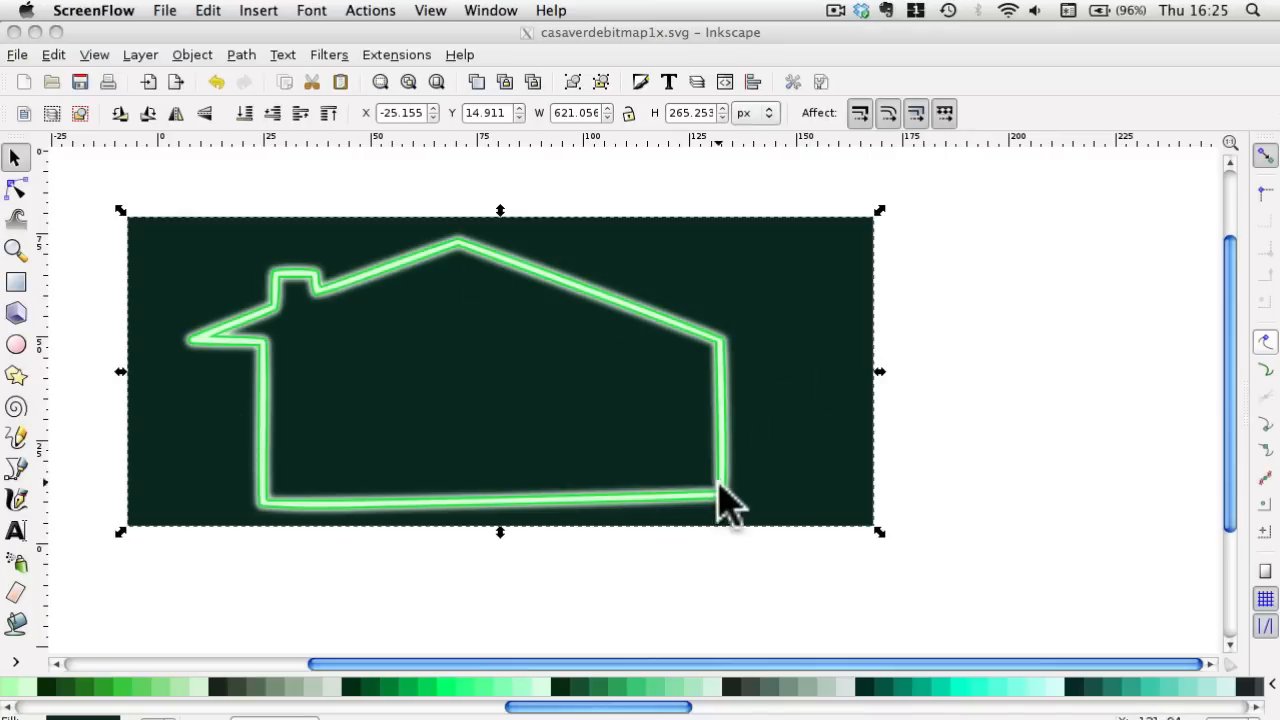
mouse_move(805, 408)
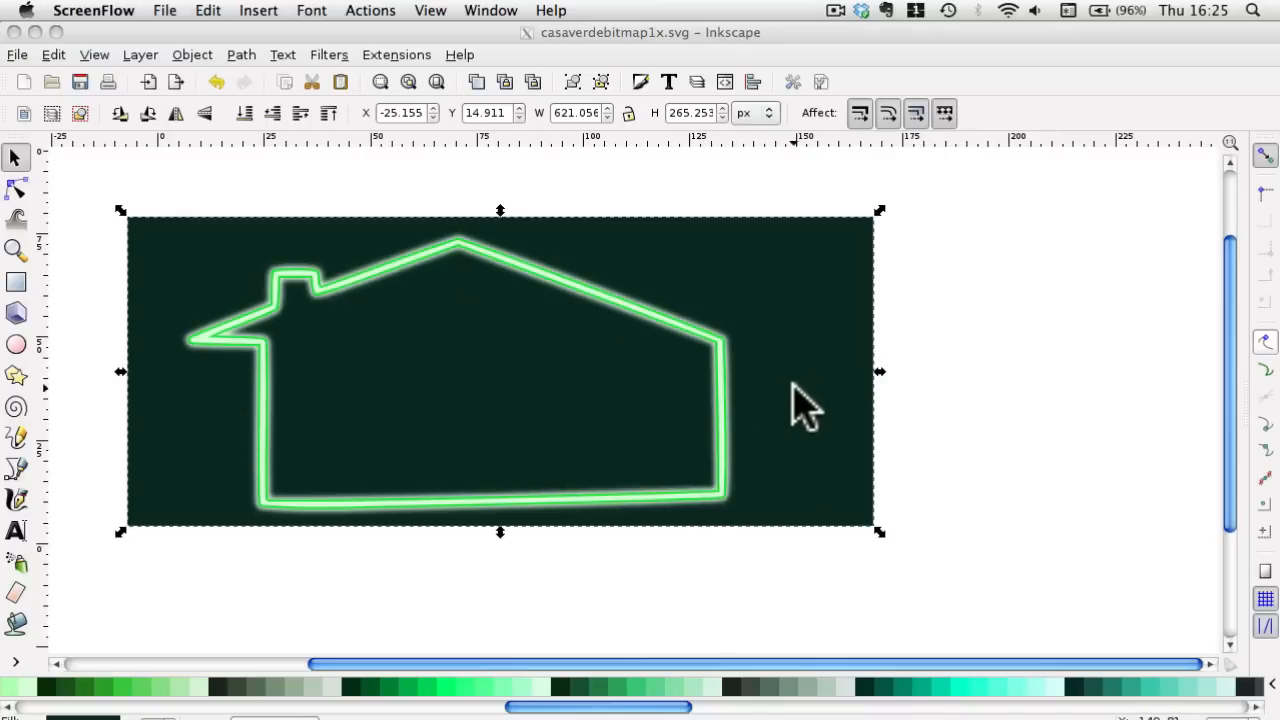
mouse_move(765, 295)
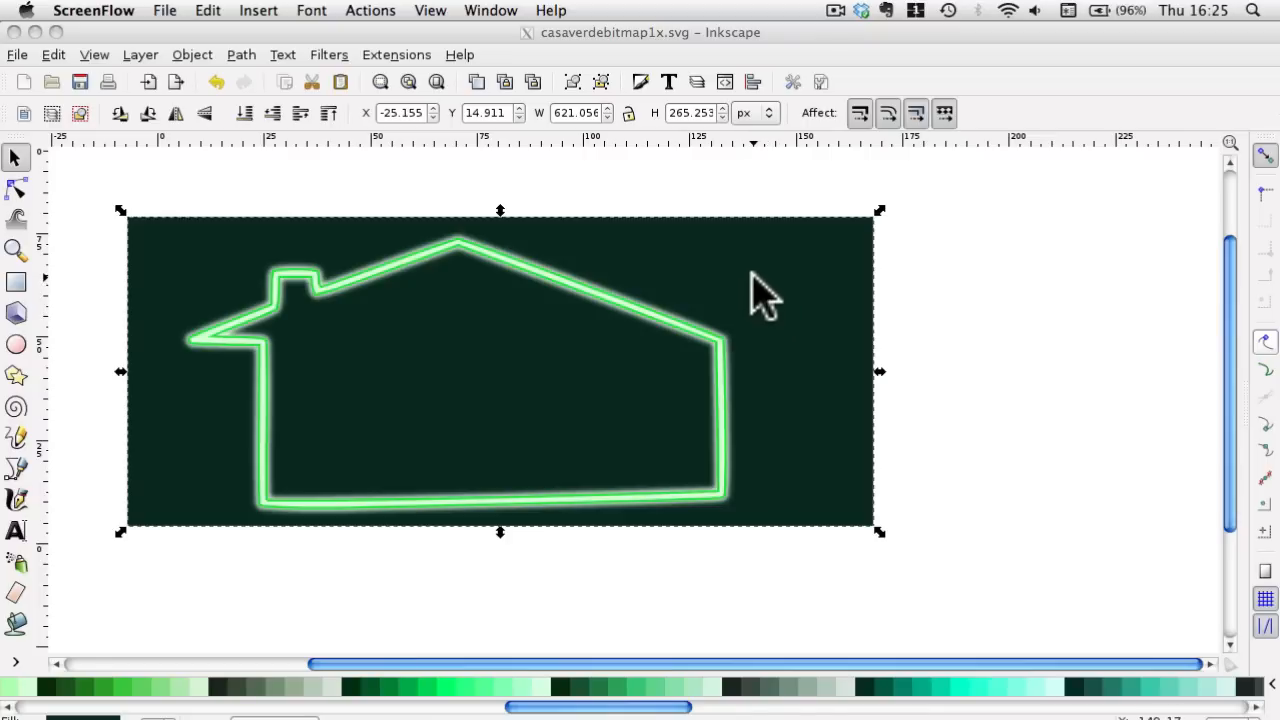
mouse_move(730, 280)
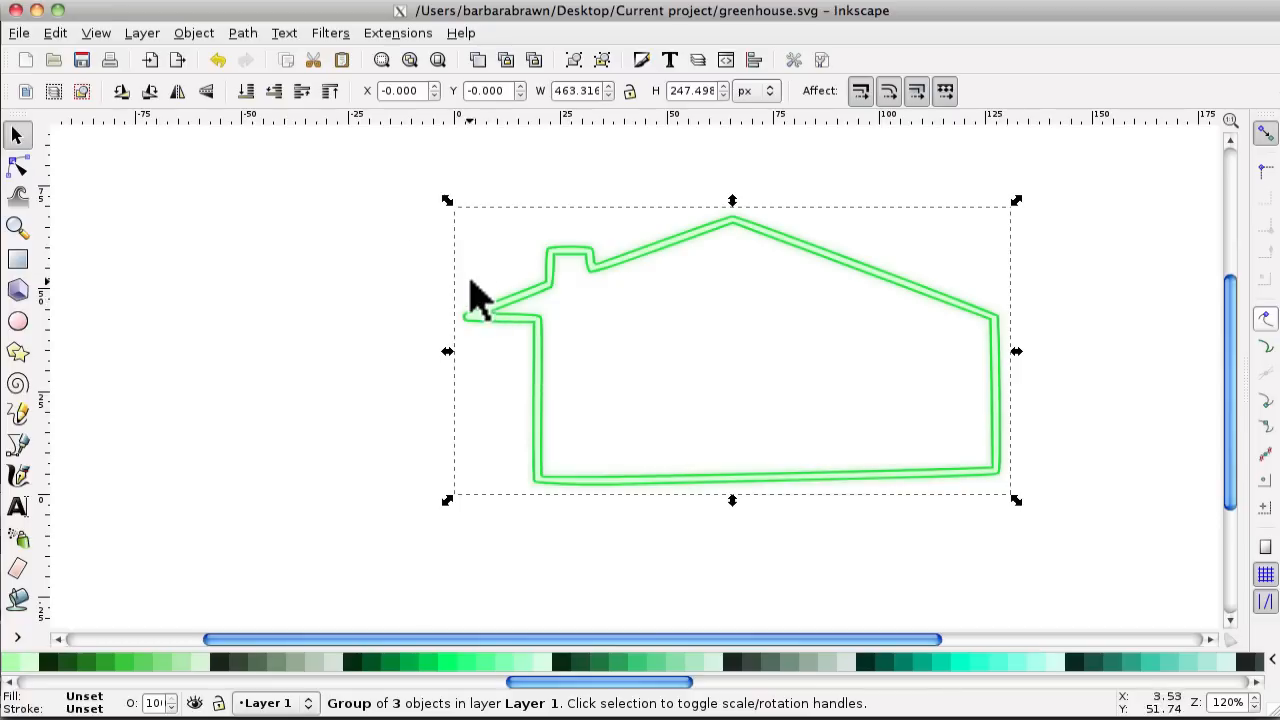
mouse_move(438, 275)
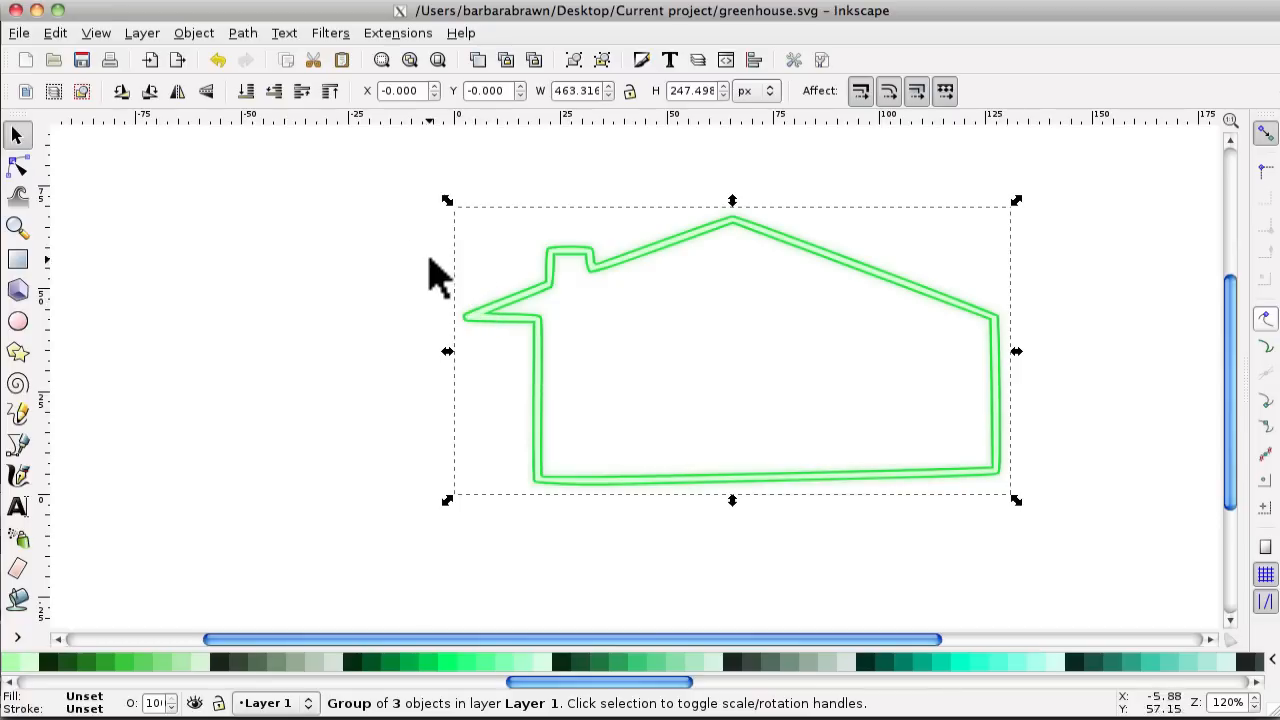
mouse_move(395, 295)
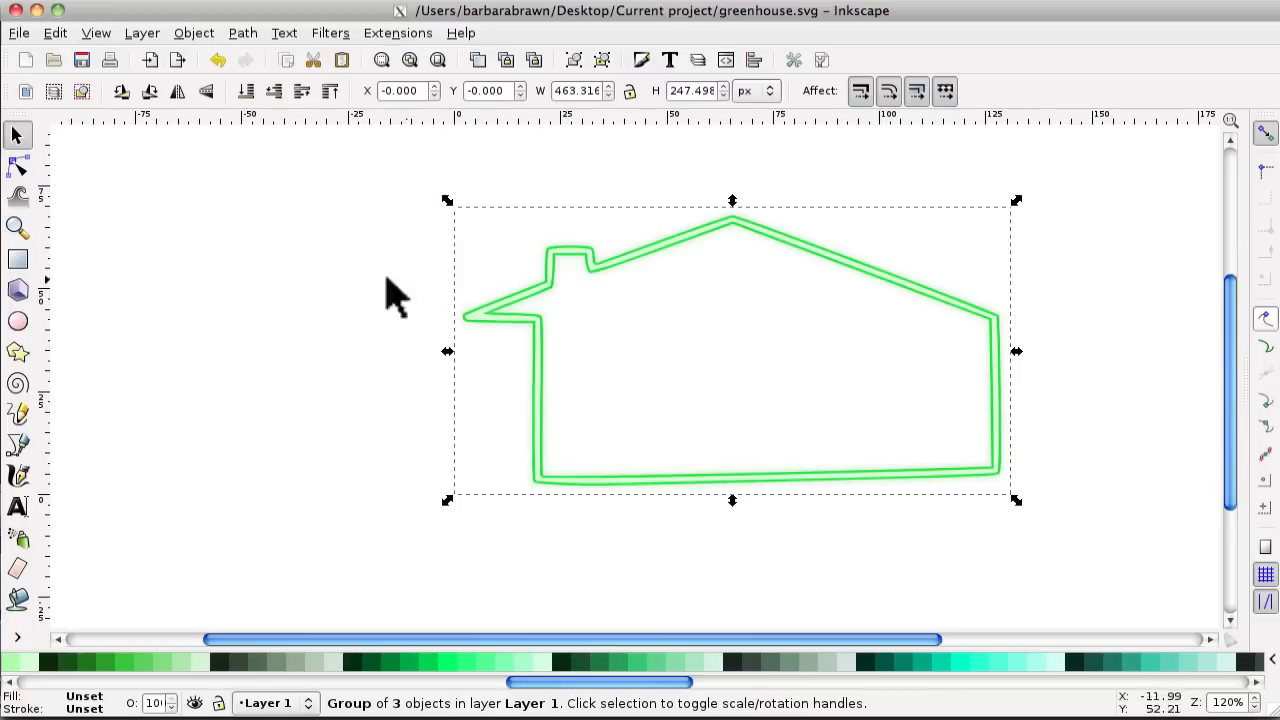
mouse_move(160, 215)
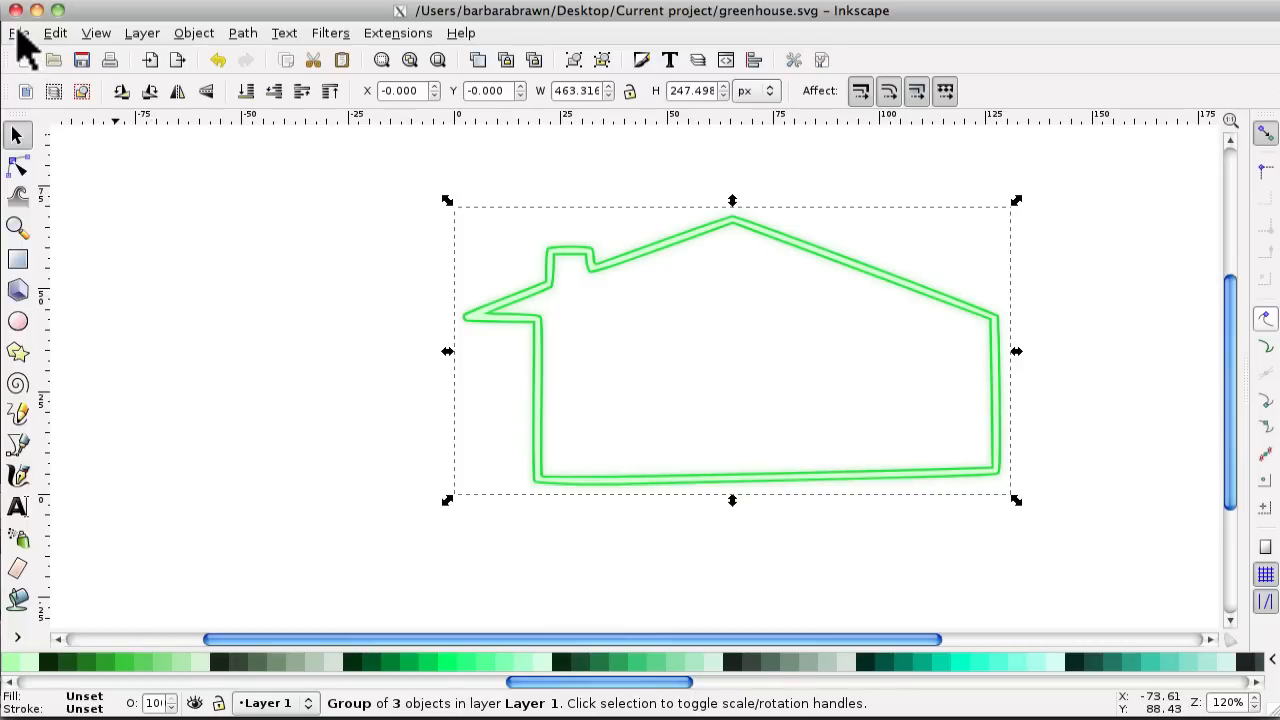
Step: Resize the page to the drawing at 130.76 × 69.85 mm and toggle the page border
click(18, 32)
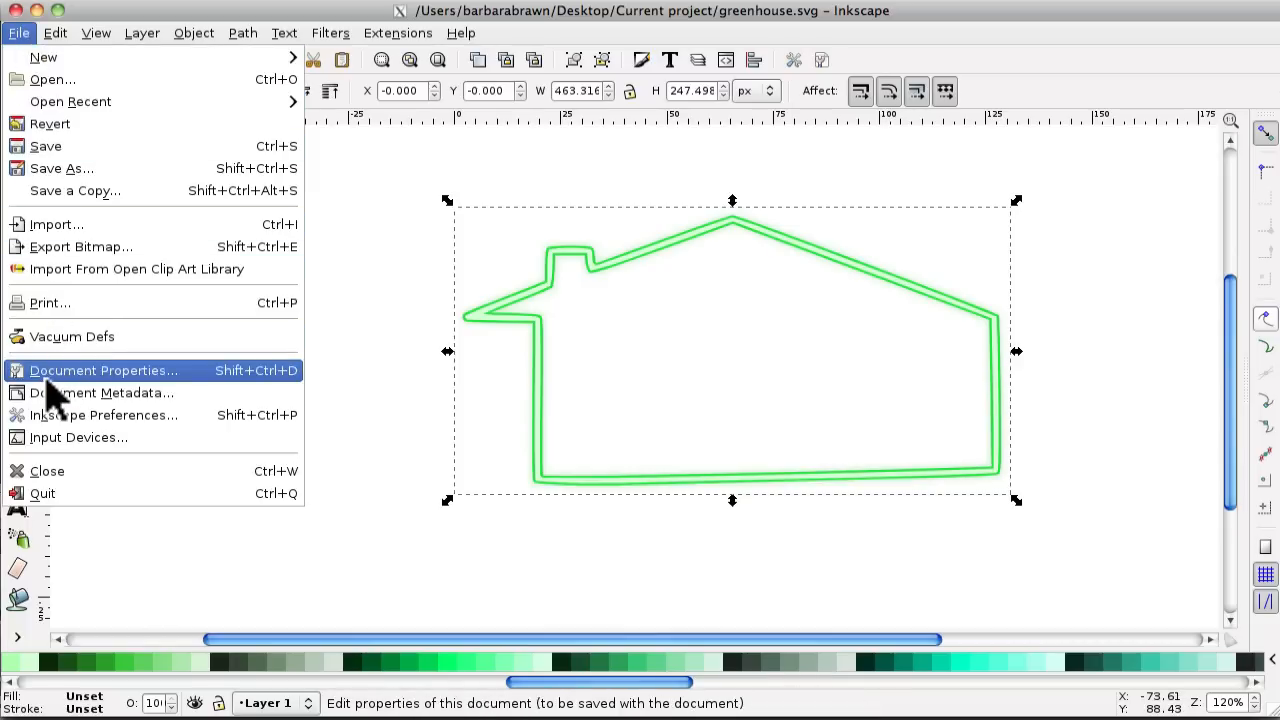
click(103, 370)
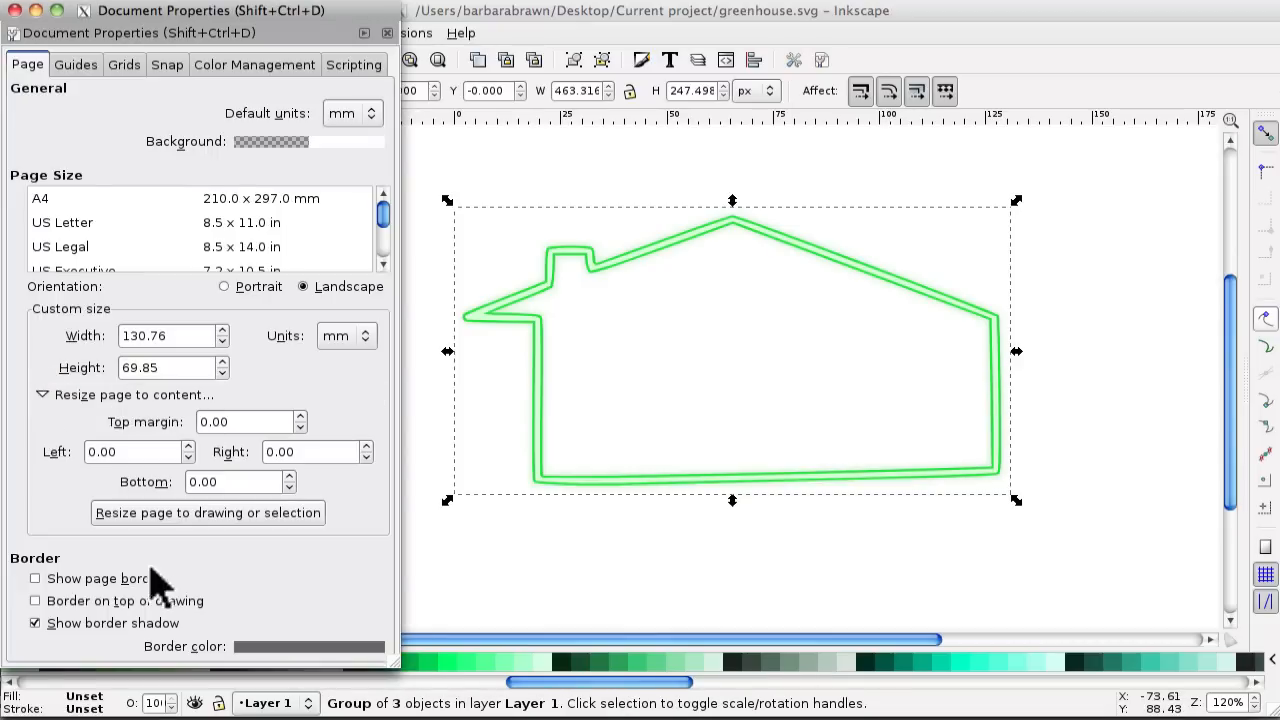
click(207, 512)
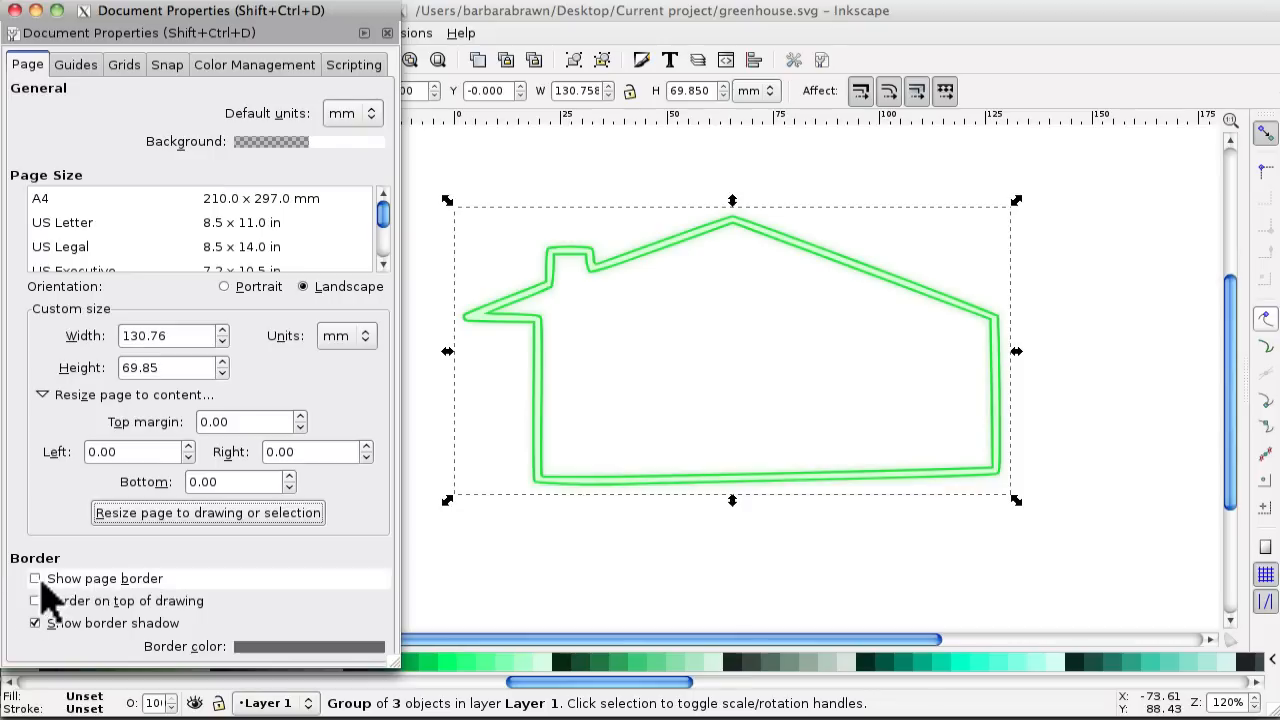
mouse_move(35, 578)
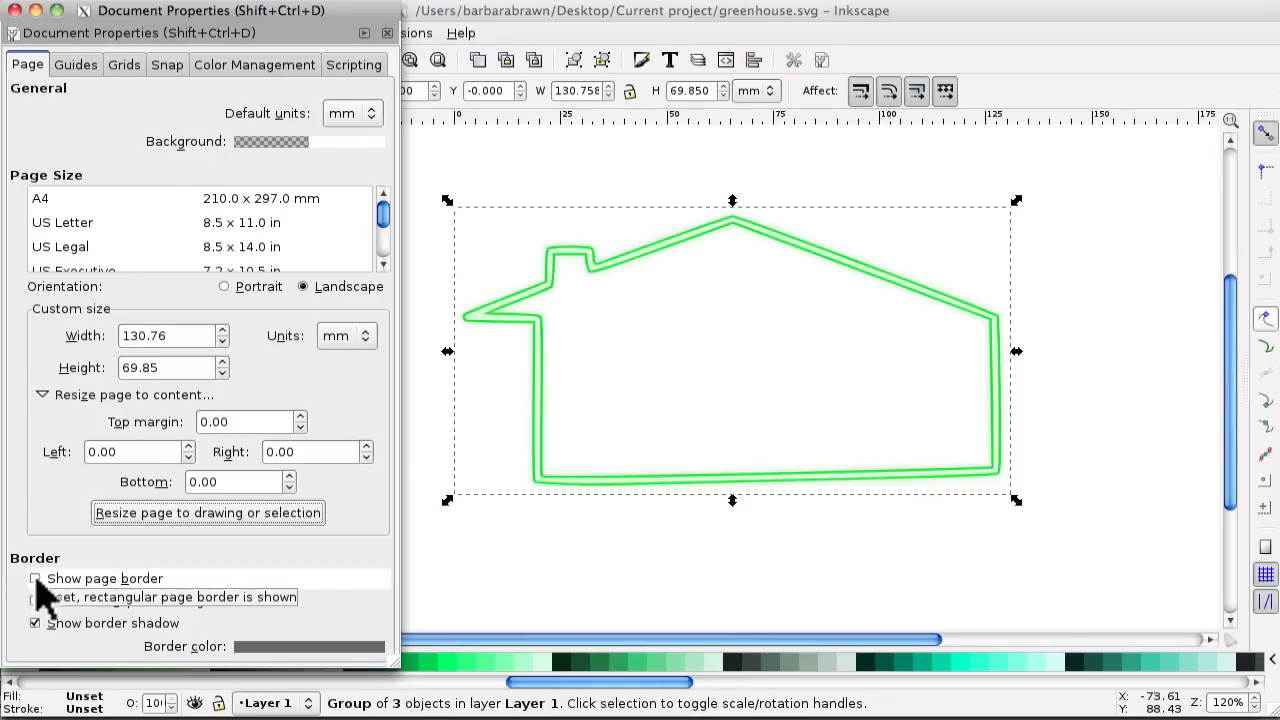
click(35, 578)
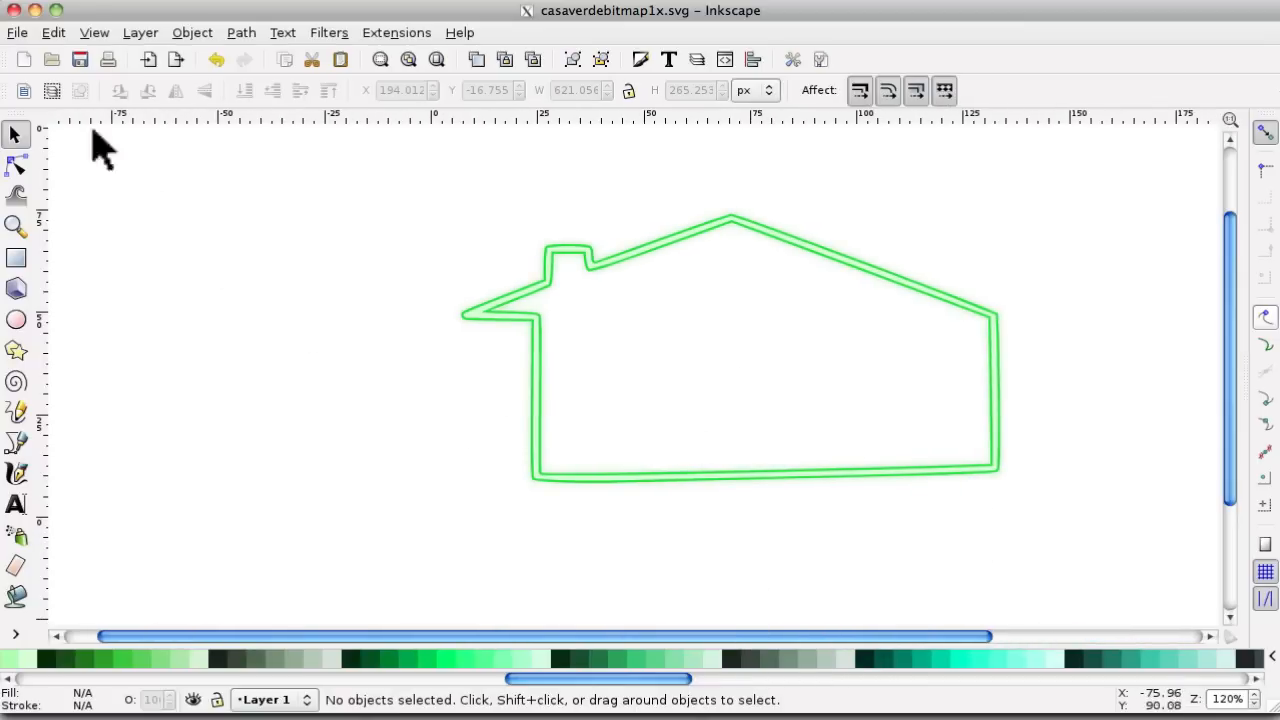
Step: Save the drawing as greenhouse.svg, browsing from Desktop into the Current project folder
click(16, 32)
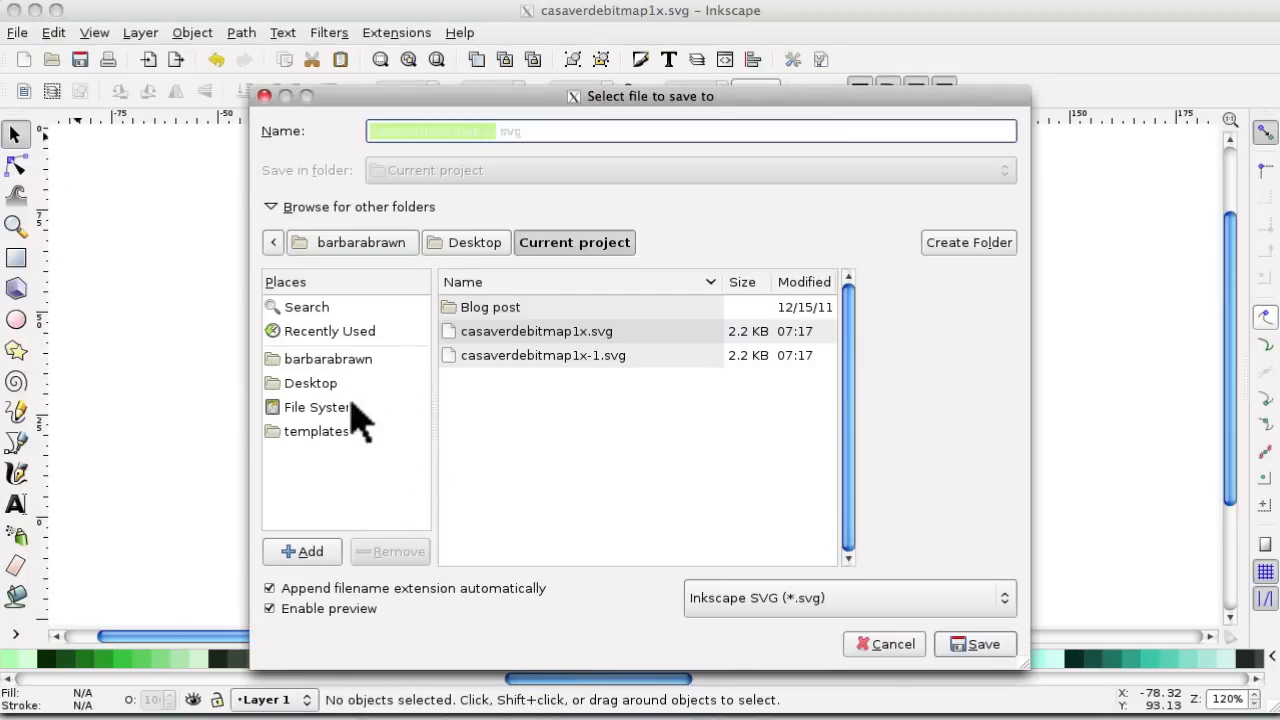
click(310, 383)
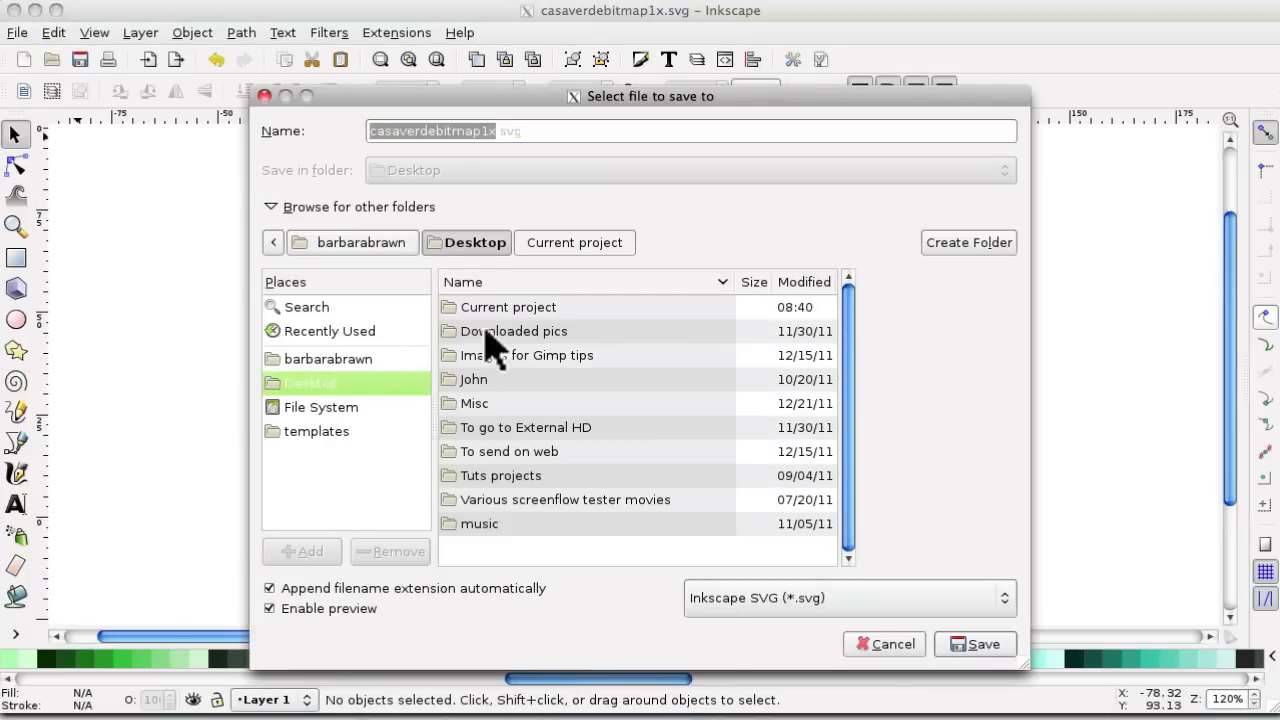
click(574, 242)
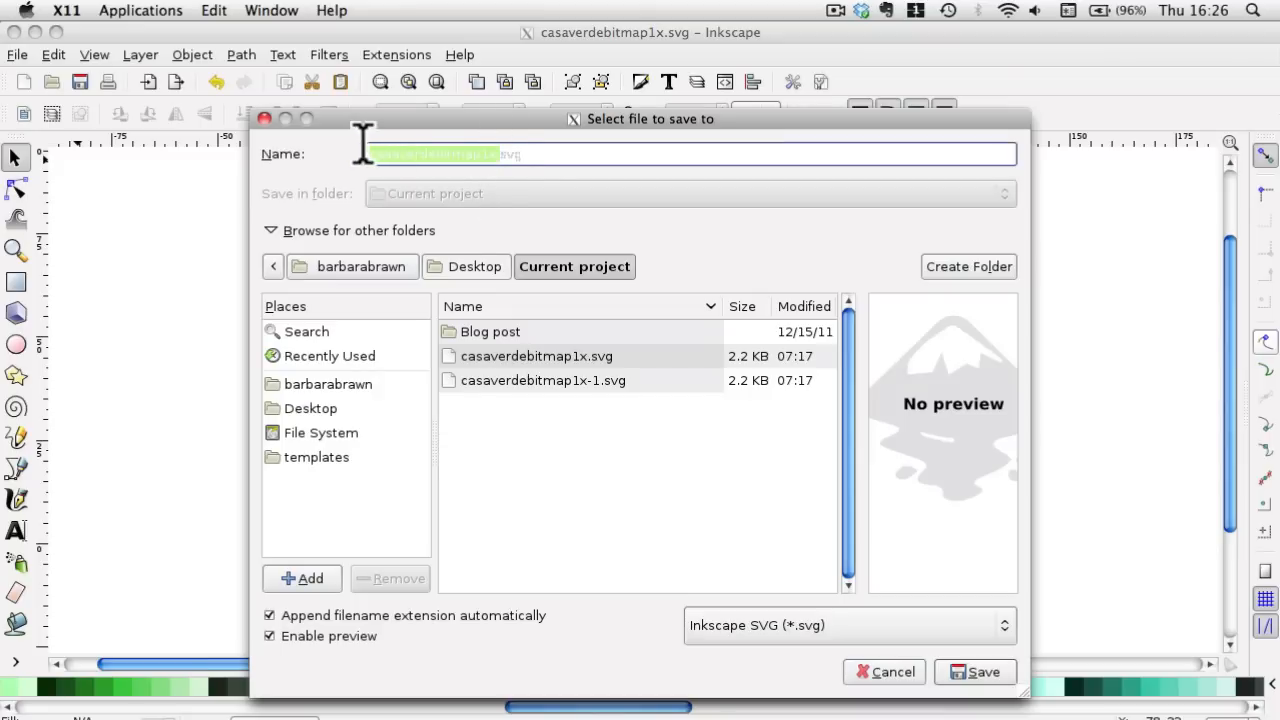
text(greenh.svg)
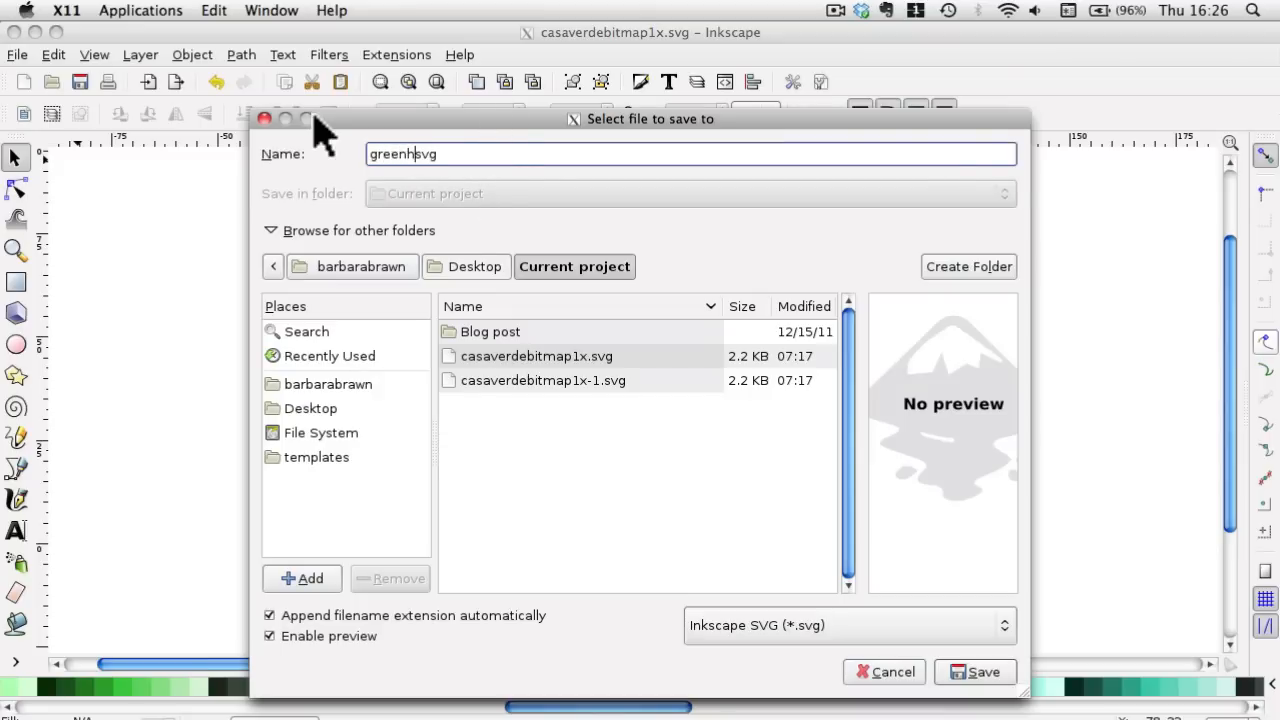
text(ouse)
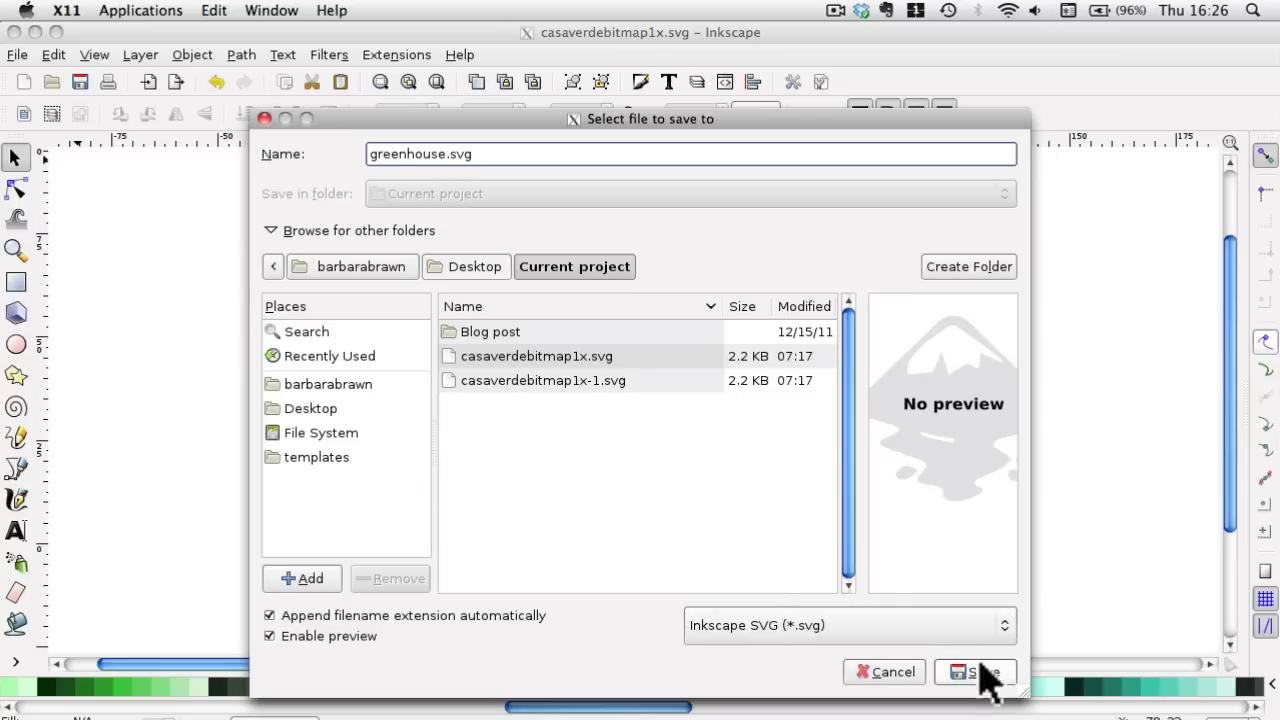
click(974, 671)
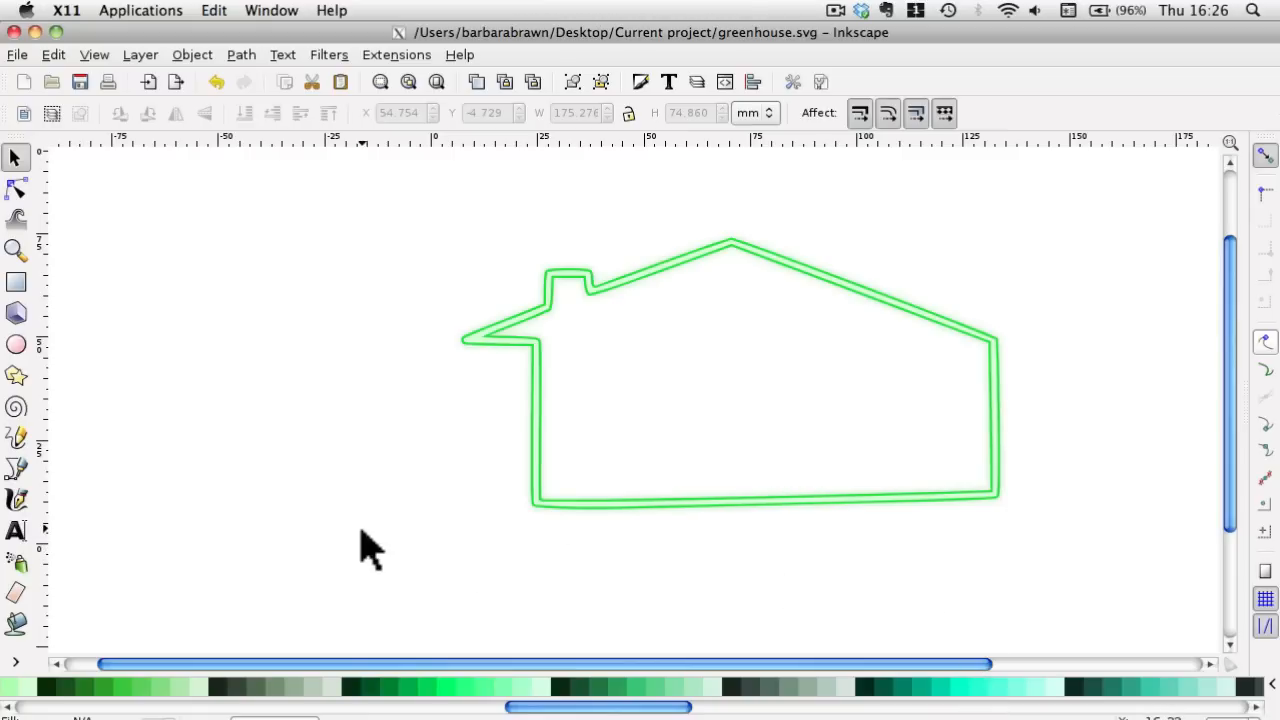
mouse_move(85, 150)
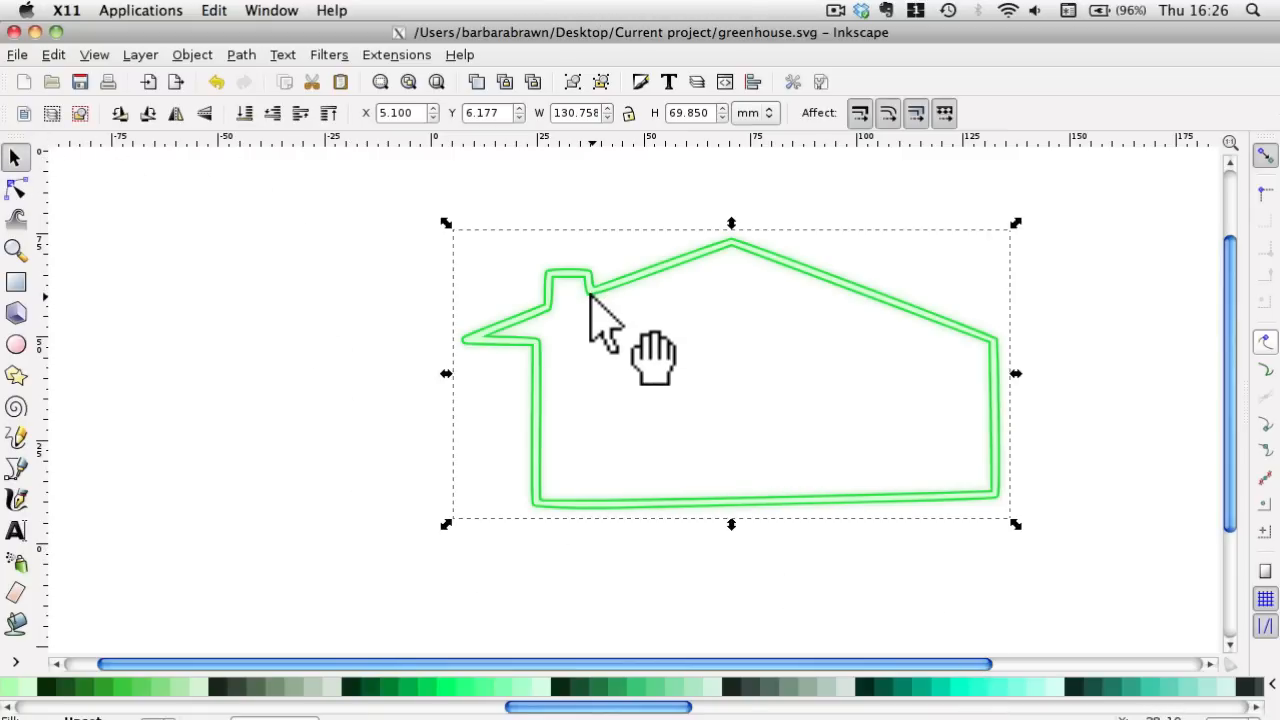
Step: Name the house's 463 × 247 px bitmap export greenhouse.png in the Current project folder
click(16, 54)
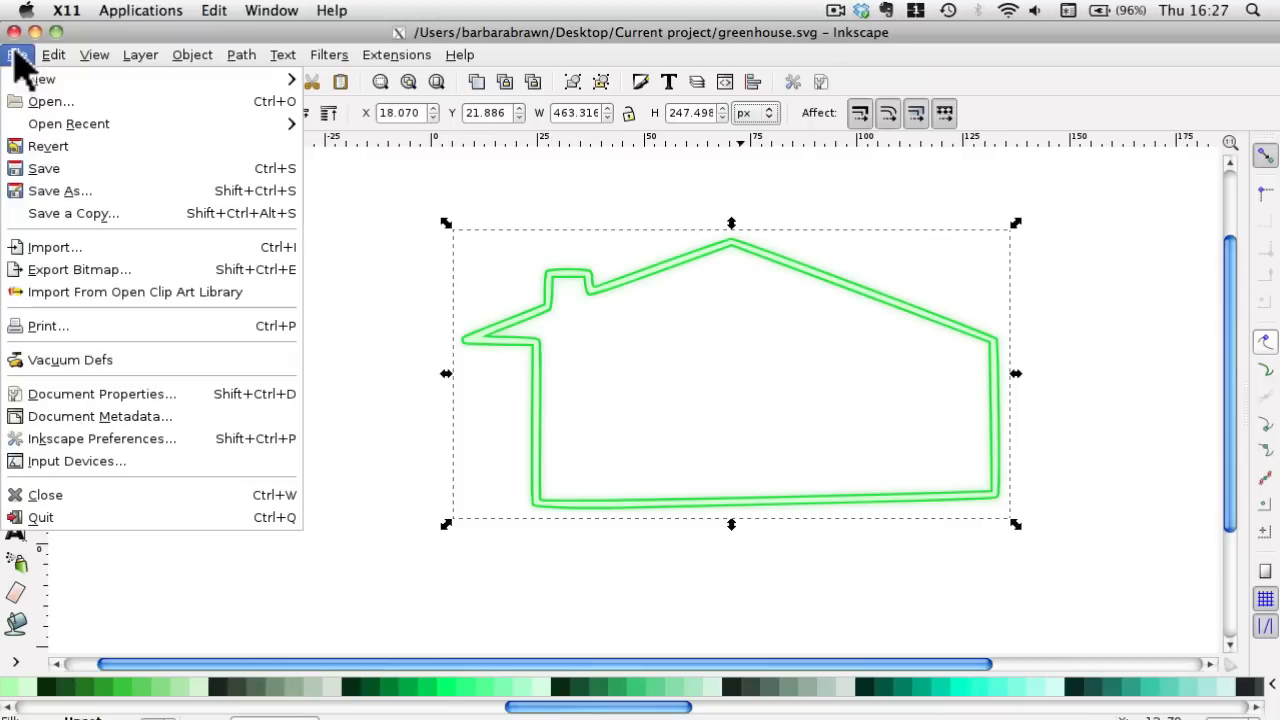
click(78, 269)
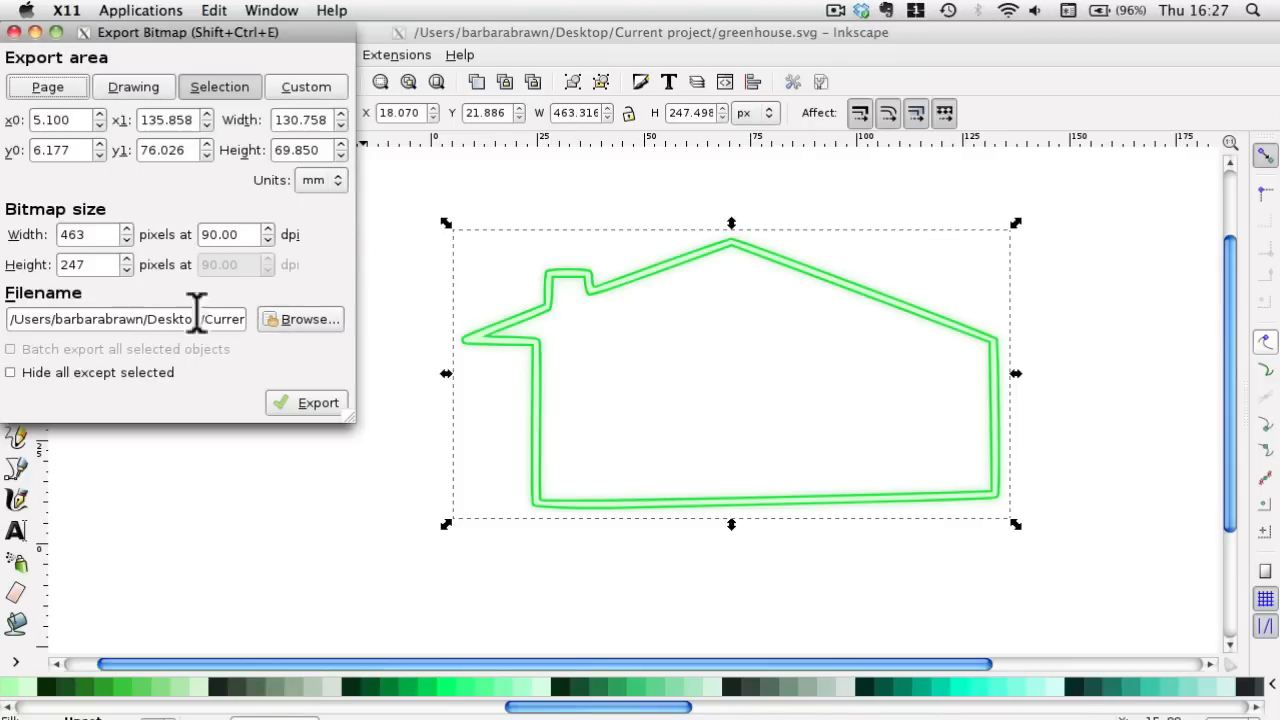
click(301, 319)
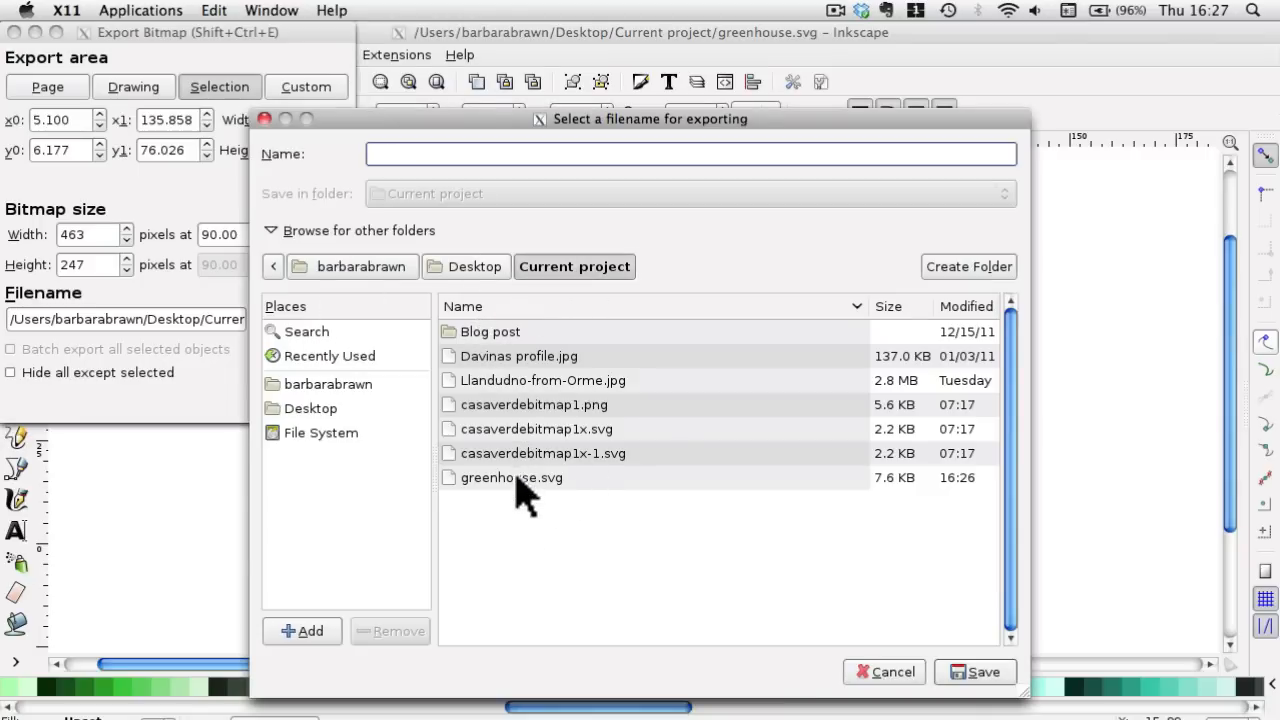
click(511, 477)
text(greenhouse.png)
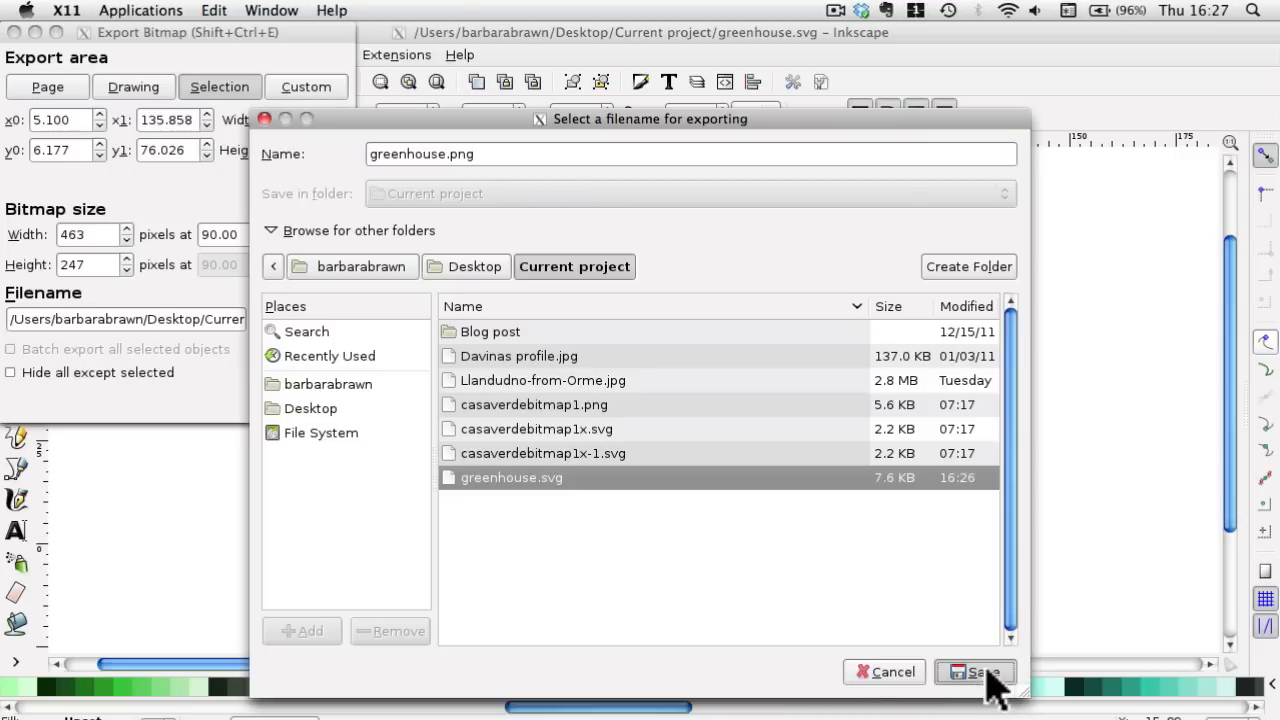
click(975, 671)
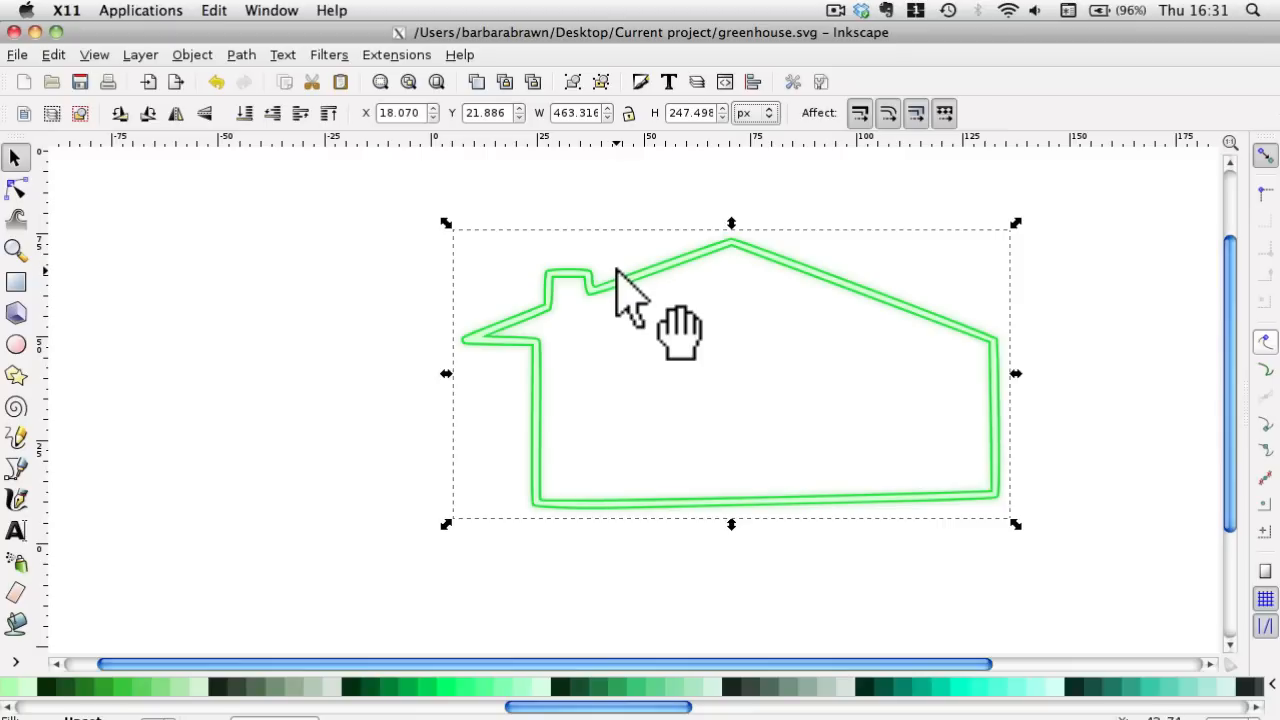
mouse_move(1018, 525)
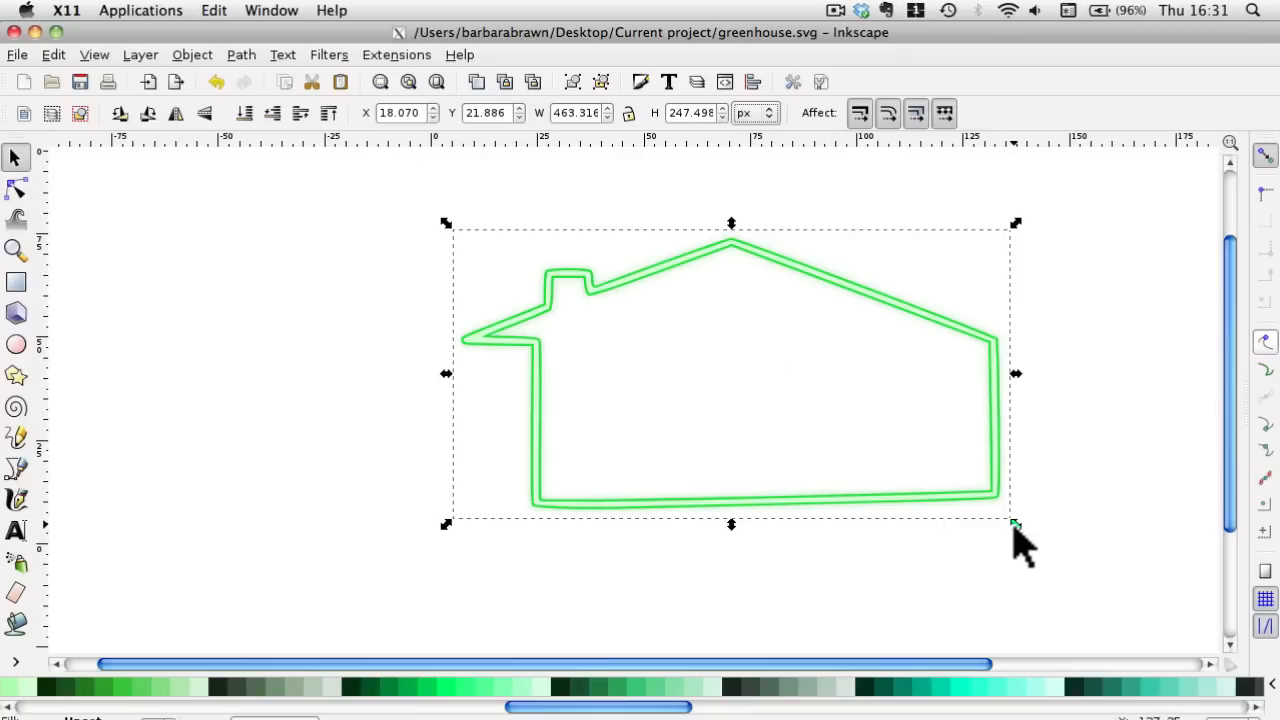
mouse_move(697, 465)
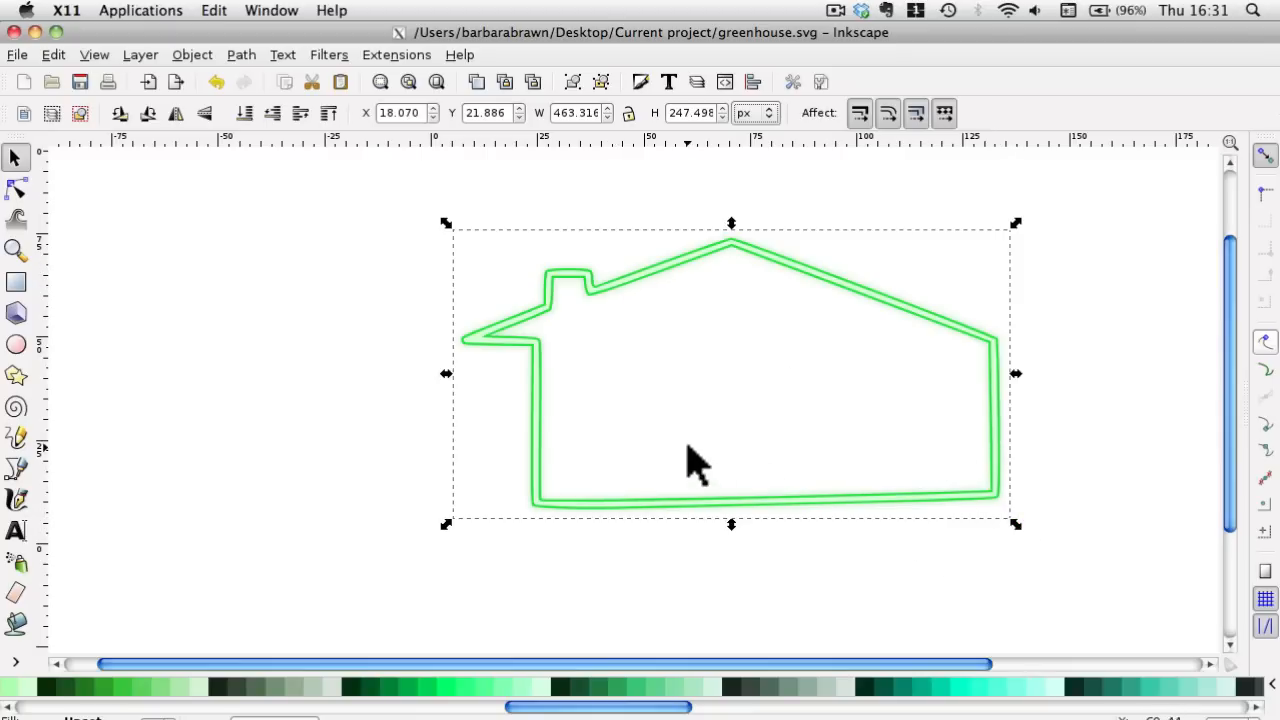
mouse_move(490, 265)
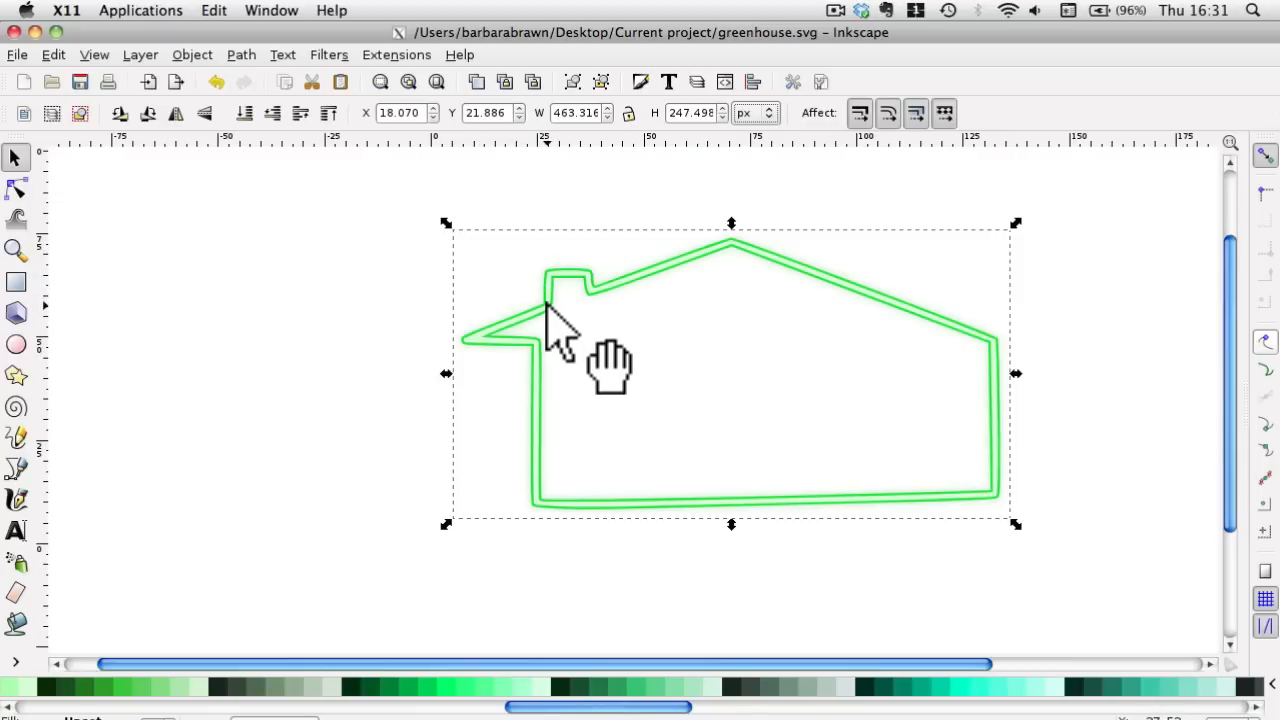
mouse_move(550, 330)
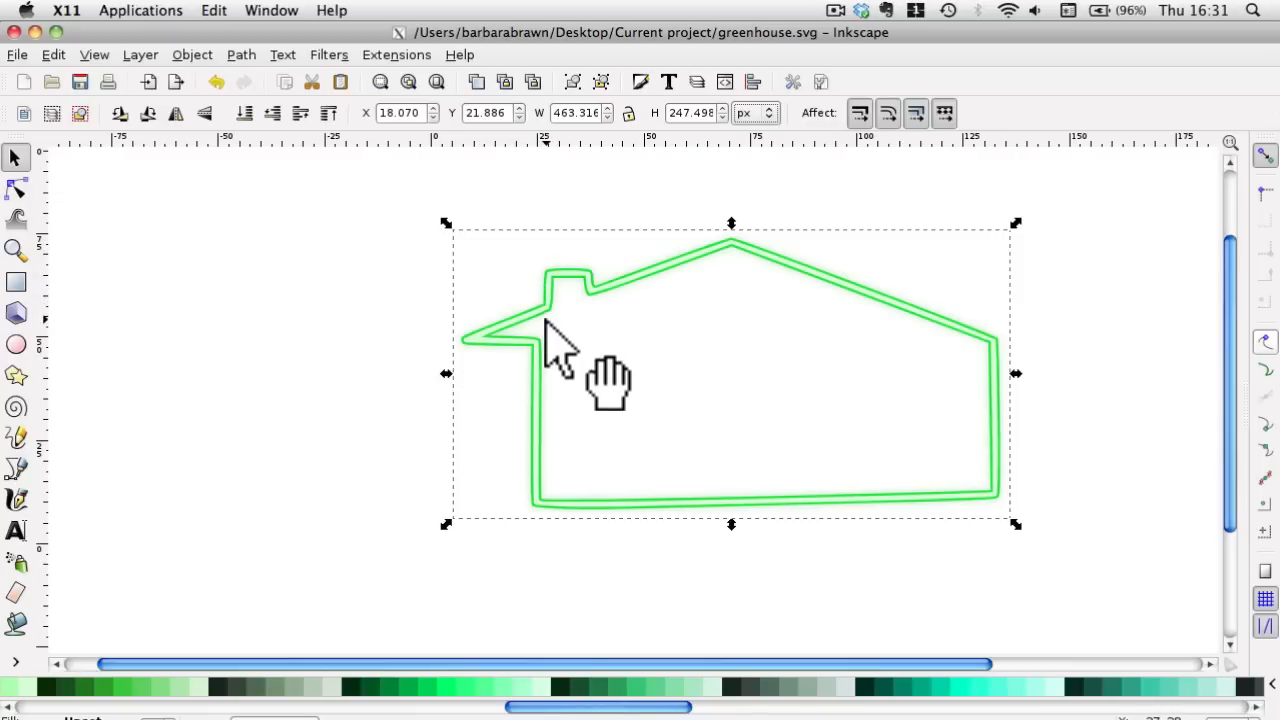
mouse_move(685, 425)
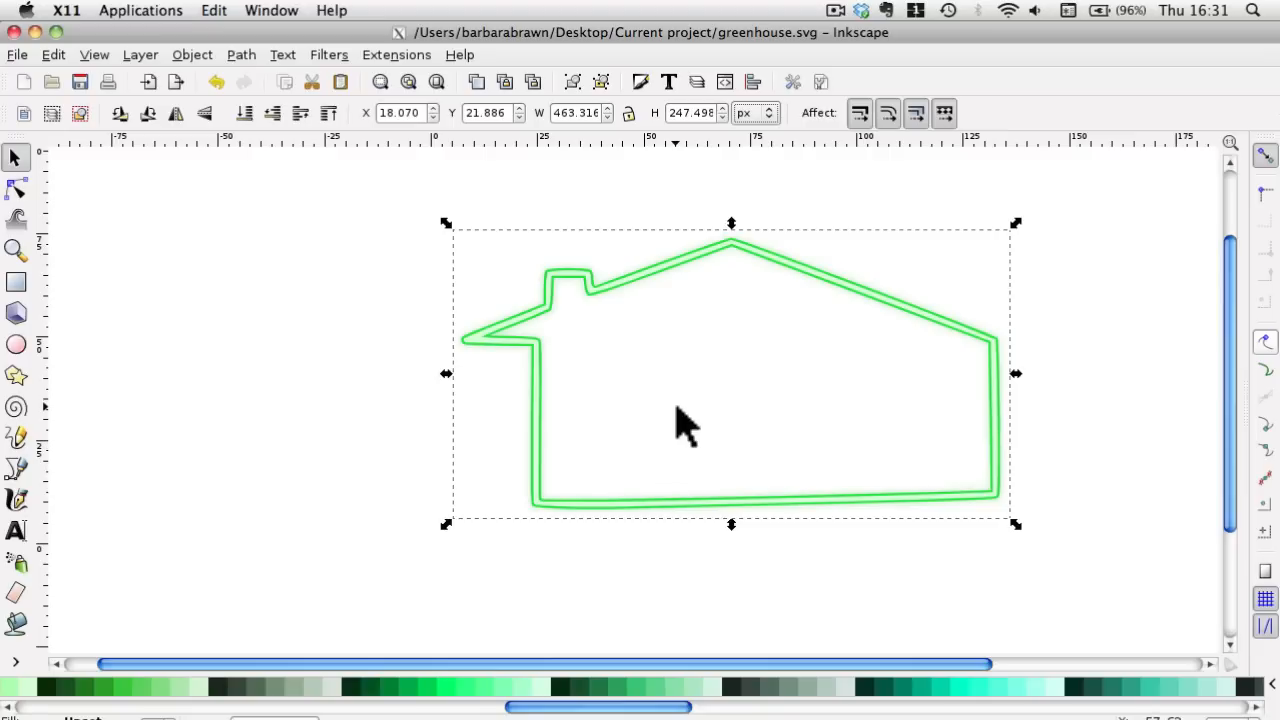
mouse_move(698, 395)
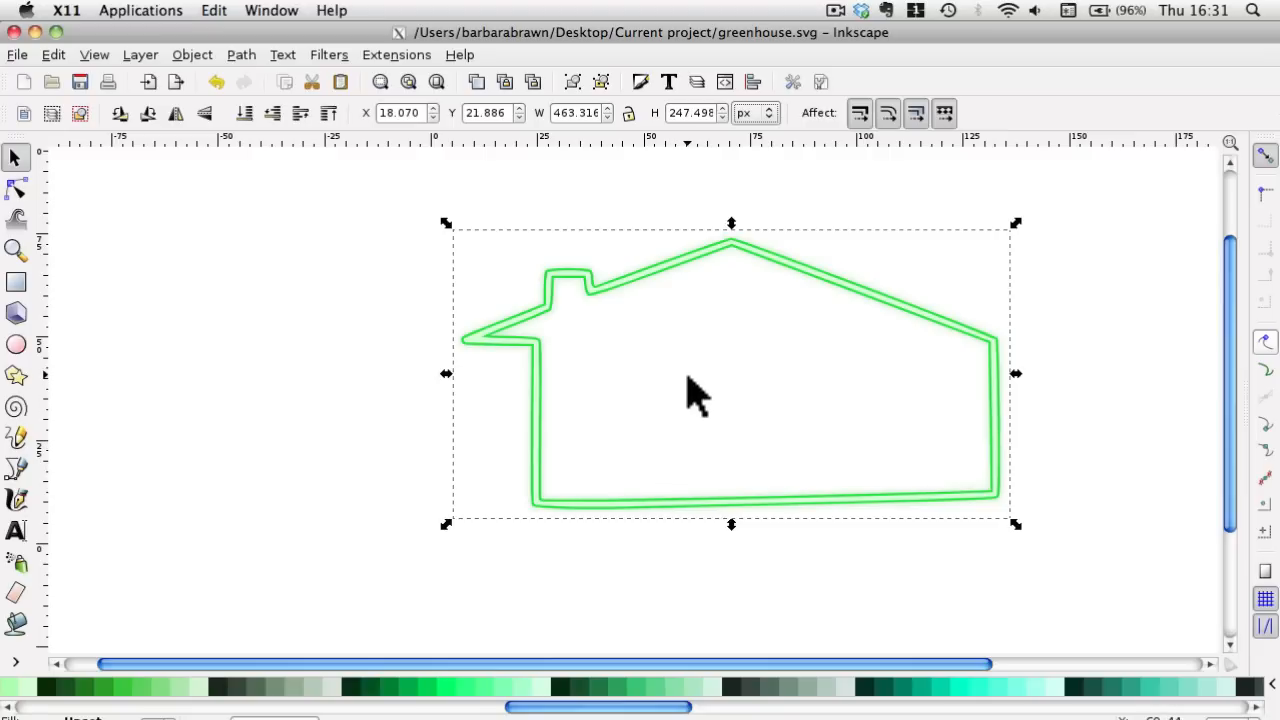
mouse_move(710, 385)
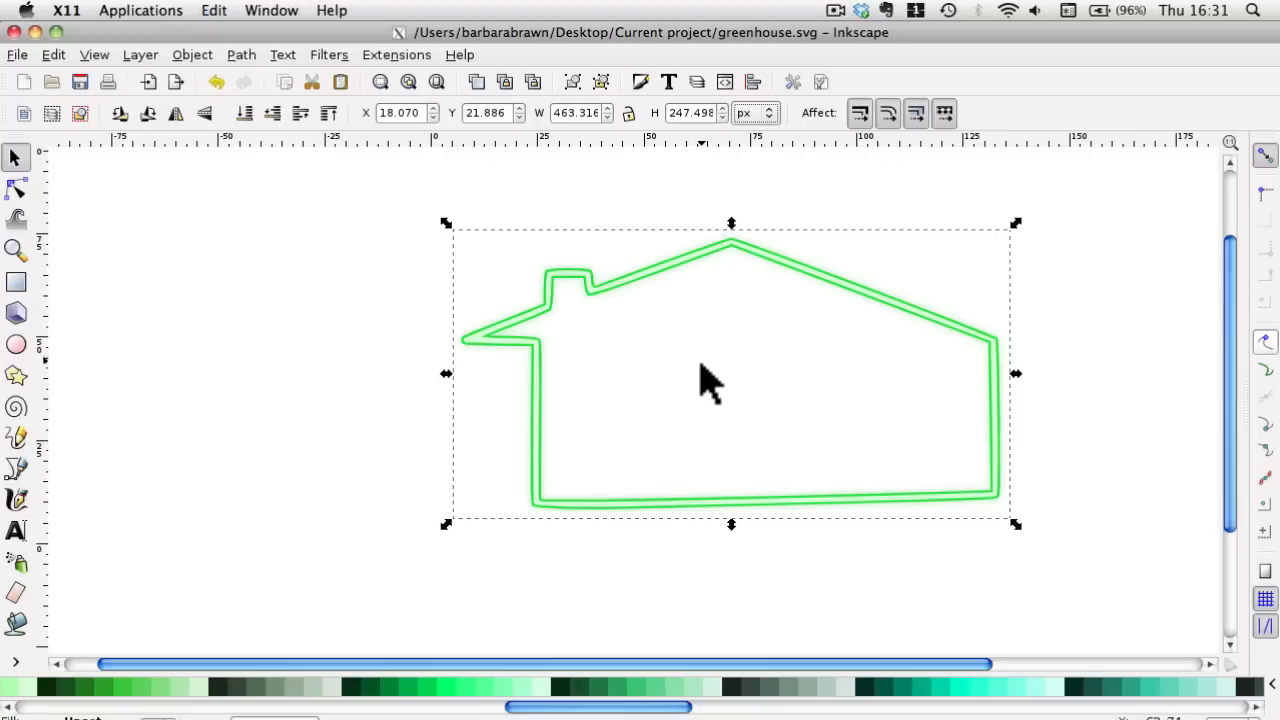
mouse_move(710, 385)
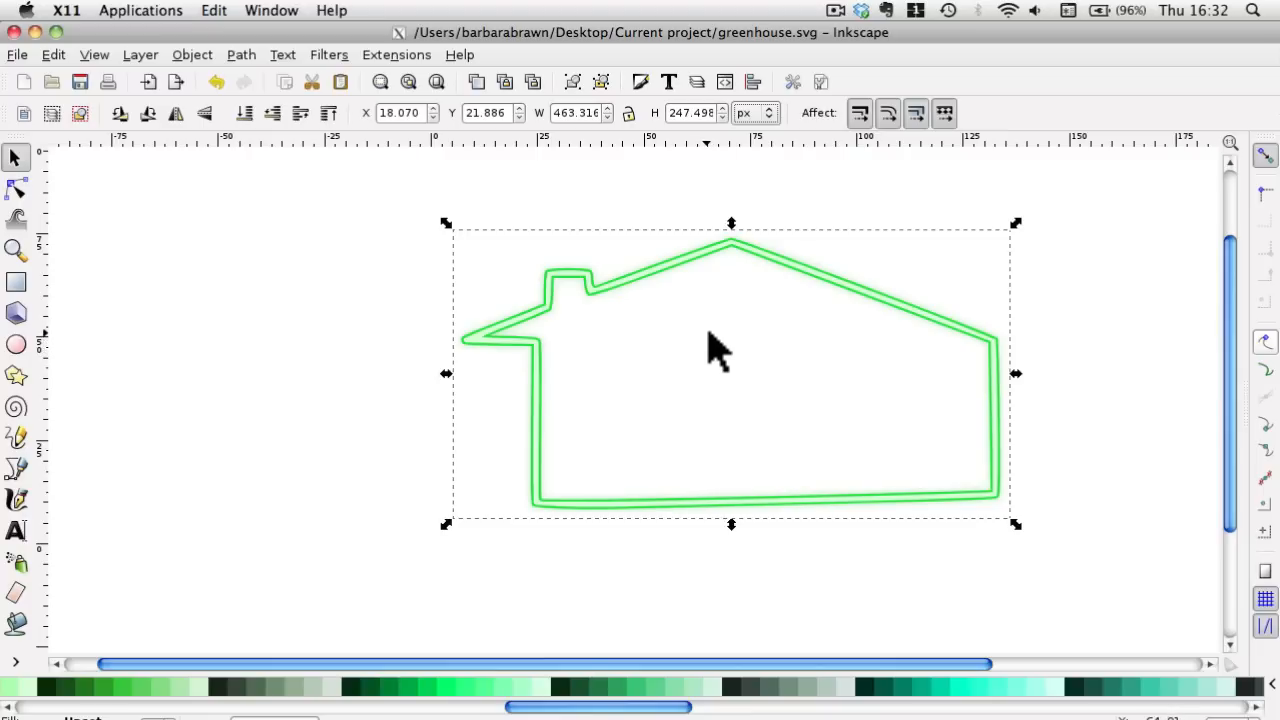
mouse_move(705, 375)
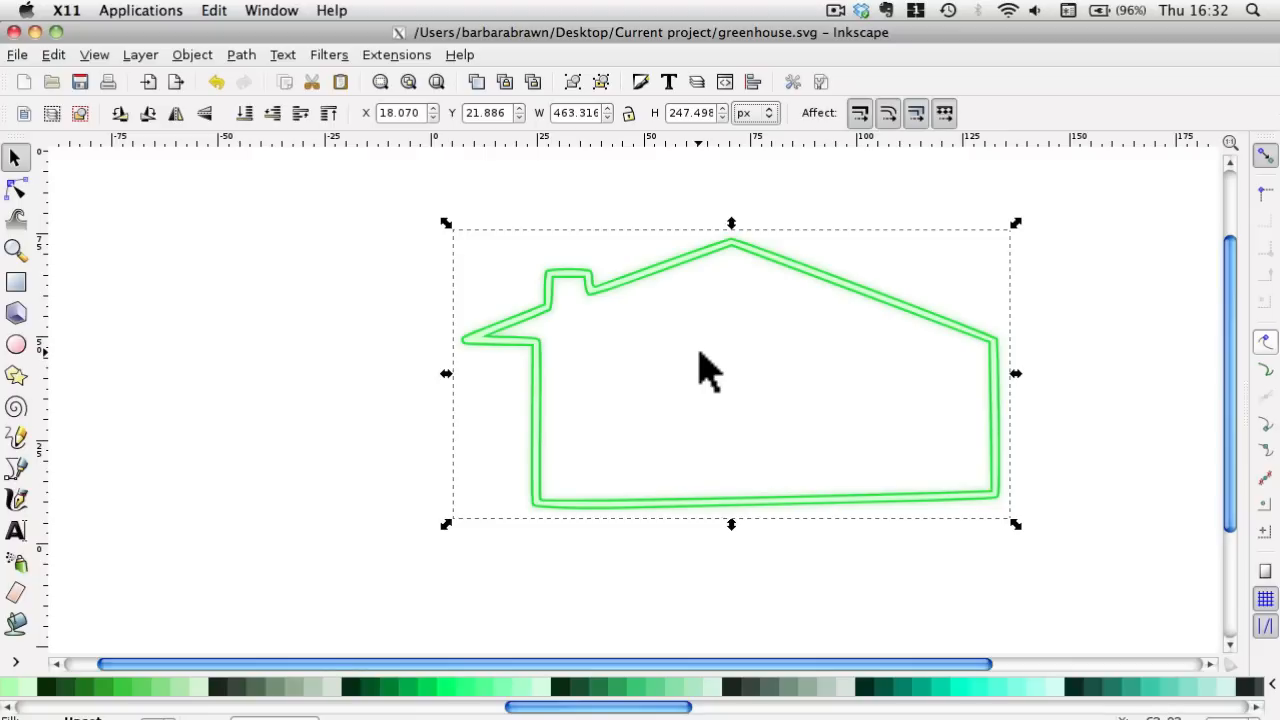
mouse_move(708, 375)
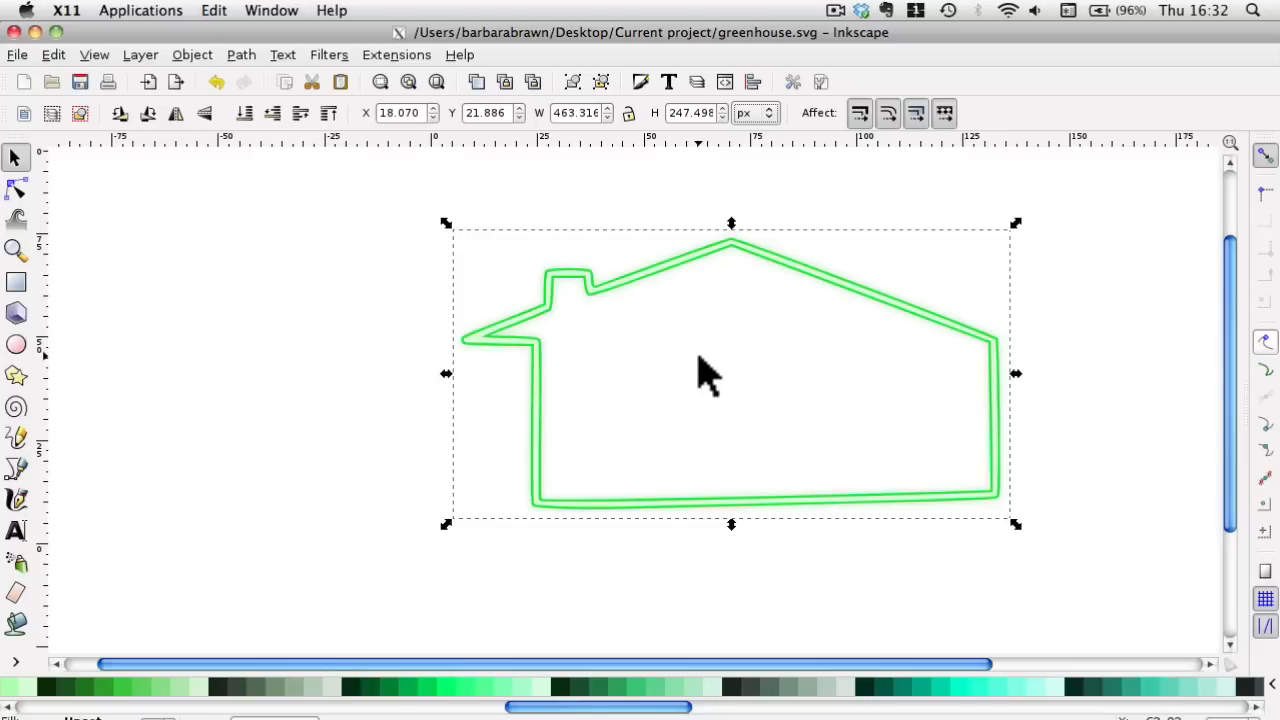
mouse_move(705, 380)
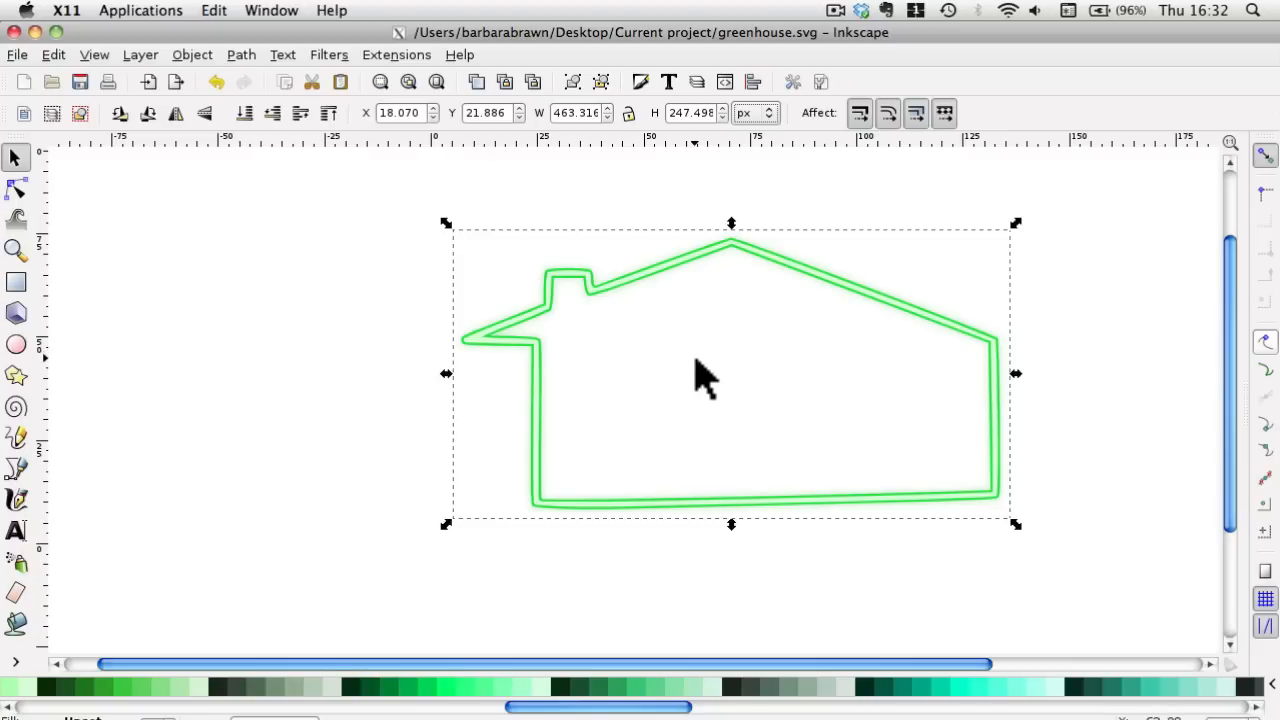